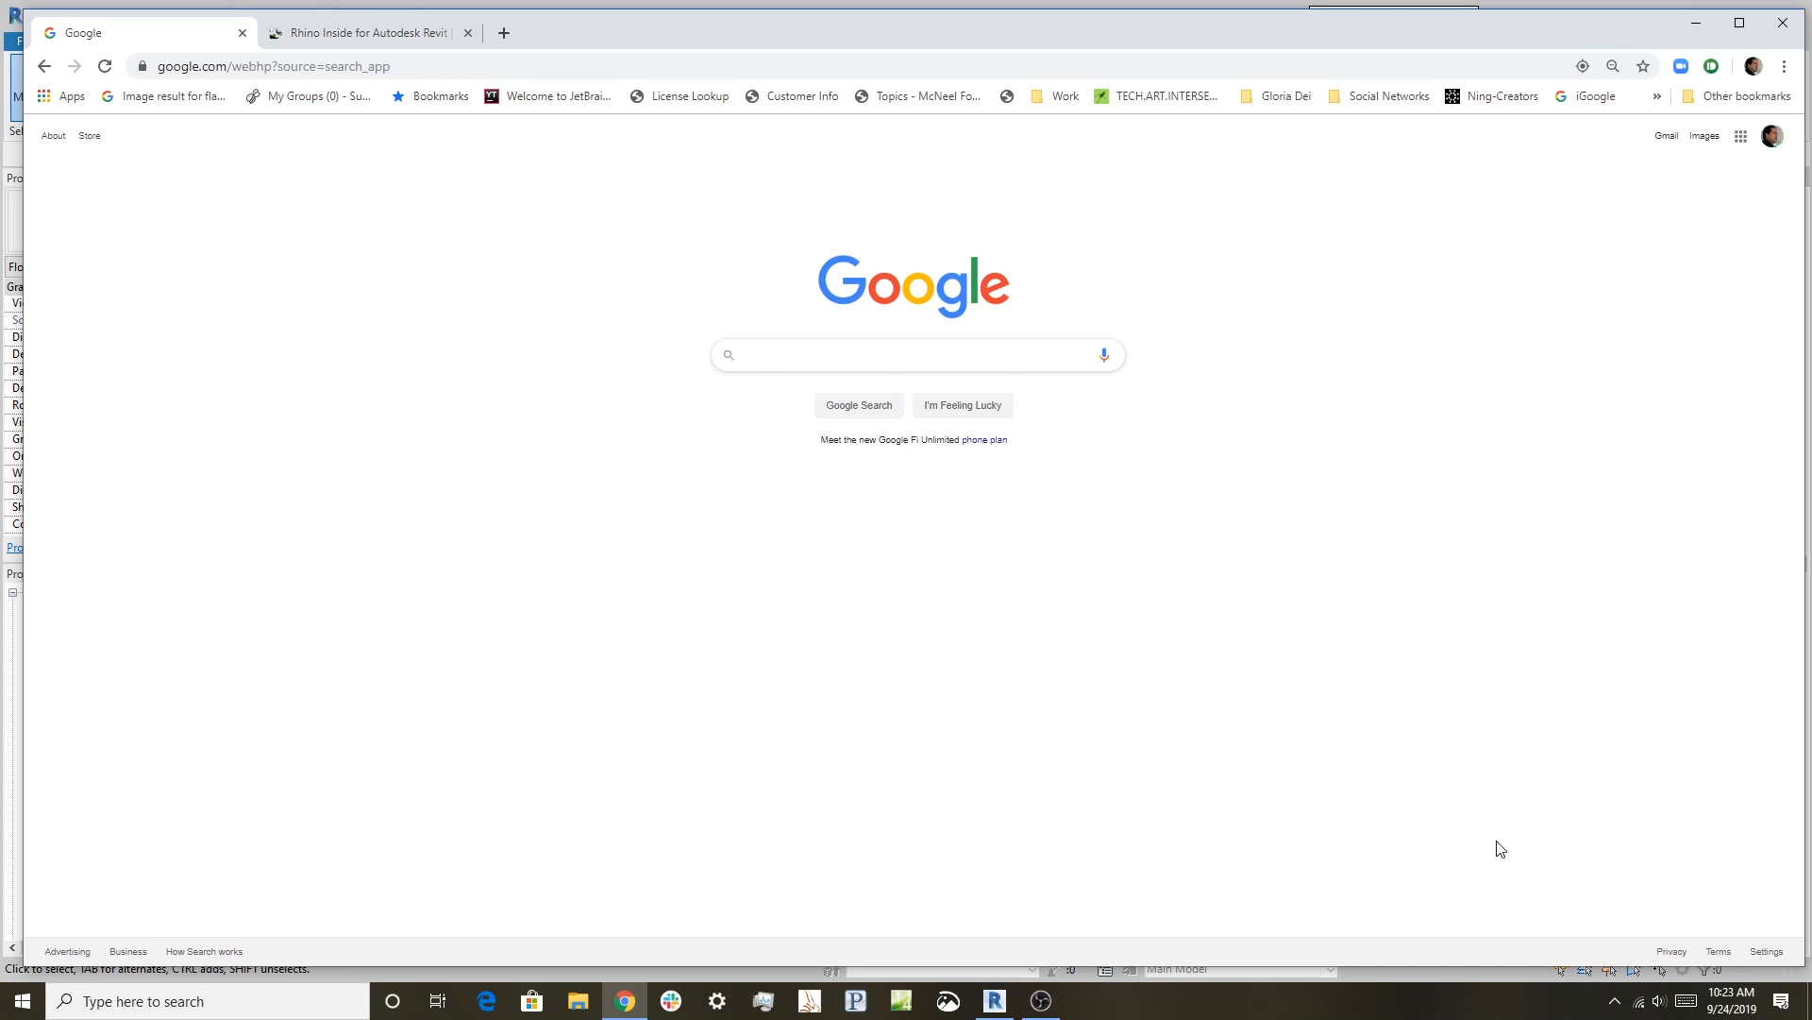
# - Search the web for "rhino inside revit" from the Chrome address bar
pyautogui.click(914, 355)
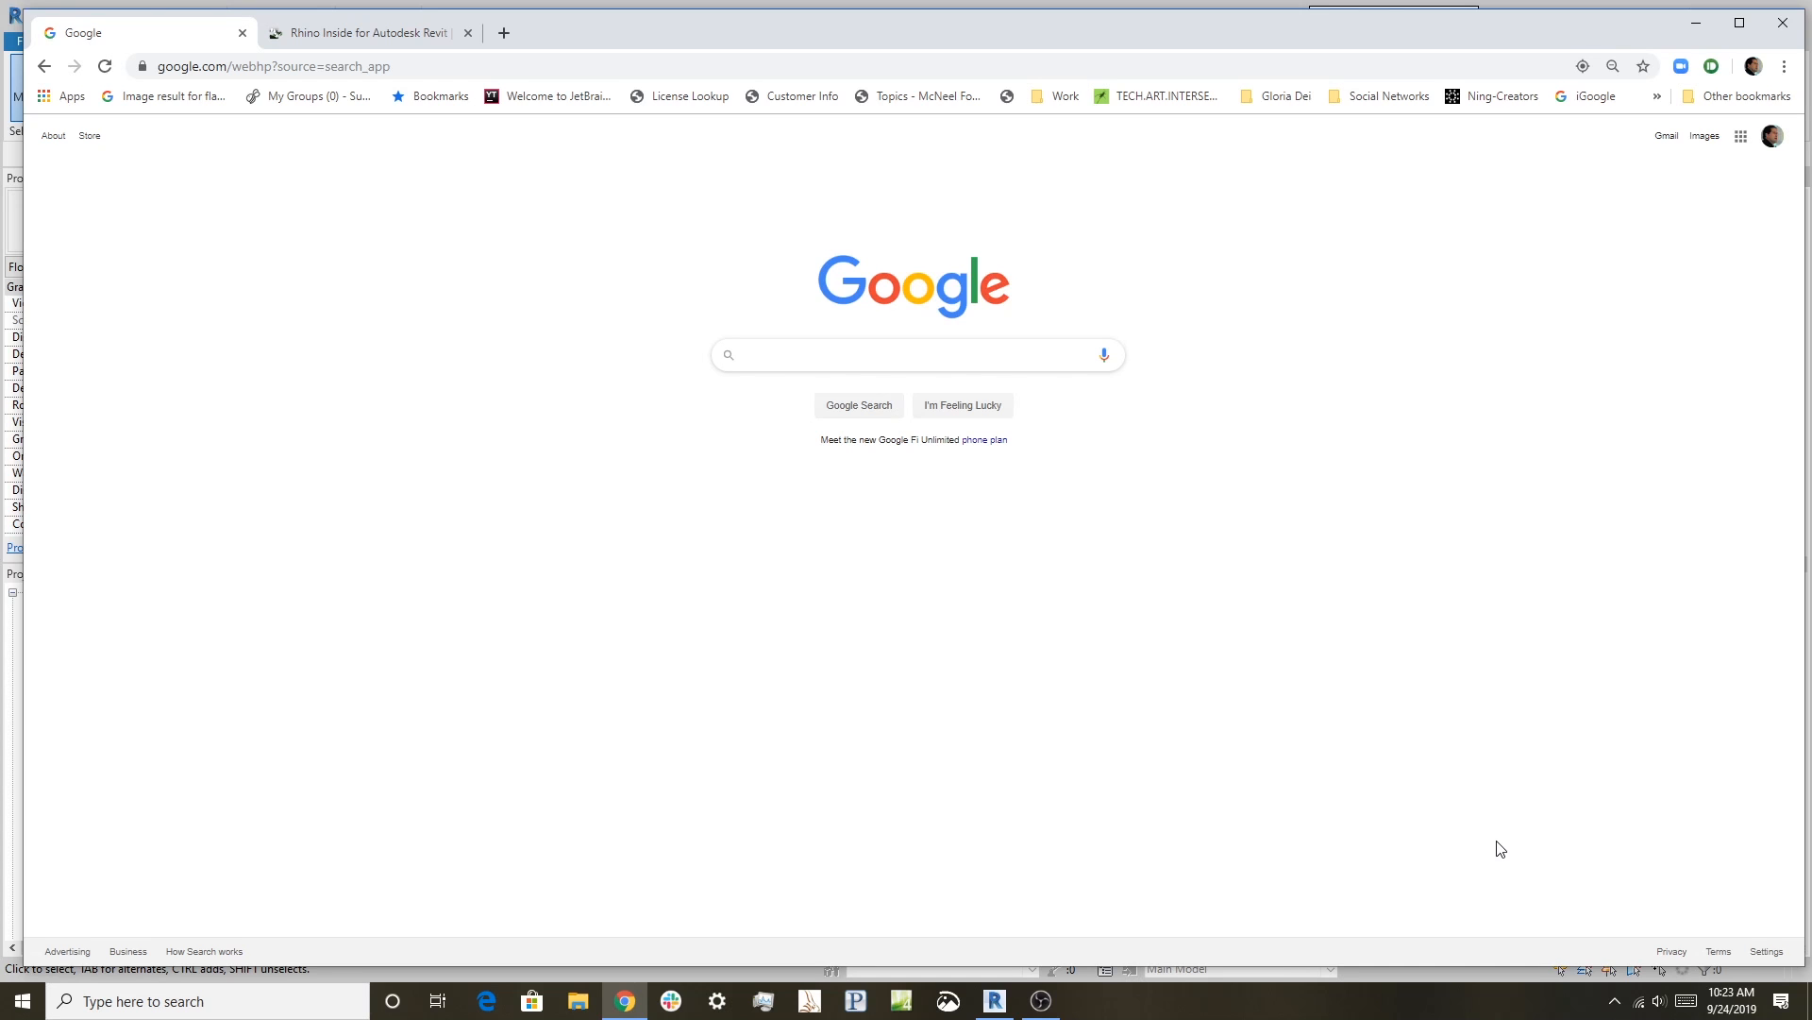
pyautogui.click(913, 355)
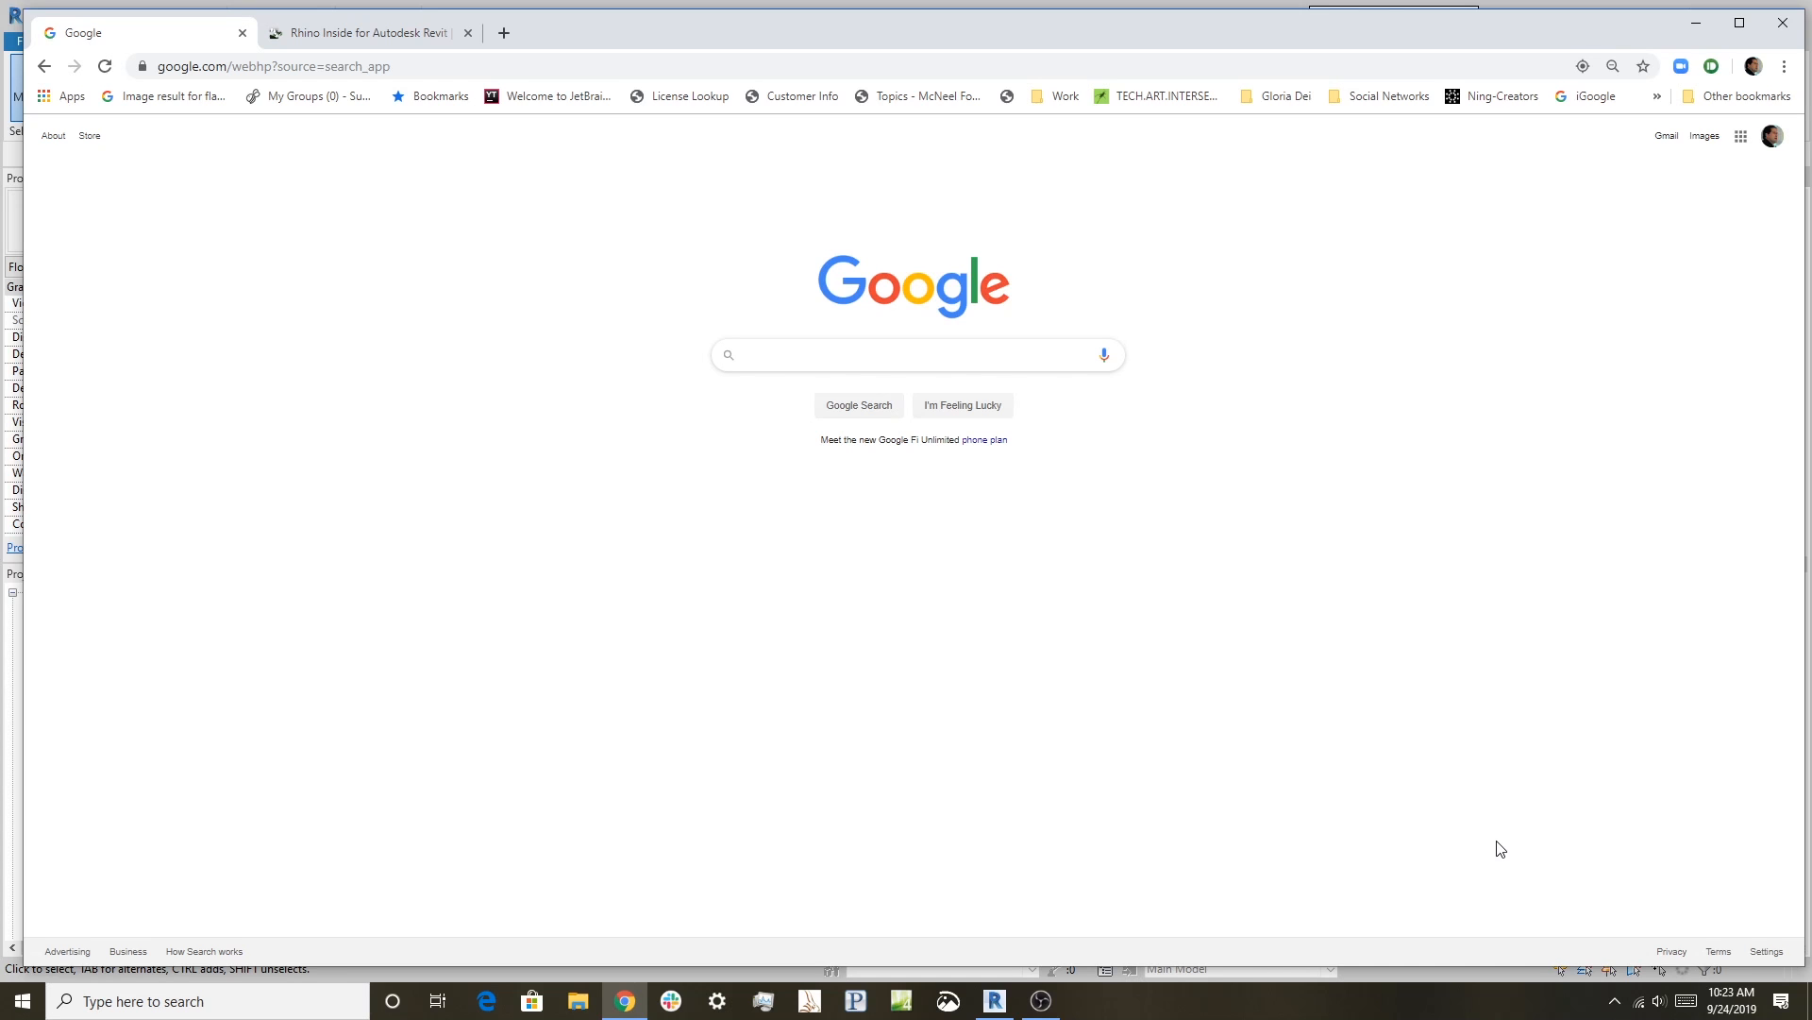
pyautogui.click(914, 355)
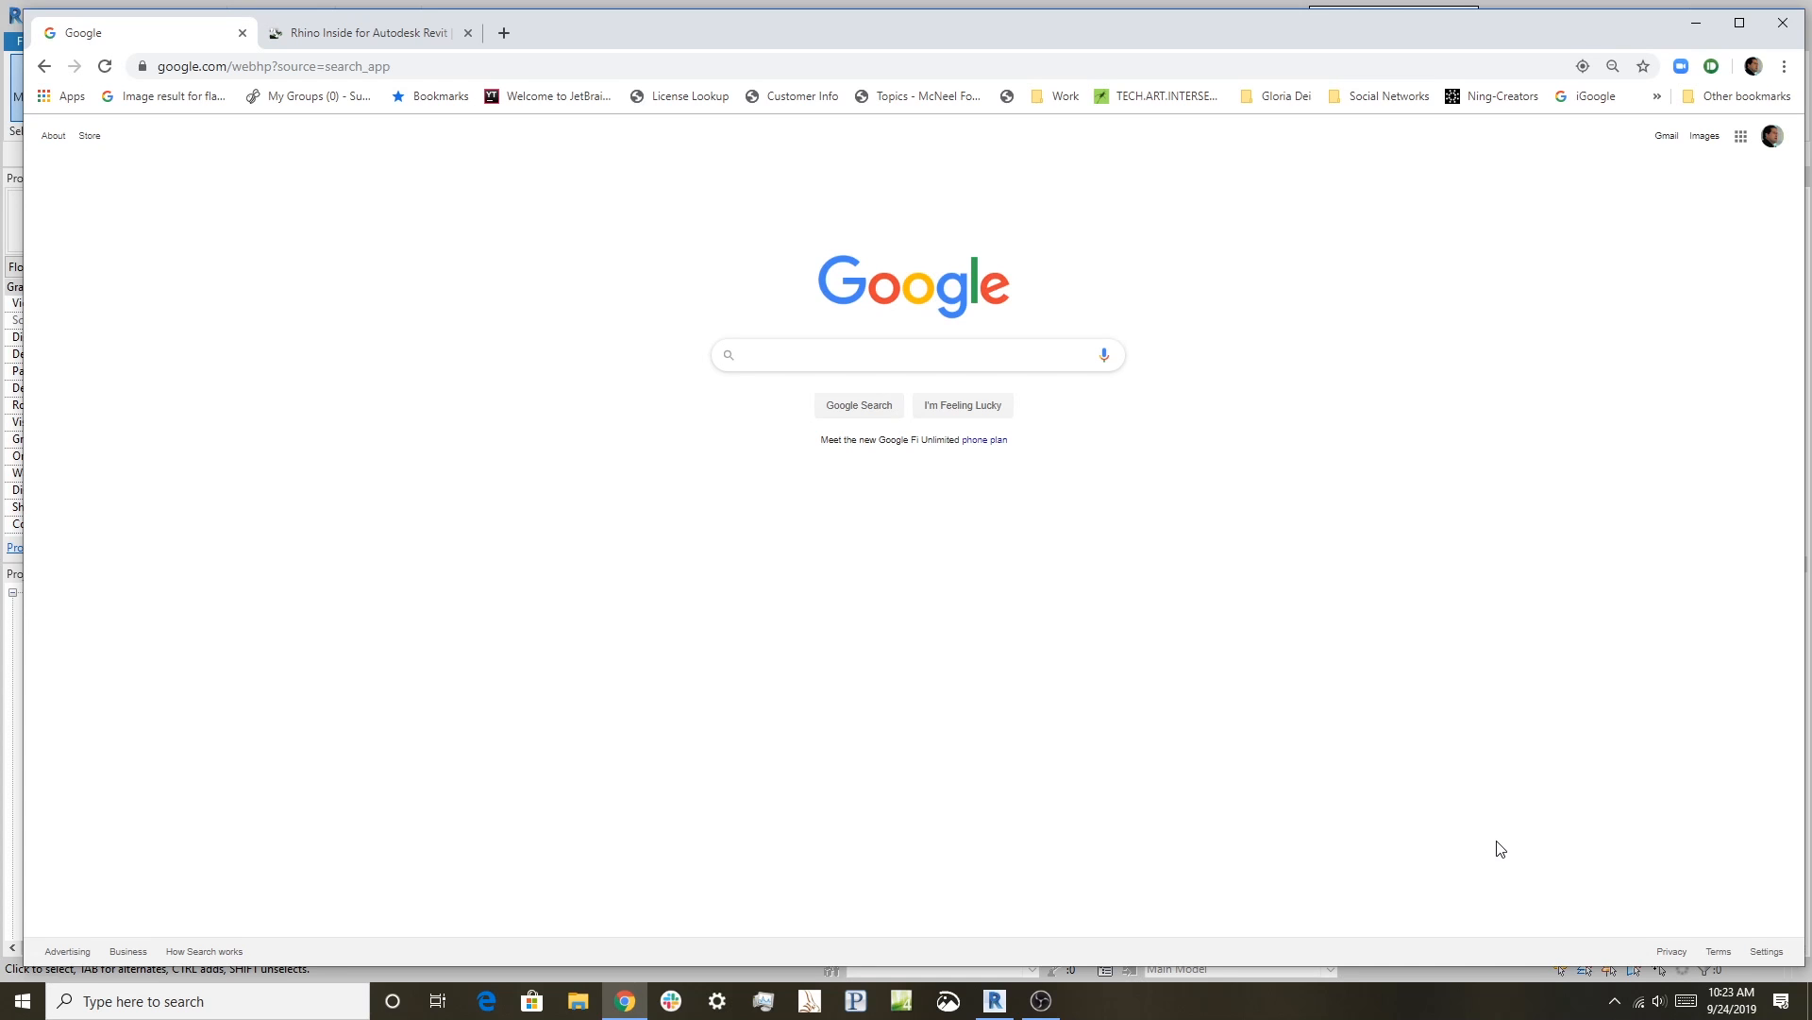
pyautogui.click(914, 355)
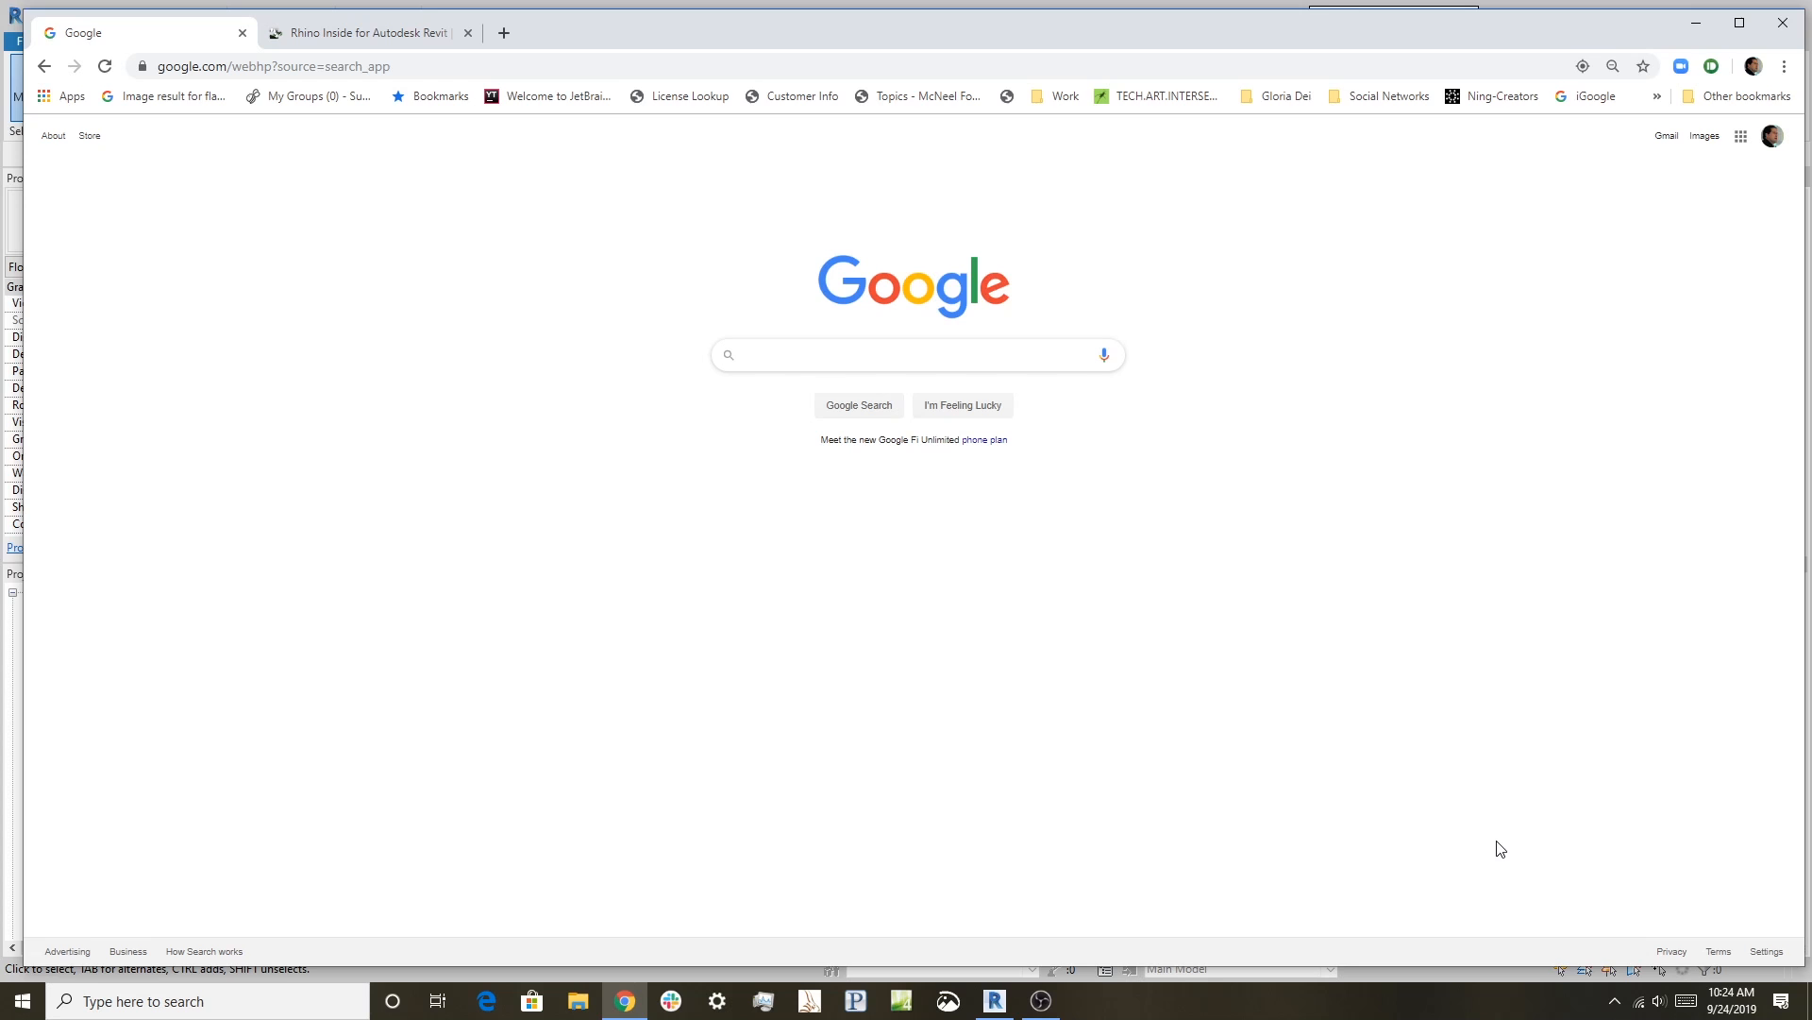
pyautogui.click(917, 355)
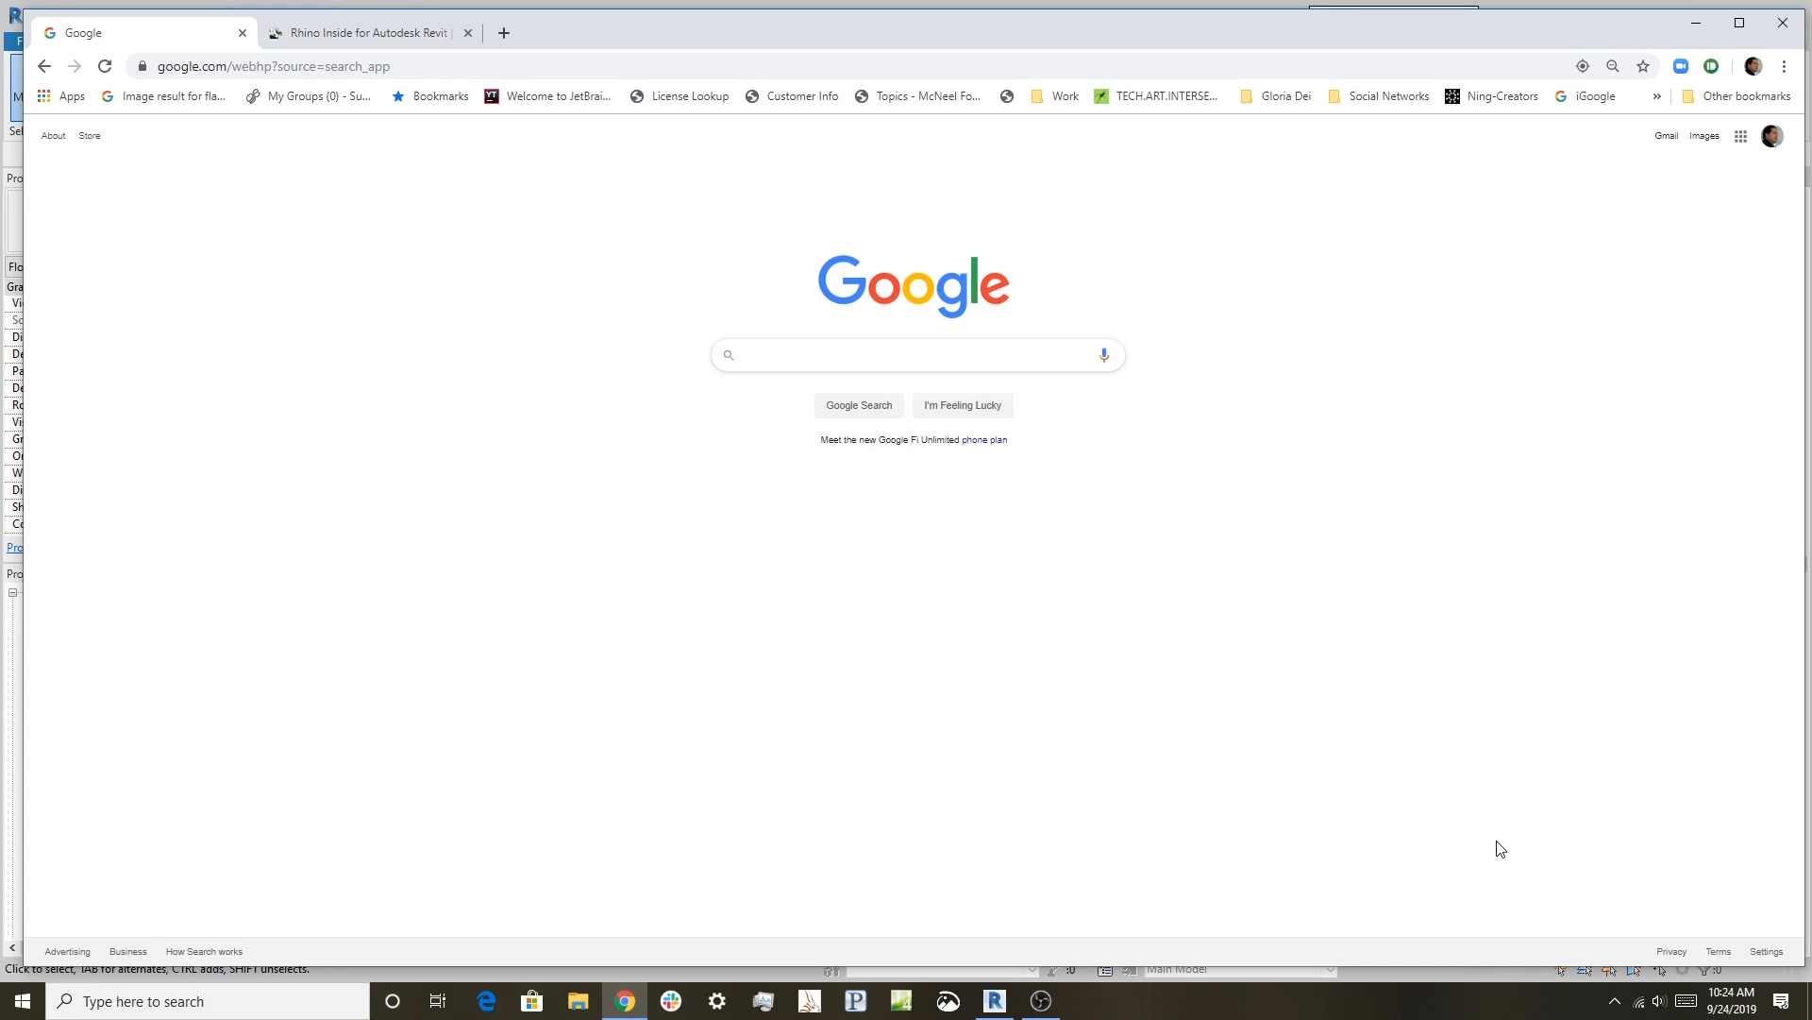
pyautogui.moveTo(504, 121)
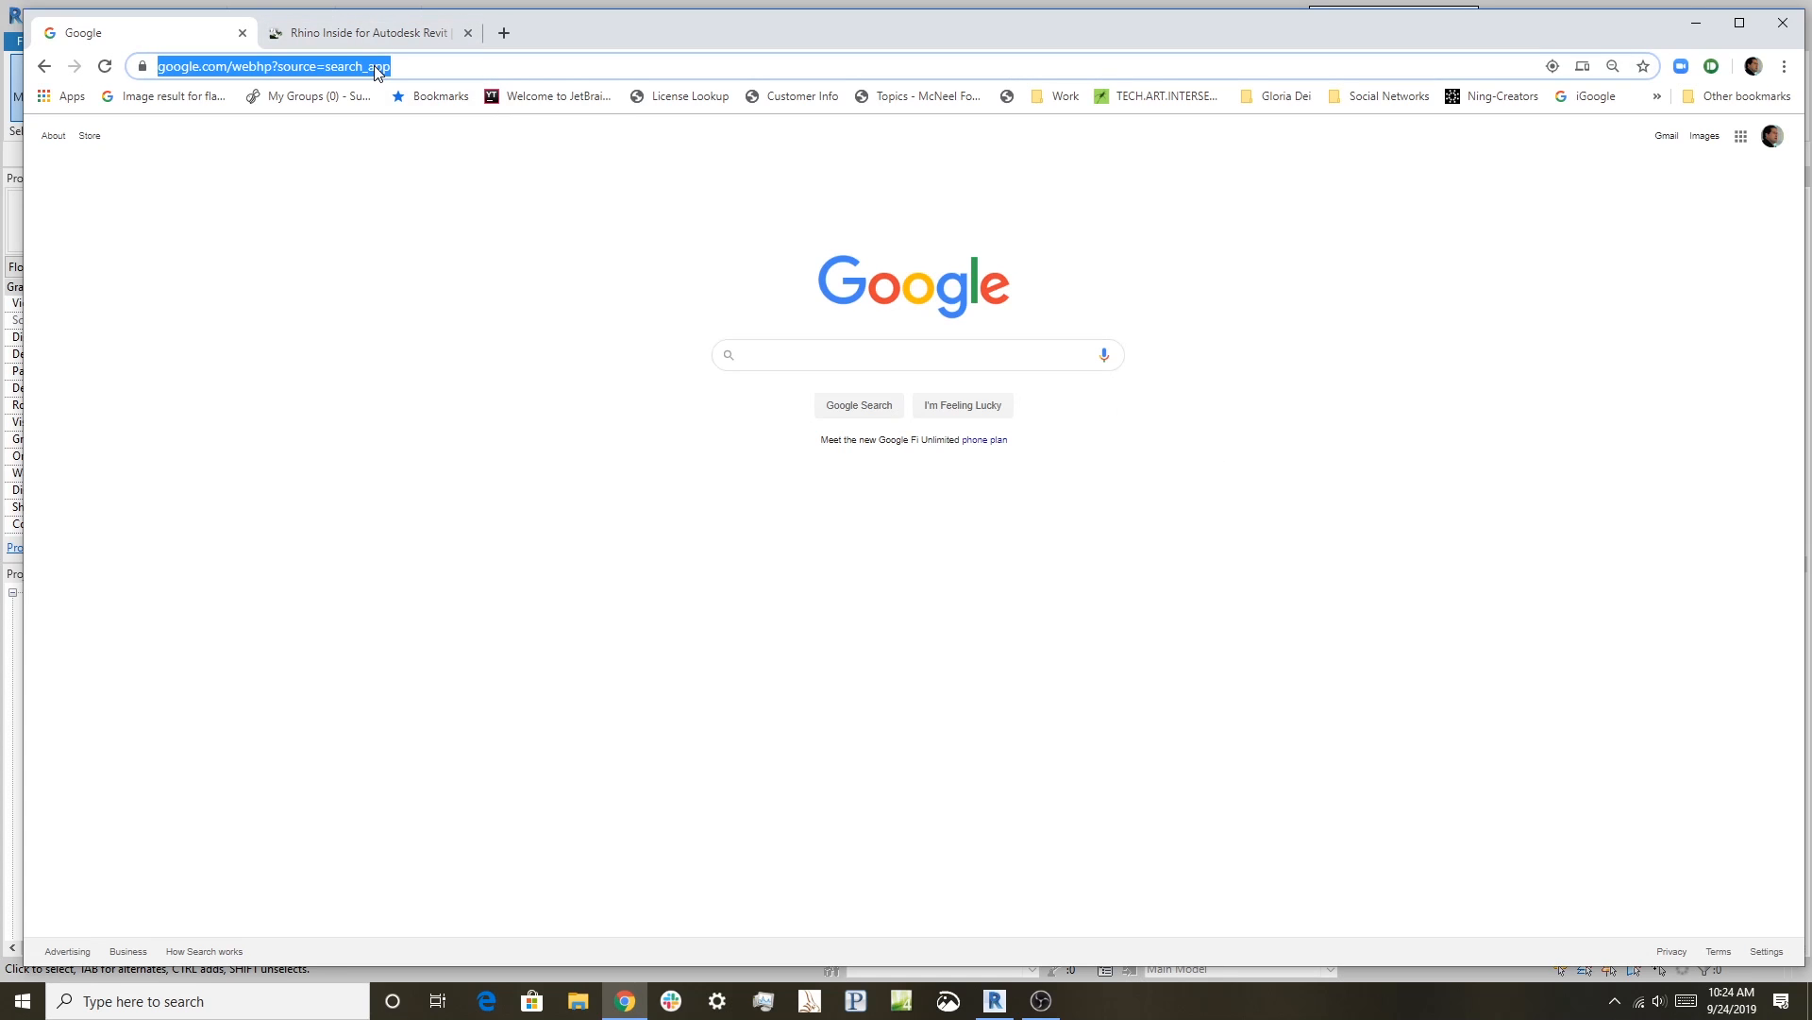
pyautogui.write('rhino inside revit')
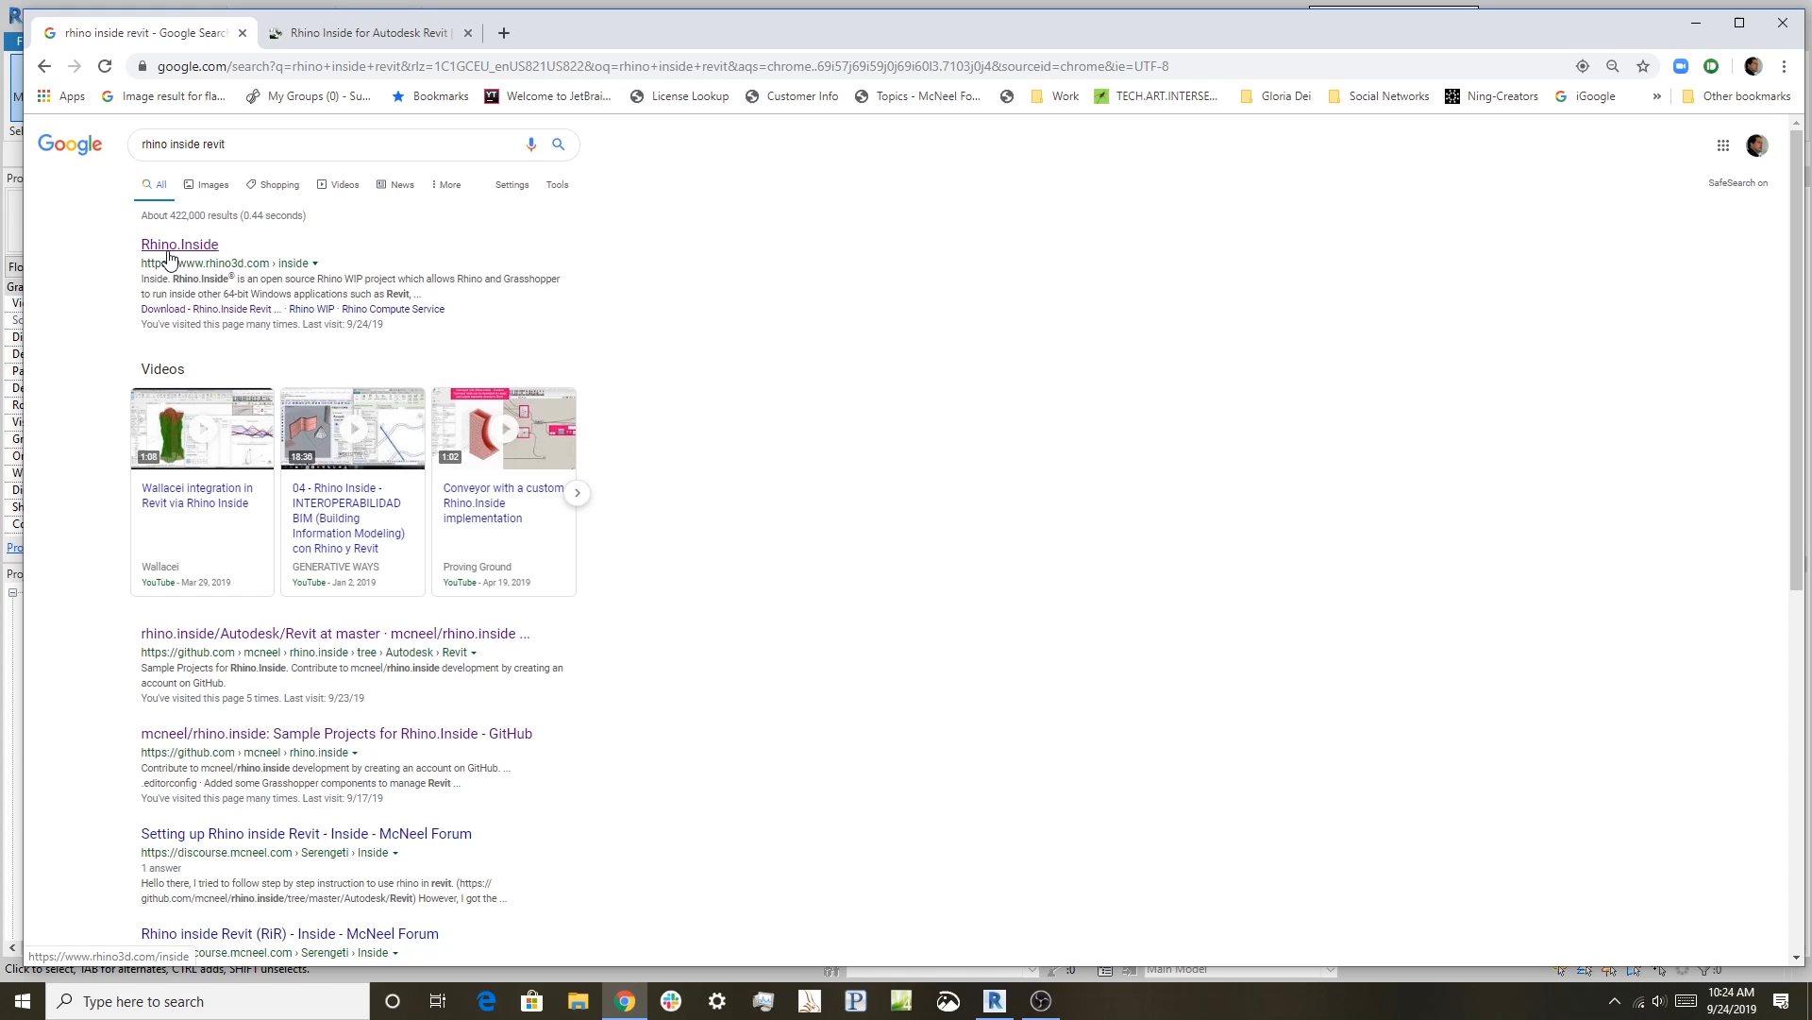
# - Bring up the Rhino.Inside page on rhino3d.com and read down to the Revit links
pyautogui.click(180, 243)
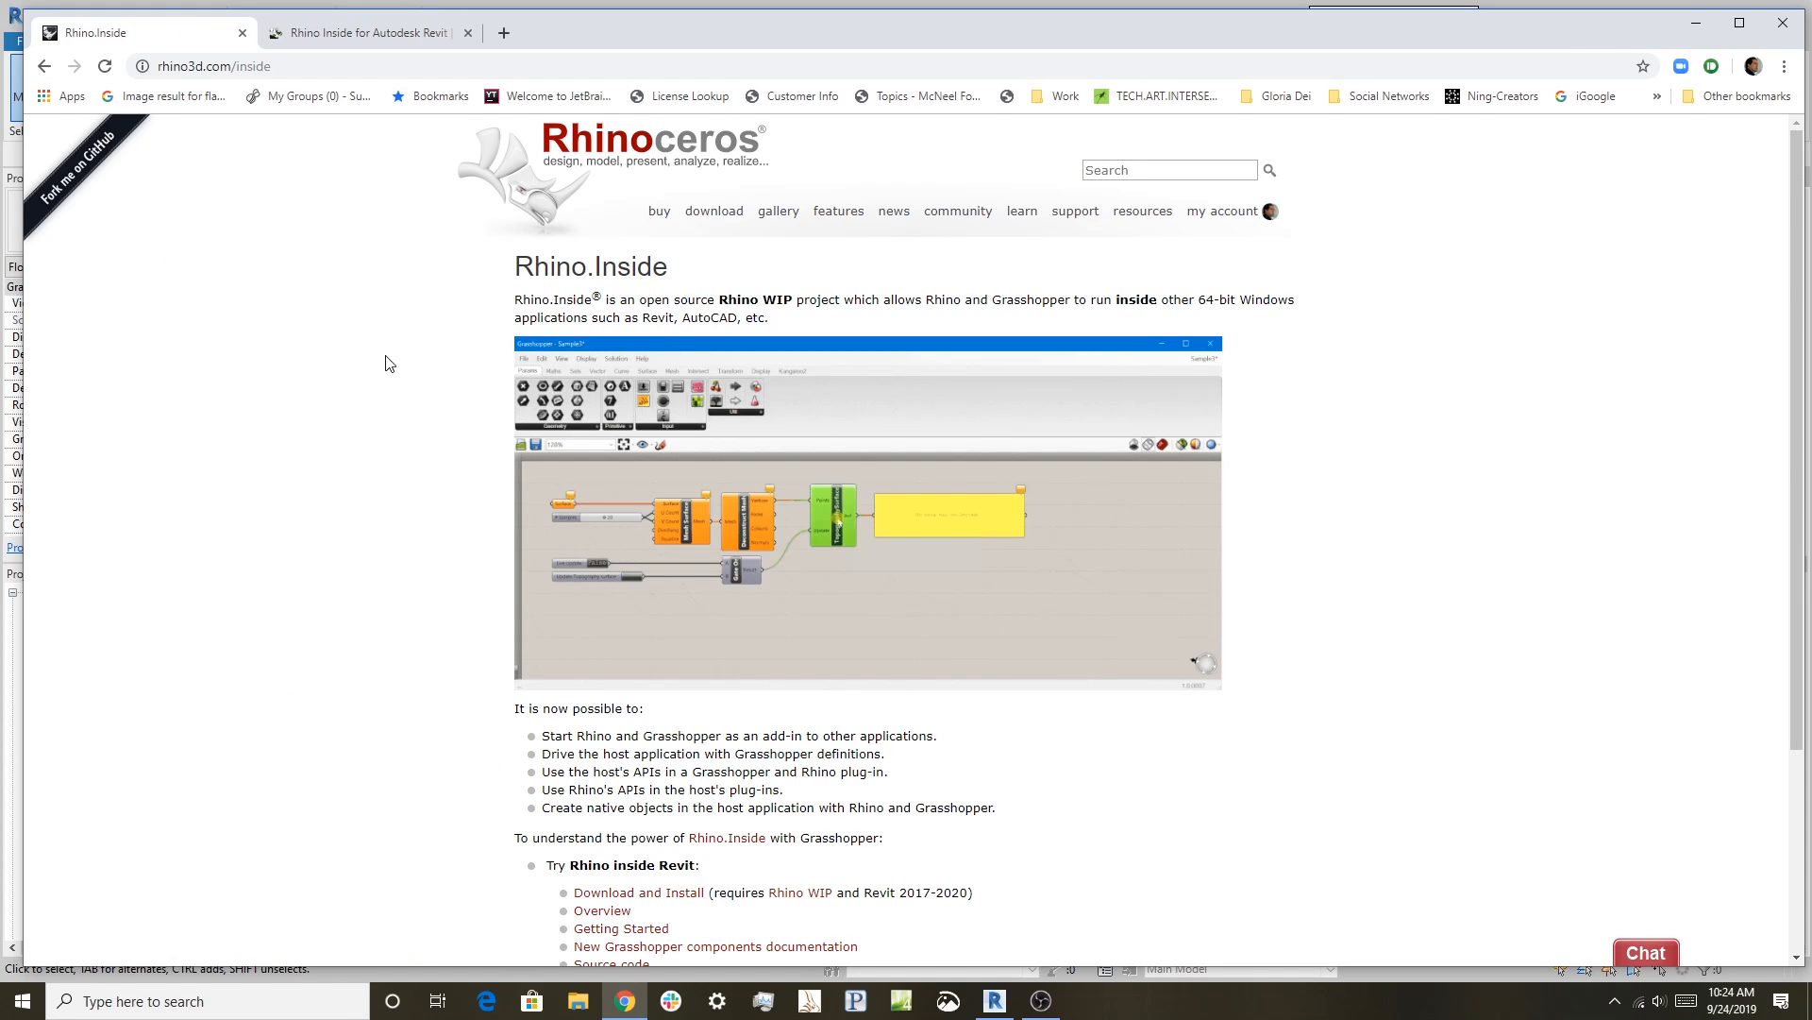
pyautogui.scroll(-3)
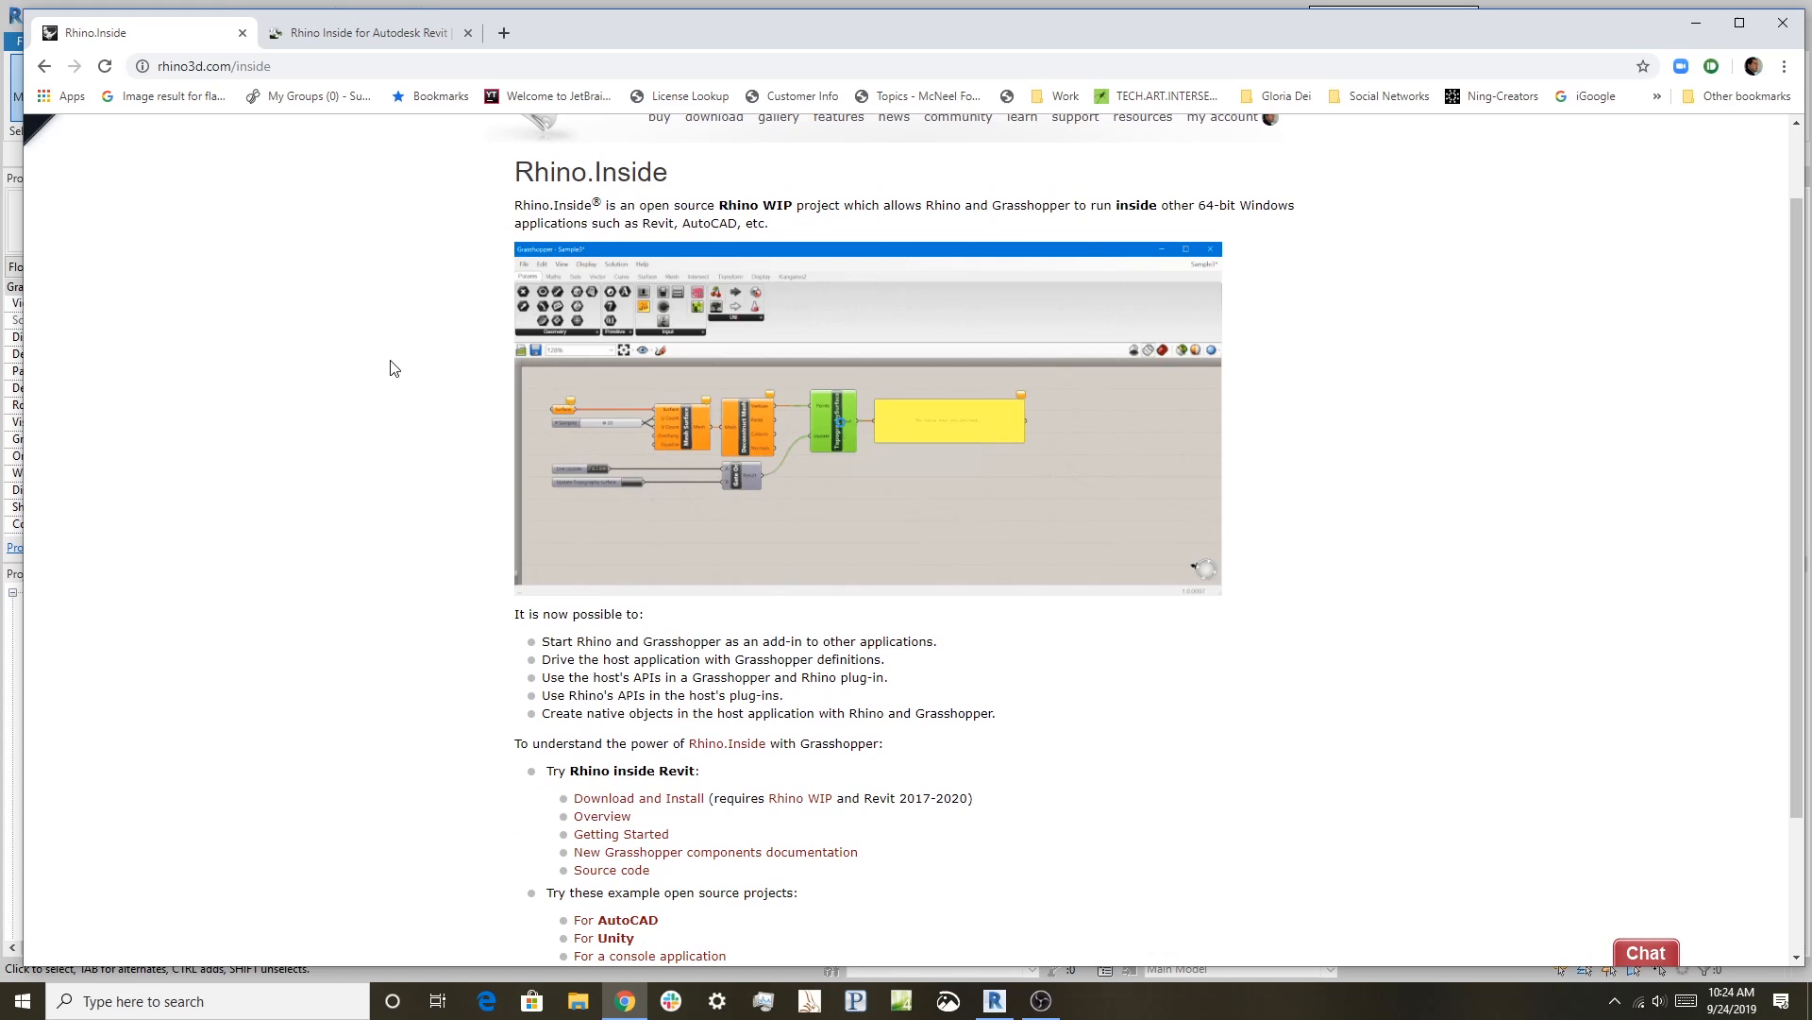
pyautogui.scroll(-3)
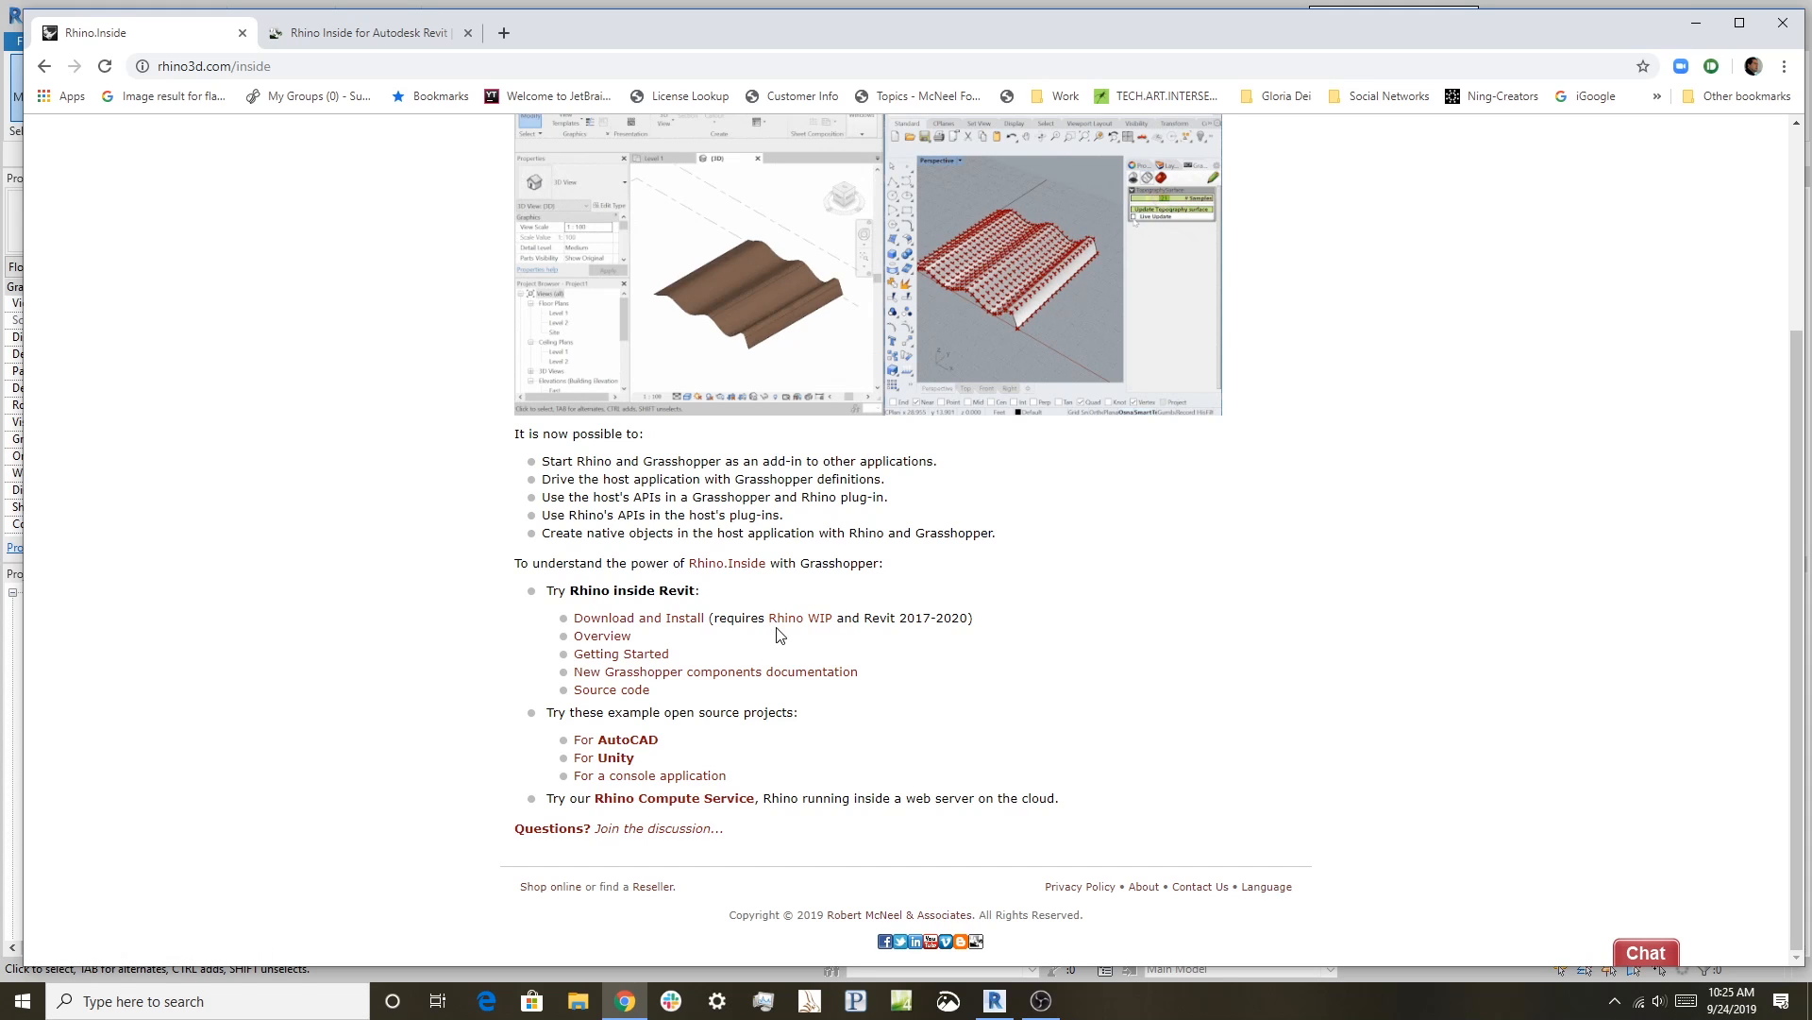
pyautogui.moveTo(782, 627)
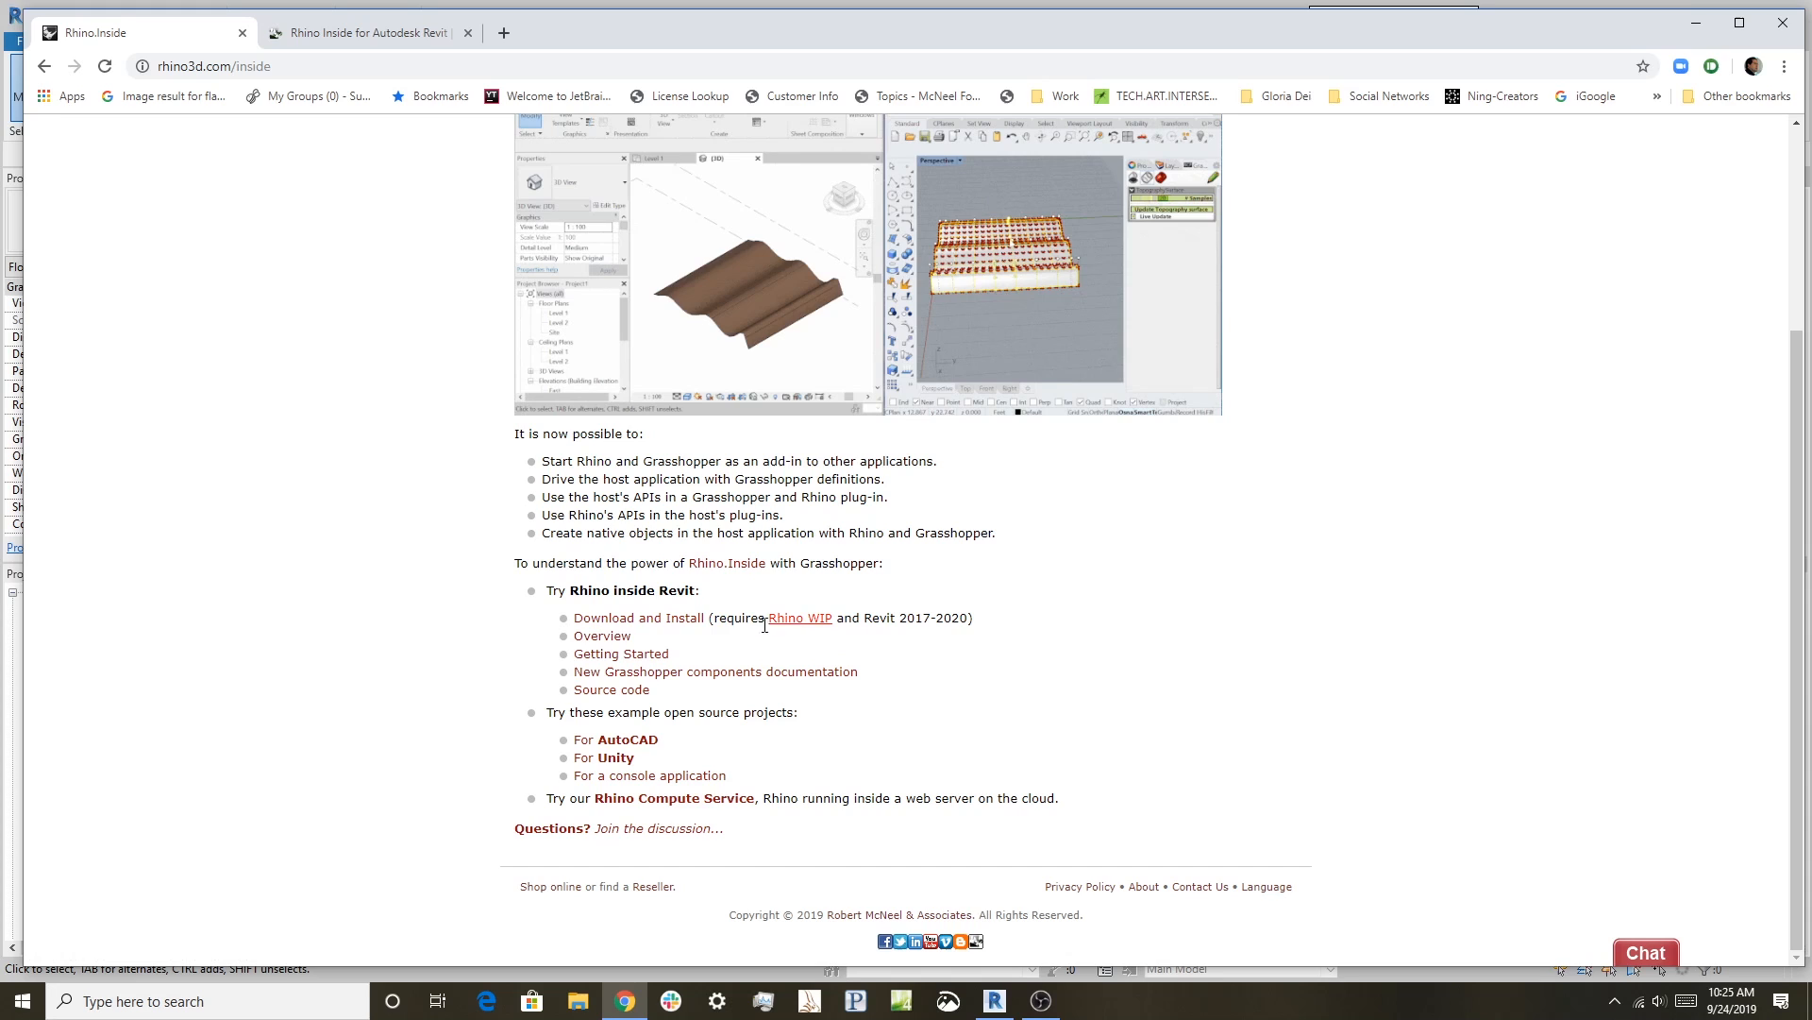
pyautogui.moveTo(642, 630)
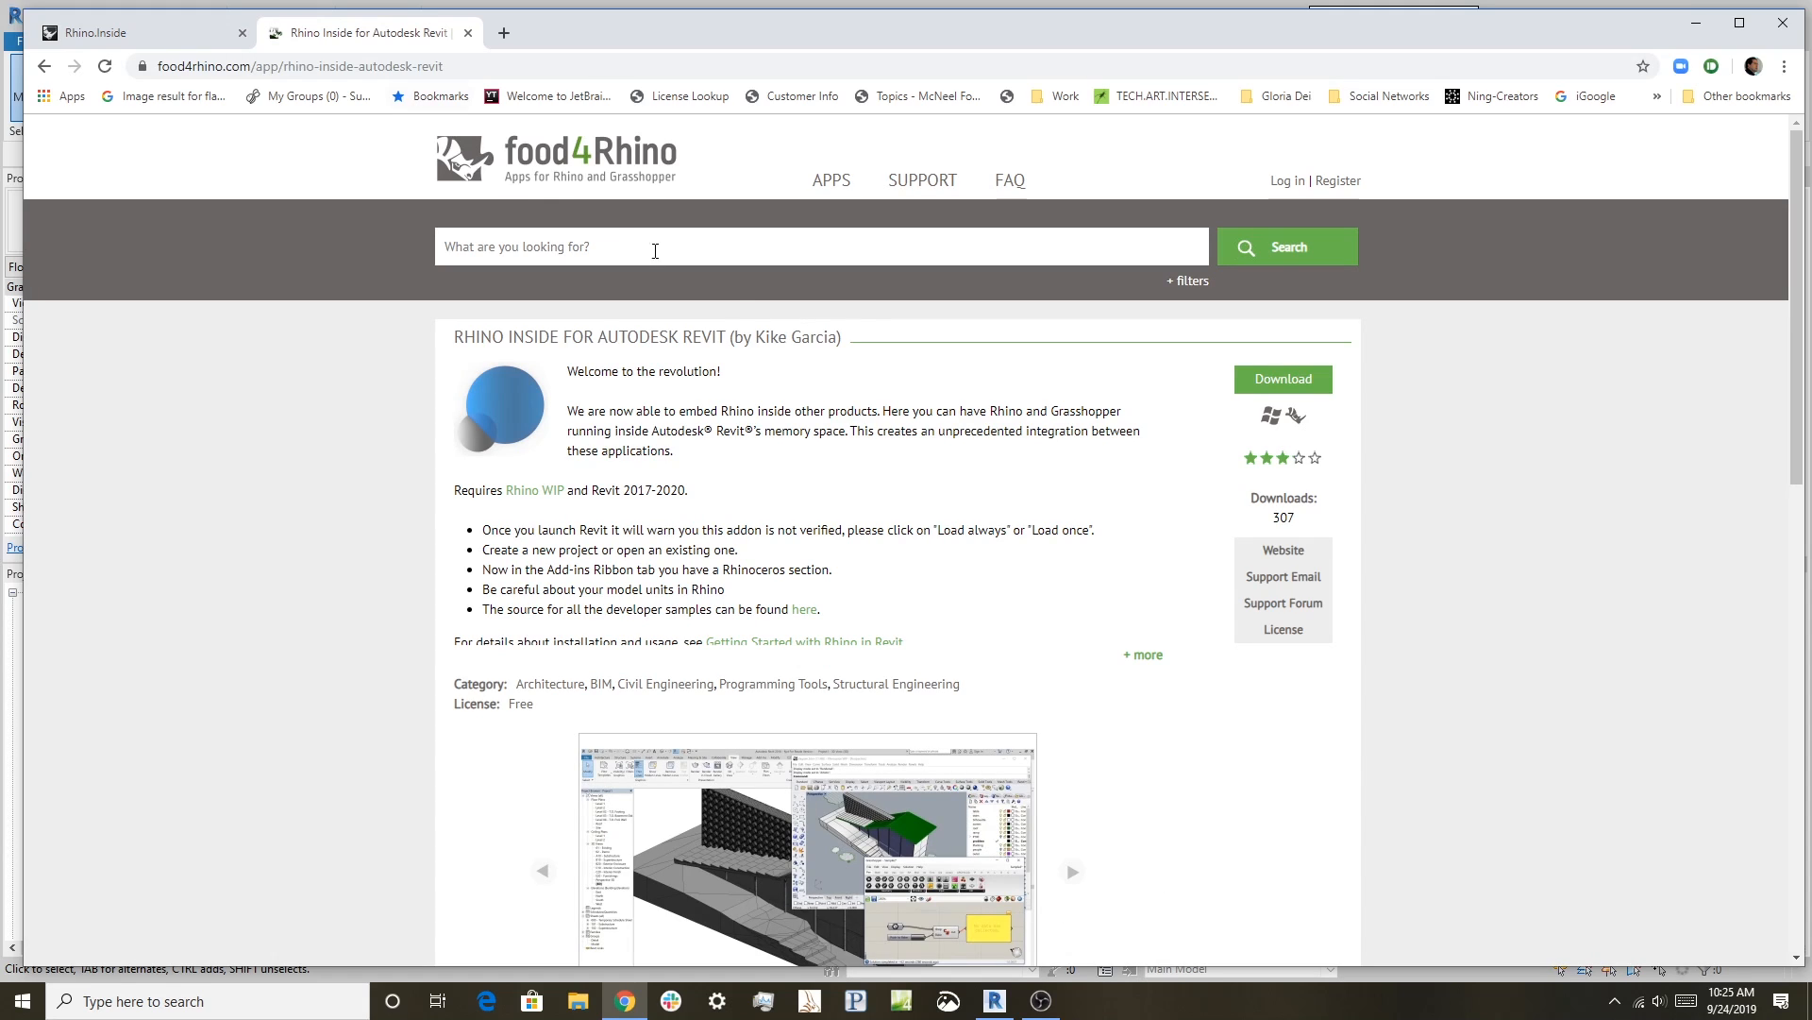
pyautogui.moveTo(635, 608)
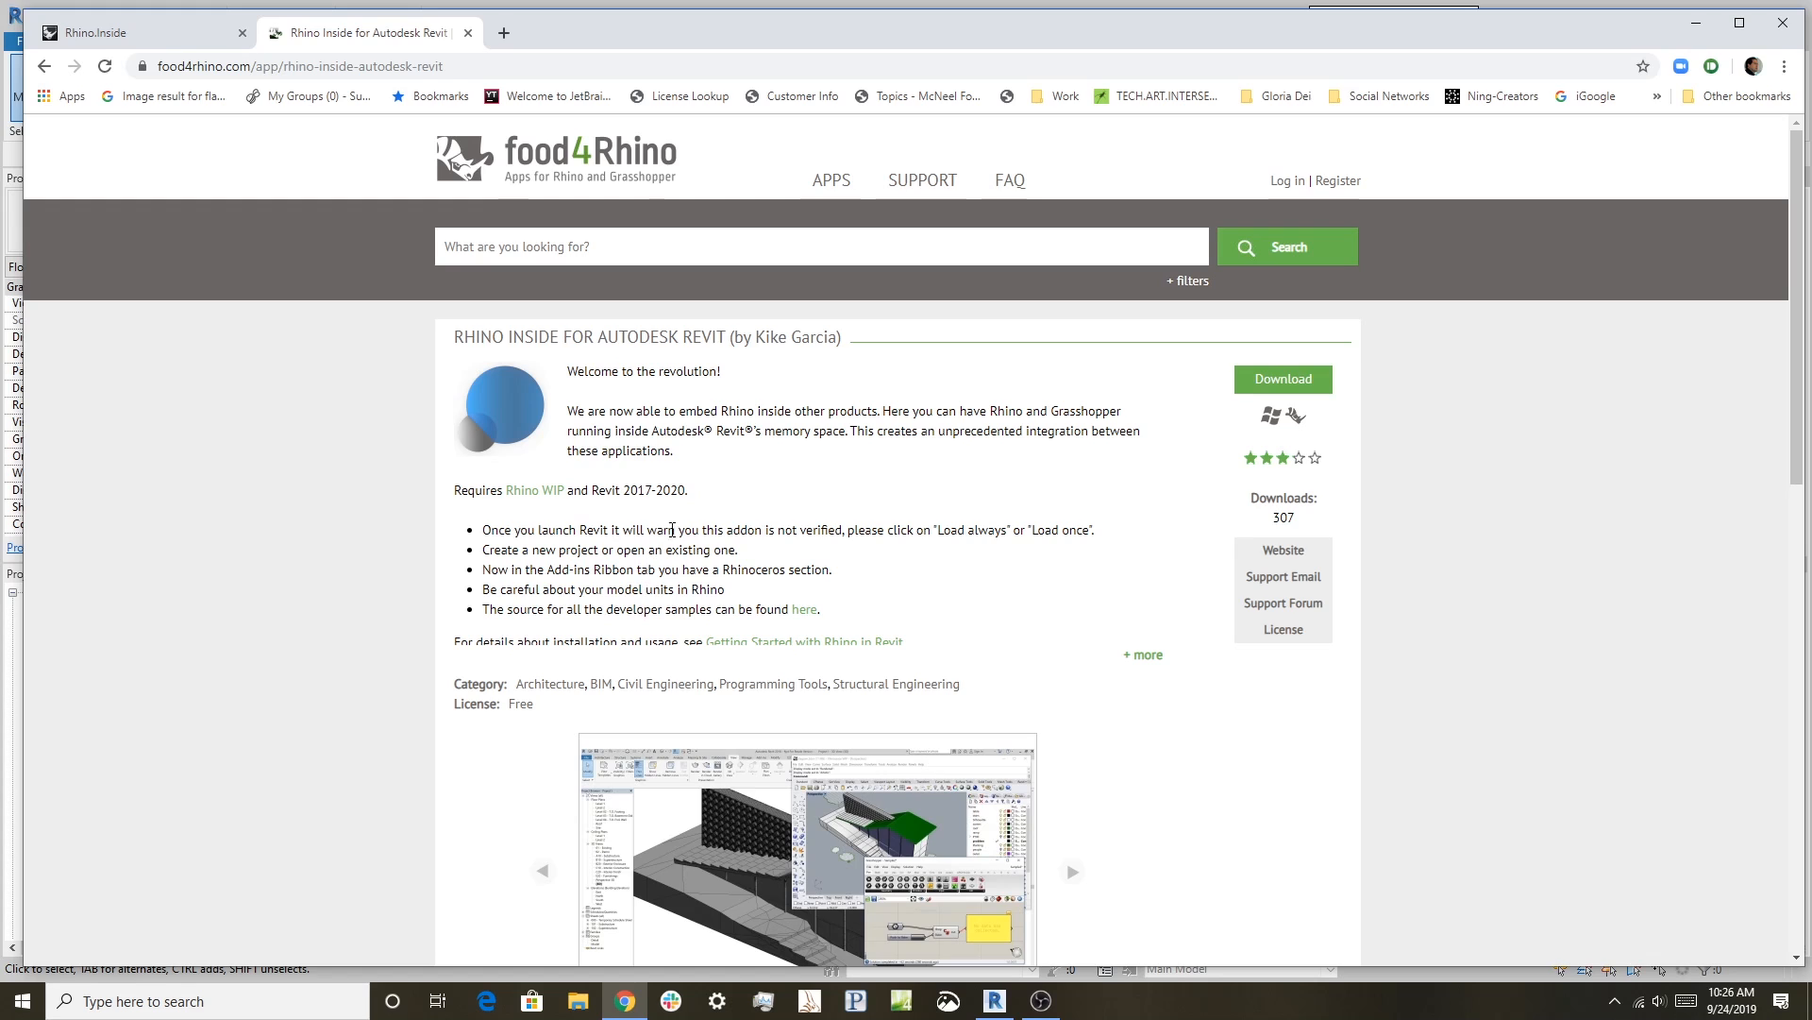
pyautogui.moveTo(950, 597)
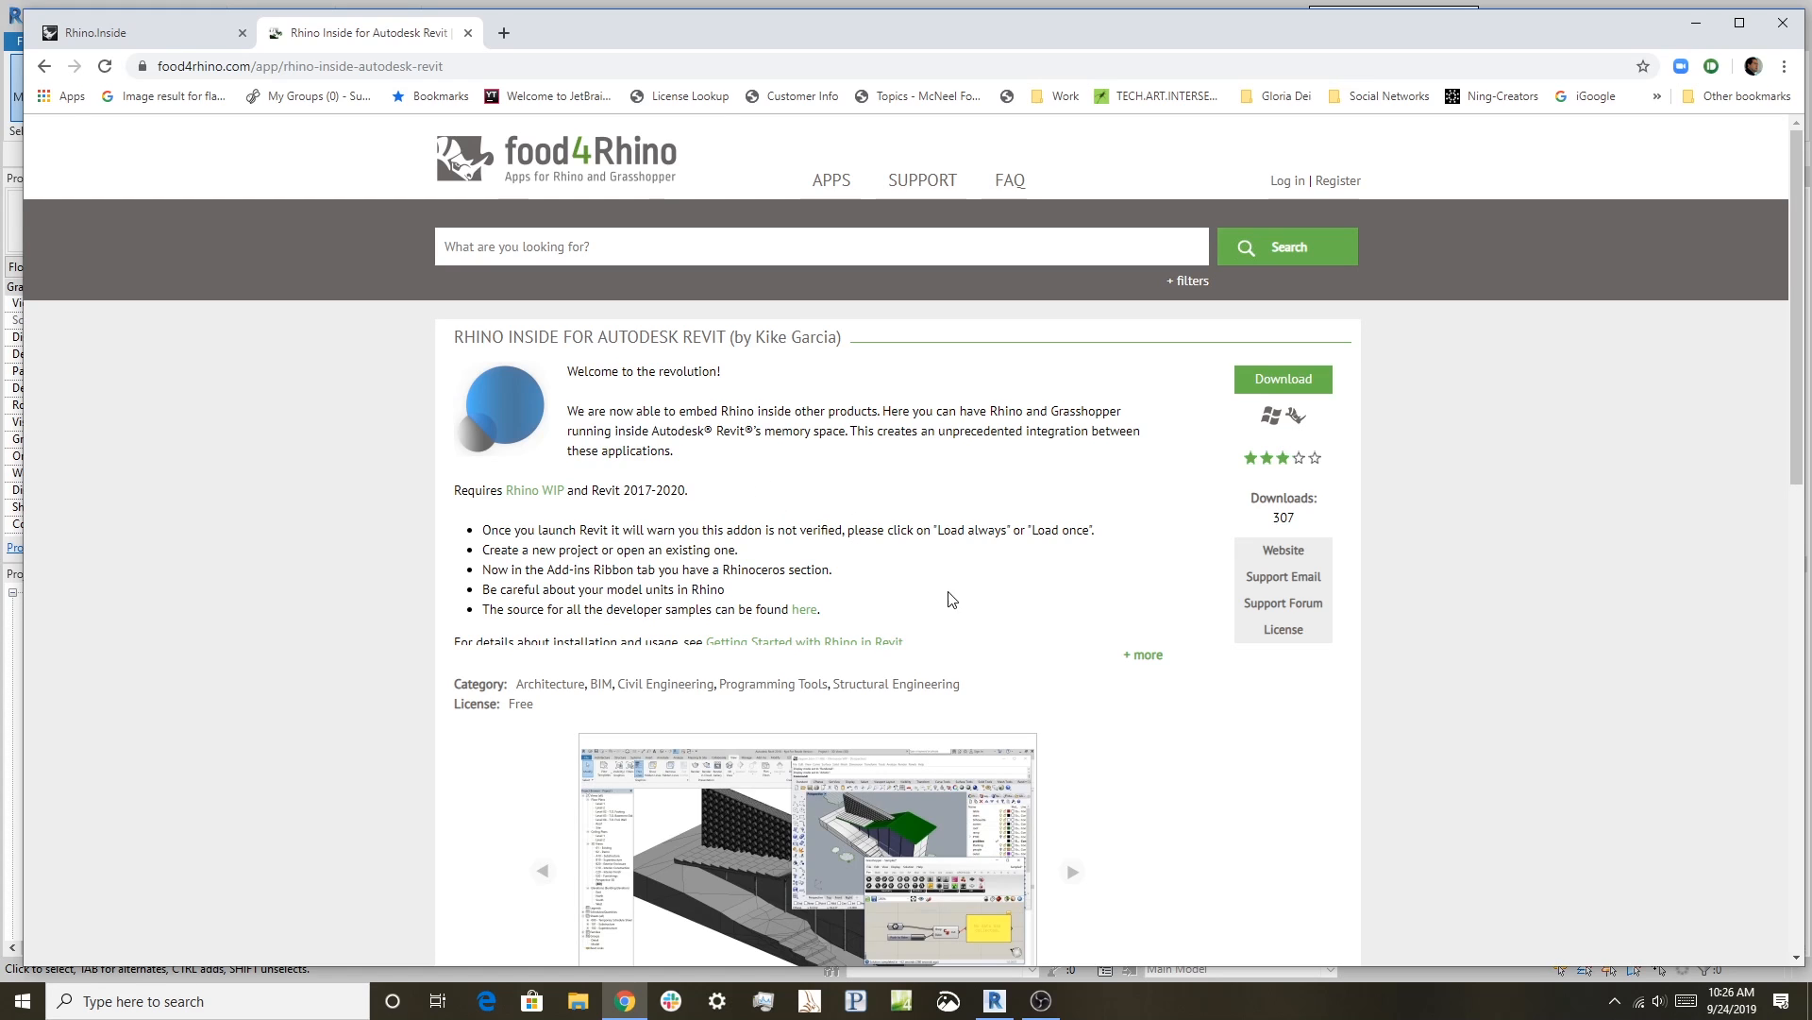
pyautogui.moveTo(868, 462)
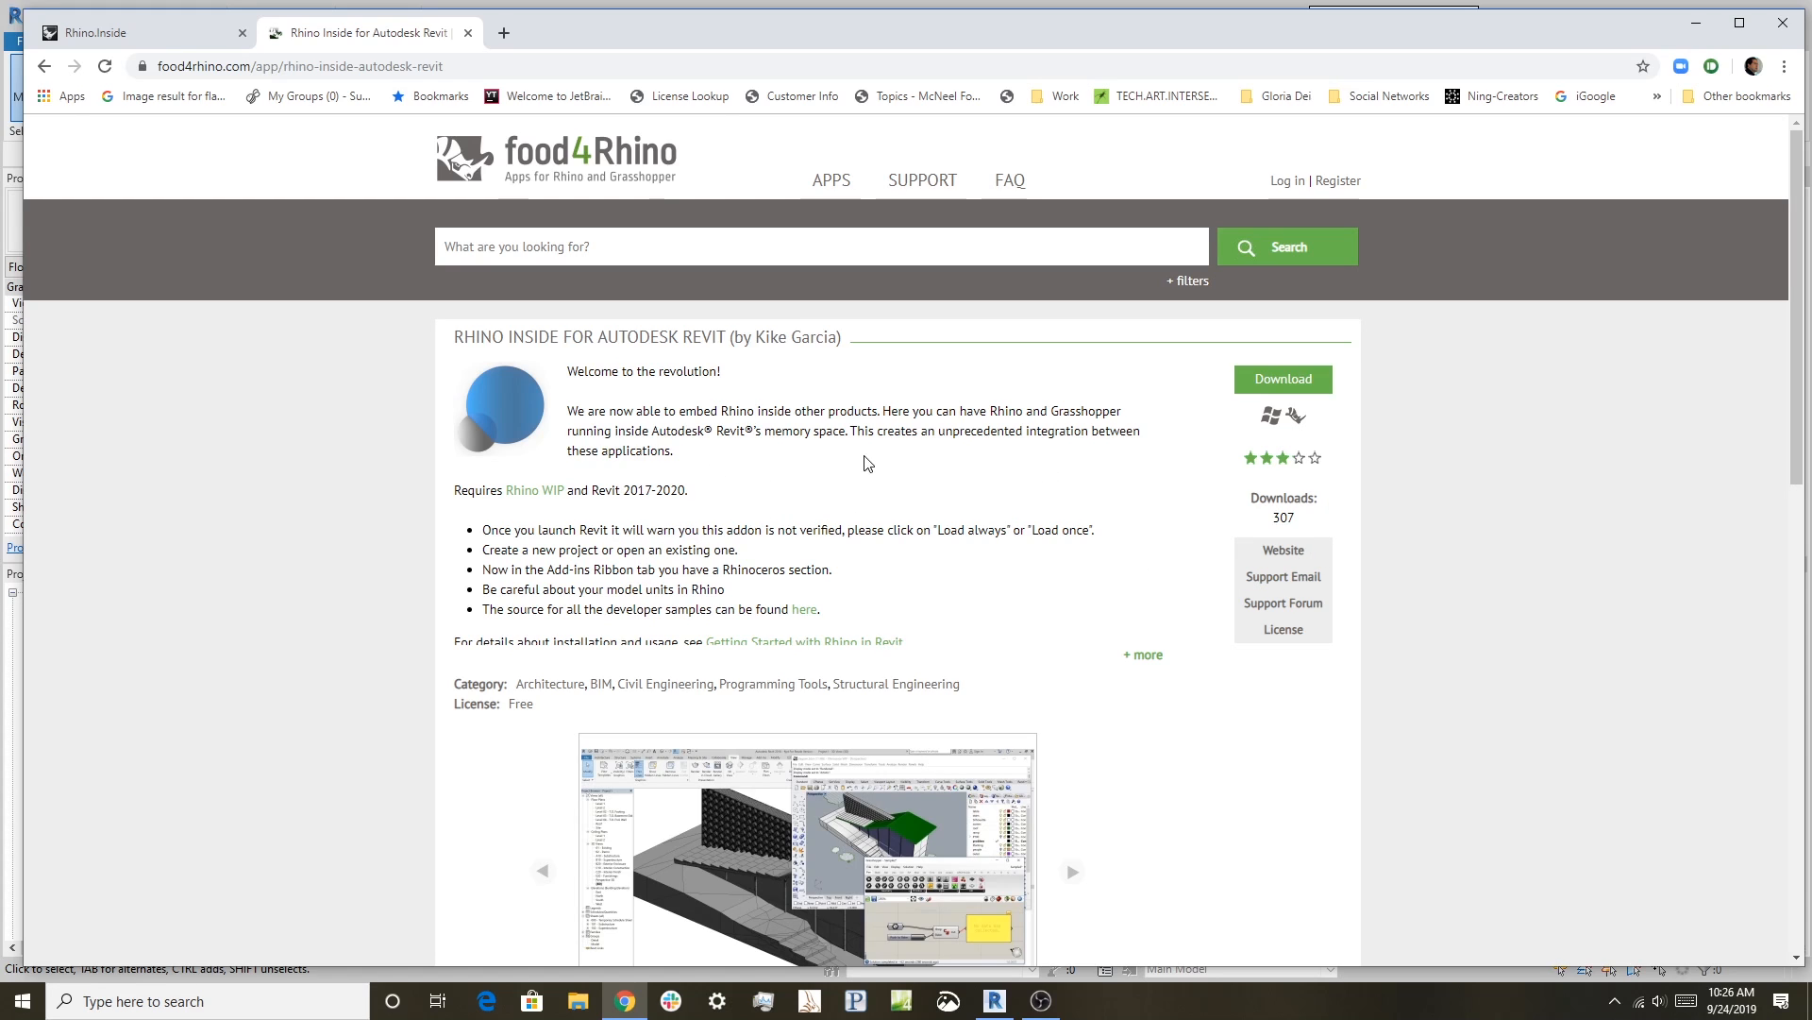
# - Read down the food4Rhino page for Rhino Inside for Autodesk Revit
pyautogui.scroll(-3)
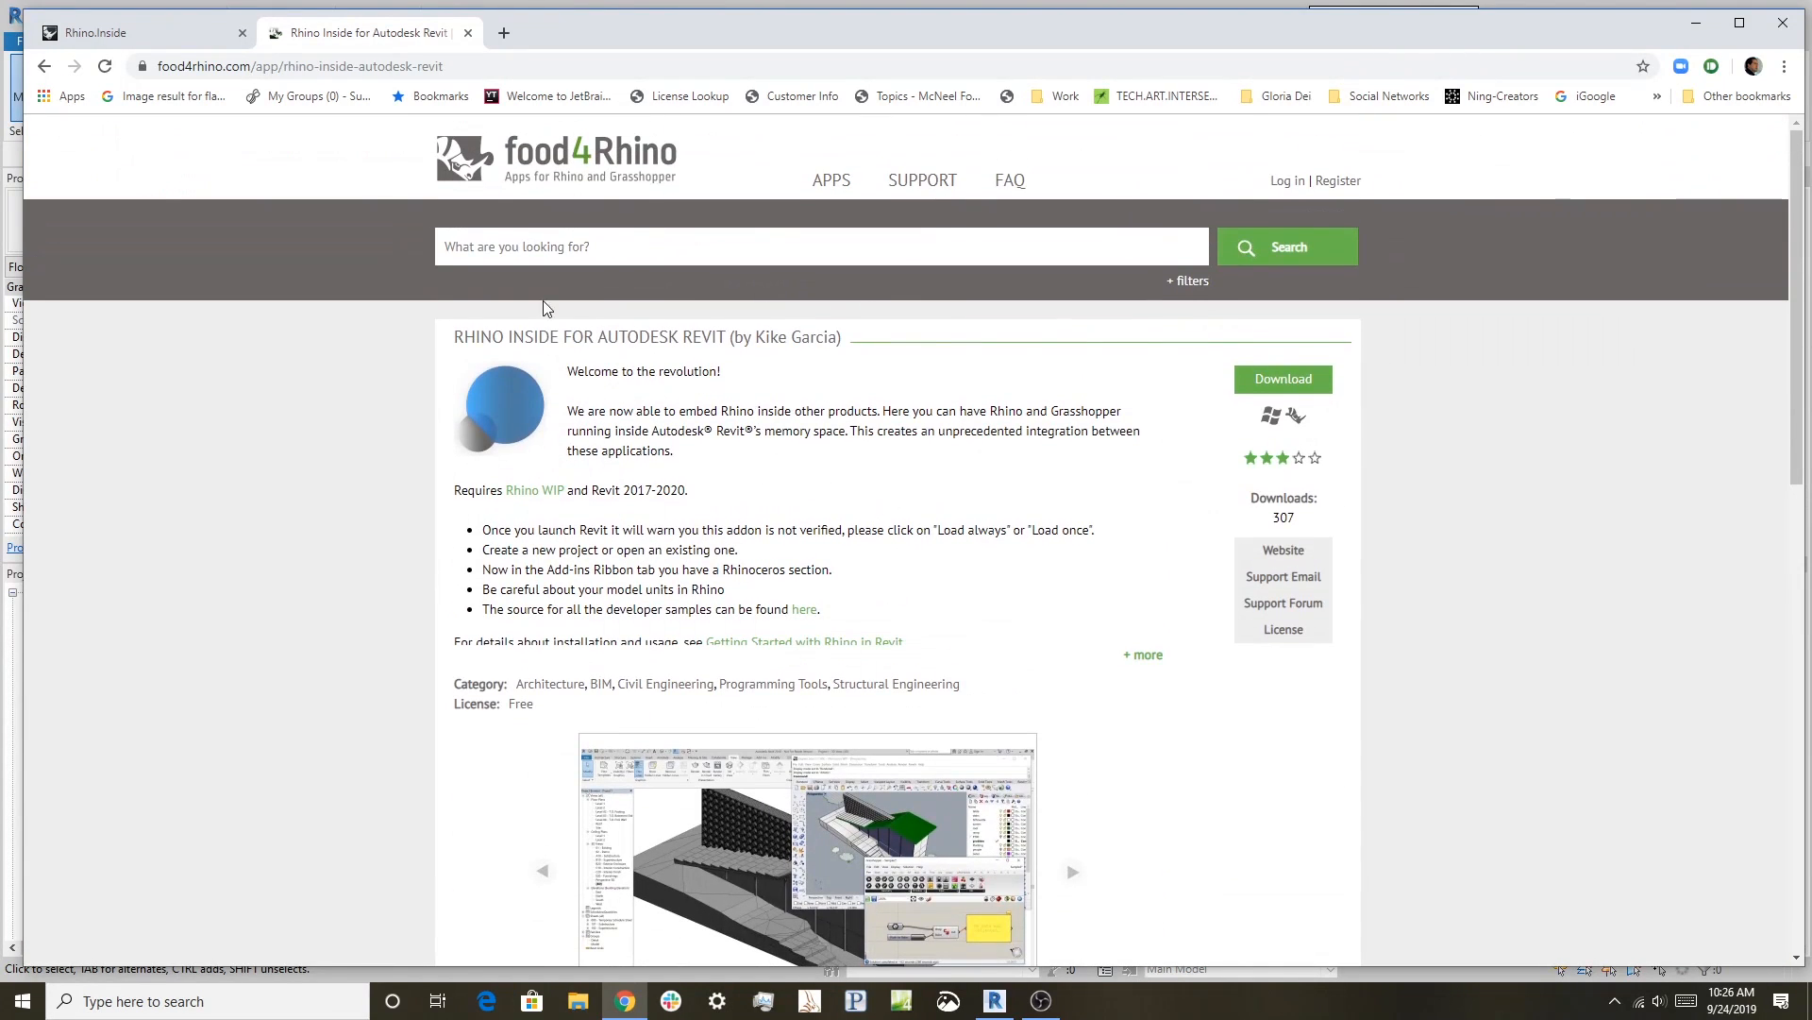
pyautogui.moveTo(319, 328)
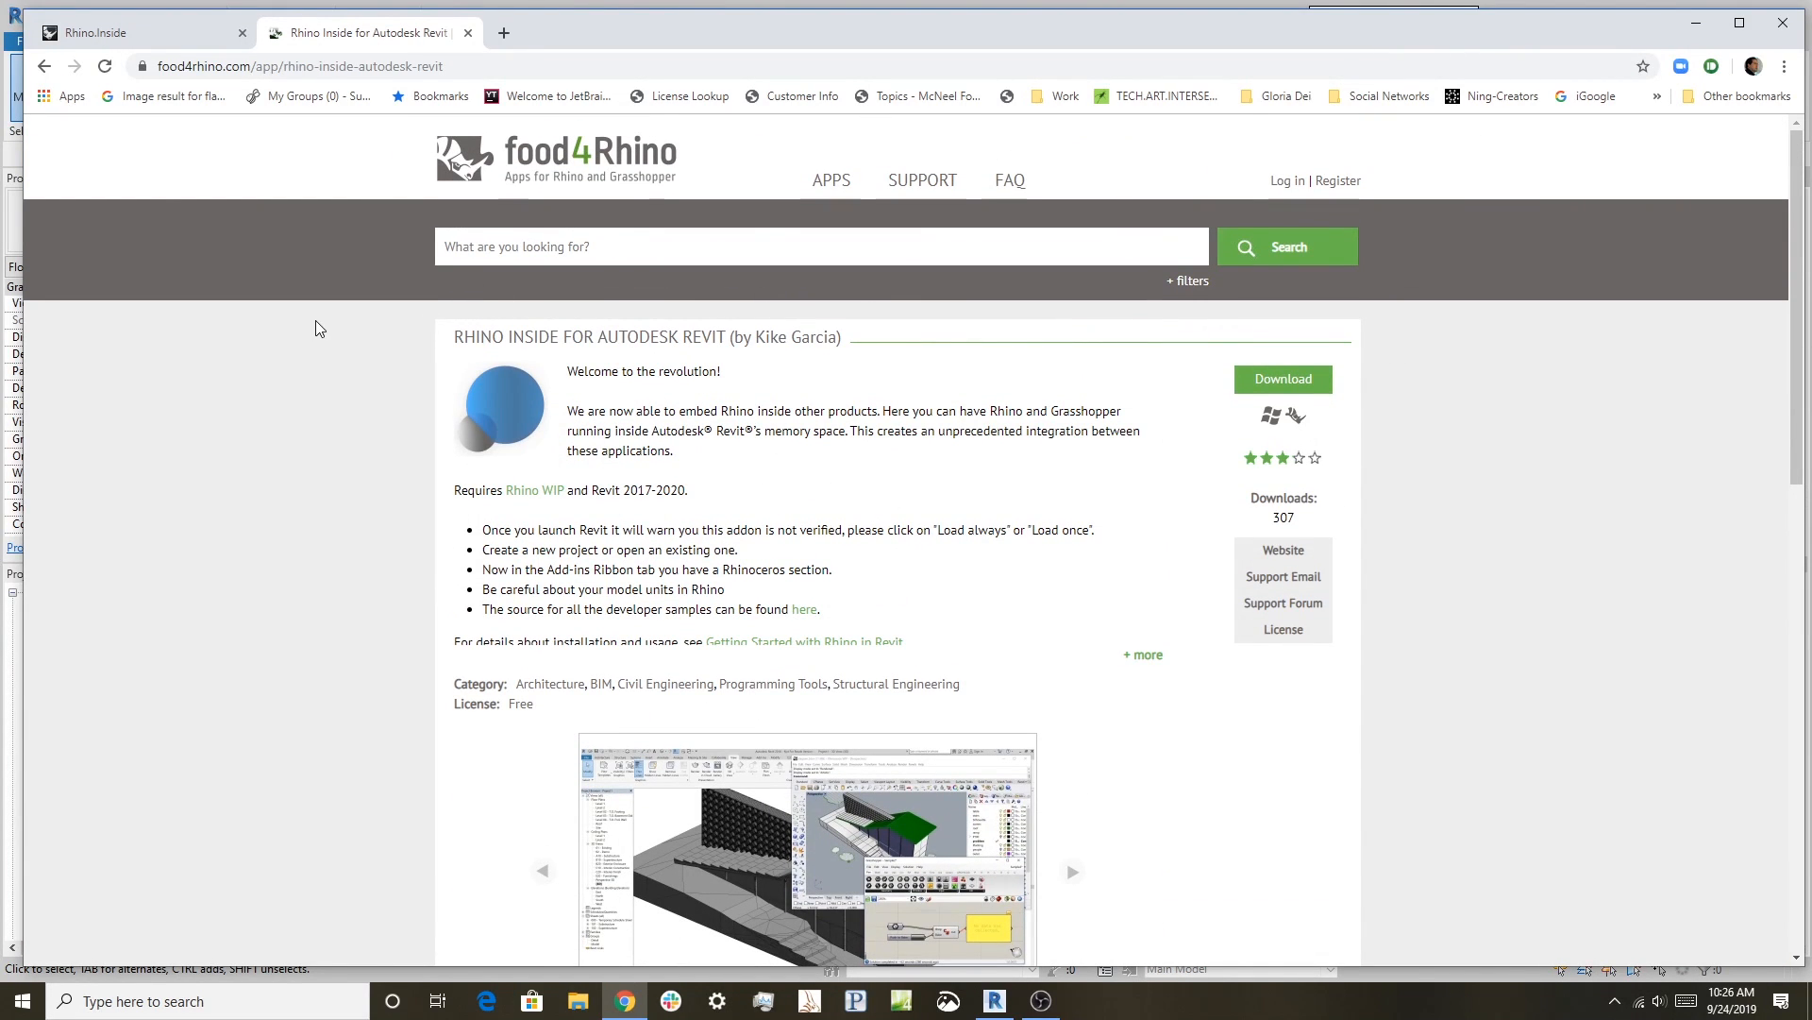
pyautogui.moveTo(236, 131)
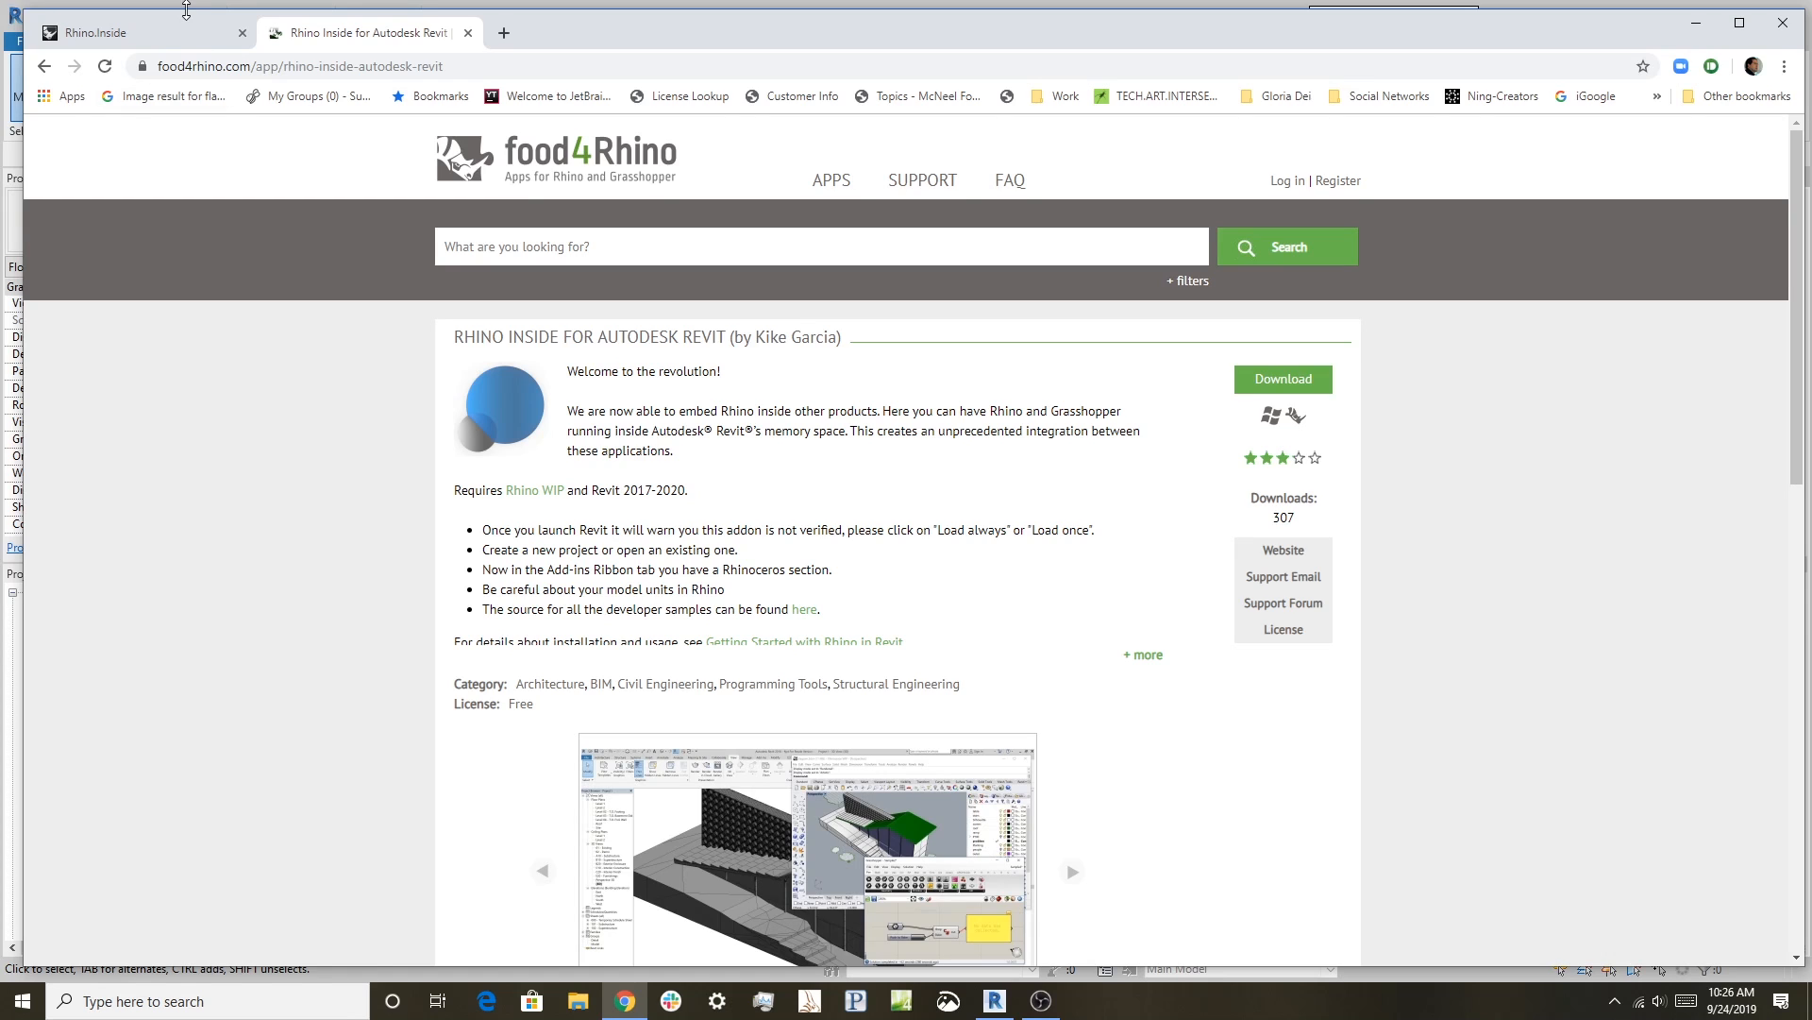
# - Switch from the browser to the Revit project and show its Add-Ins ribbon commands
pyautogui.click(994, 1000)
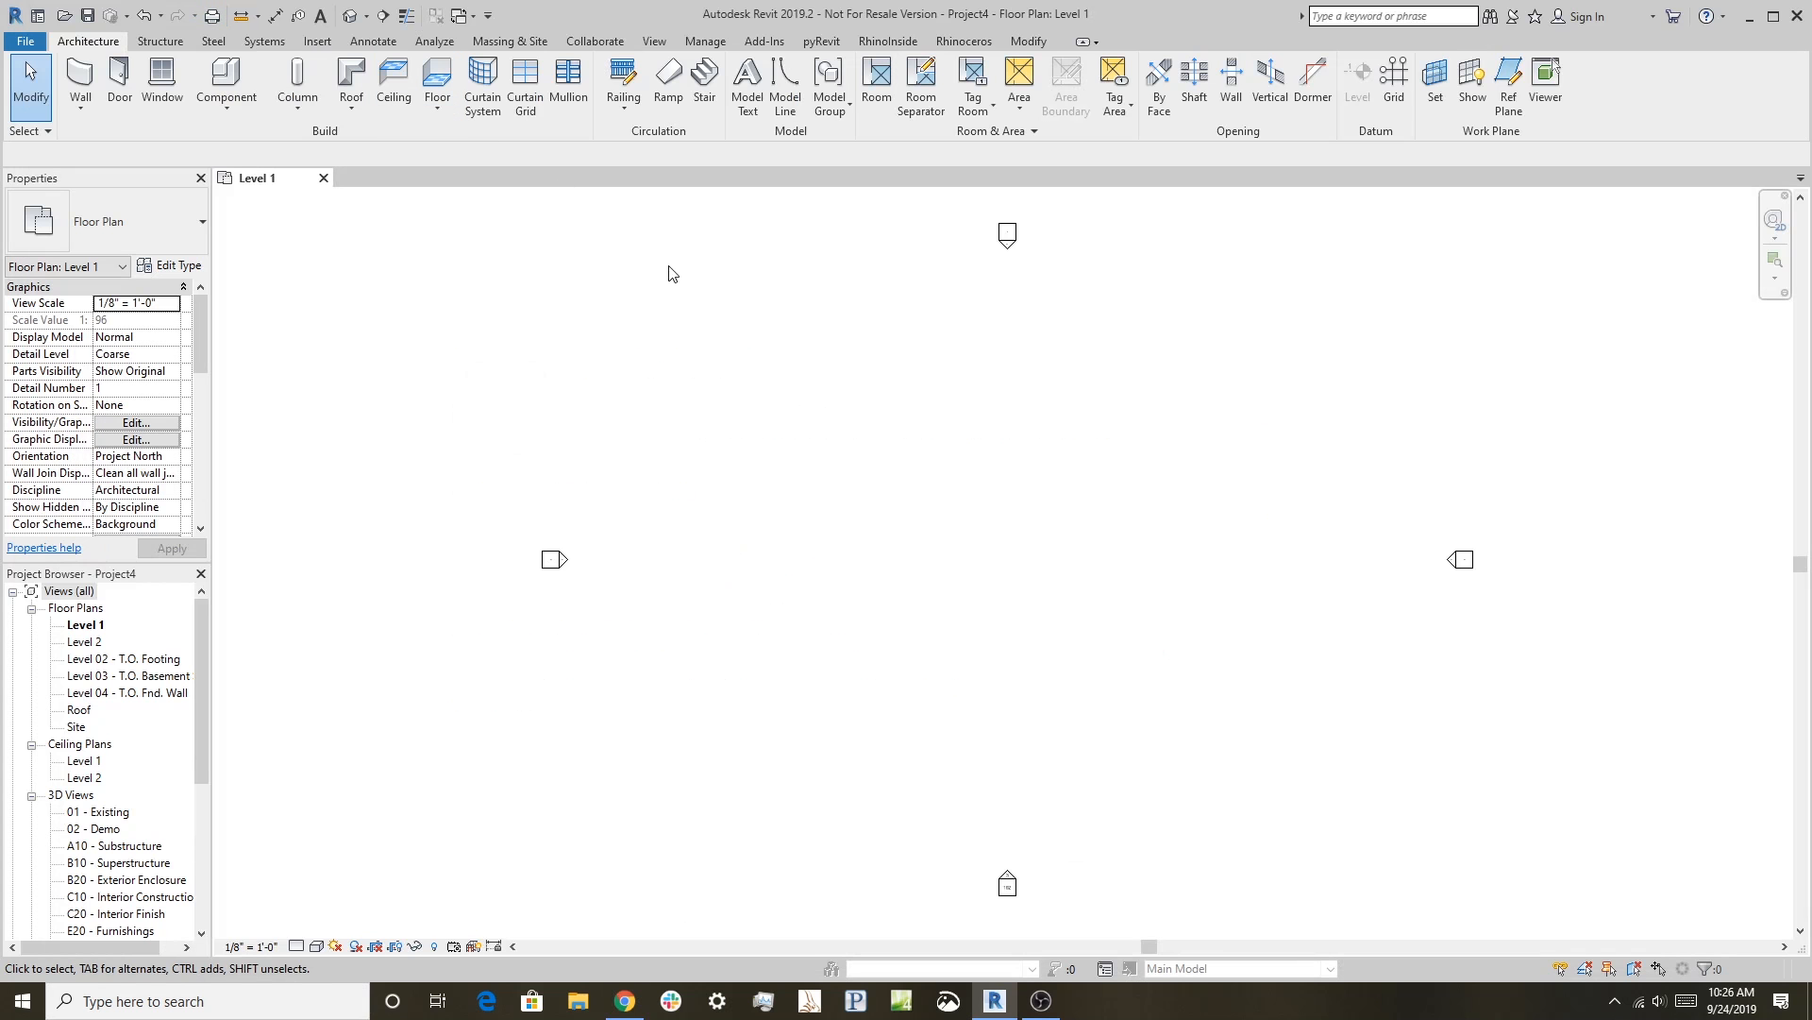
pyautogui.moveTo(1016, 777)
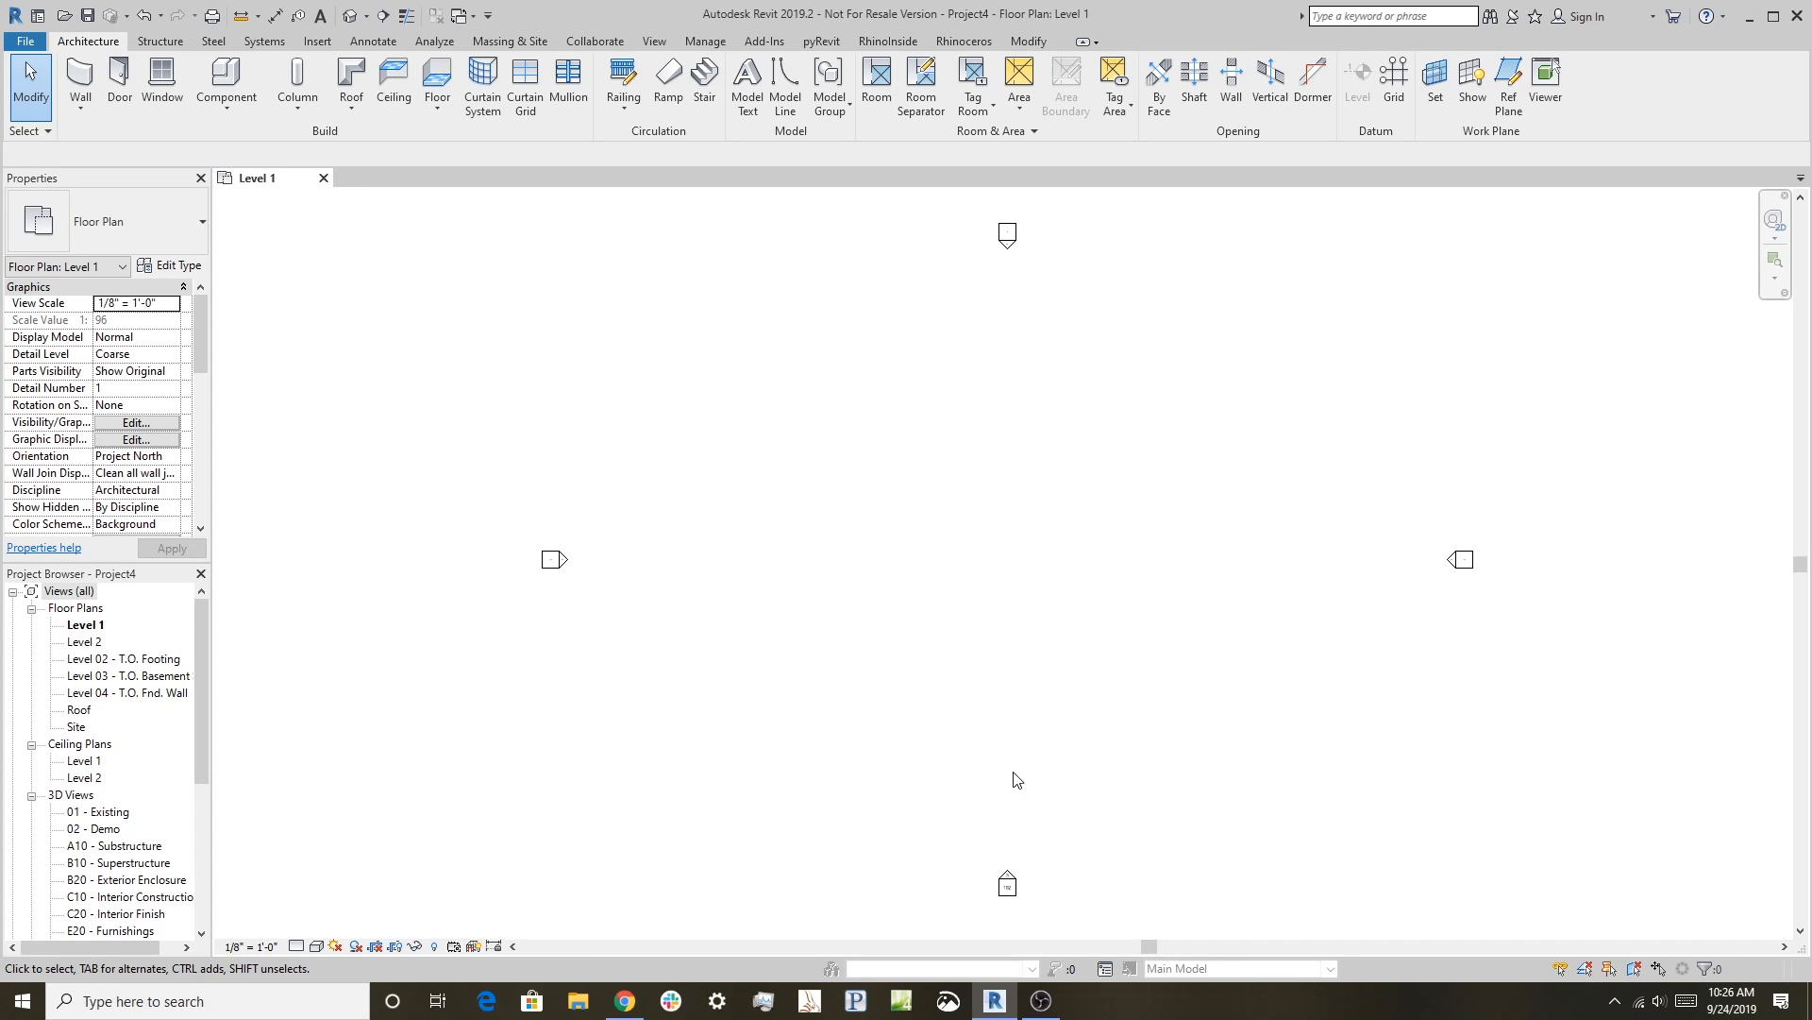
pyautogui.moveTo(1139, 548)
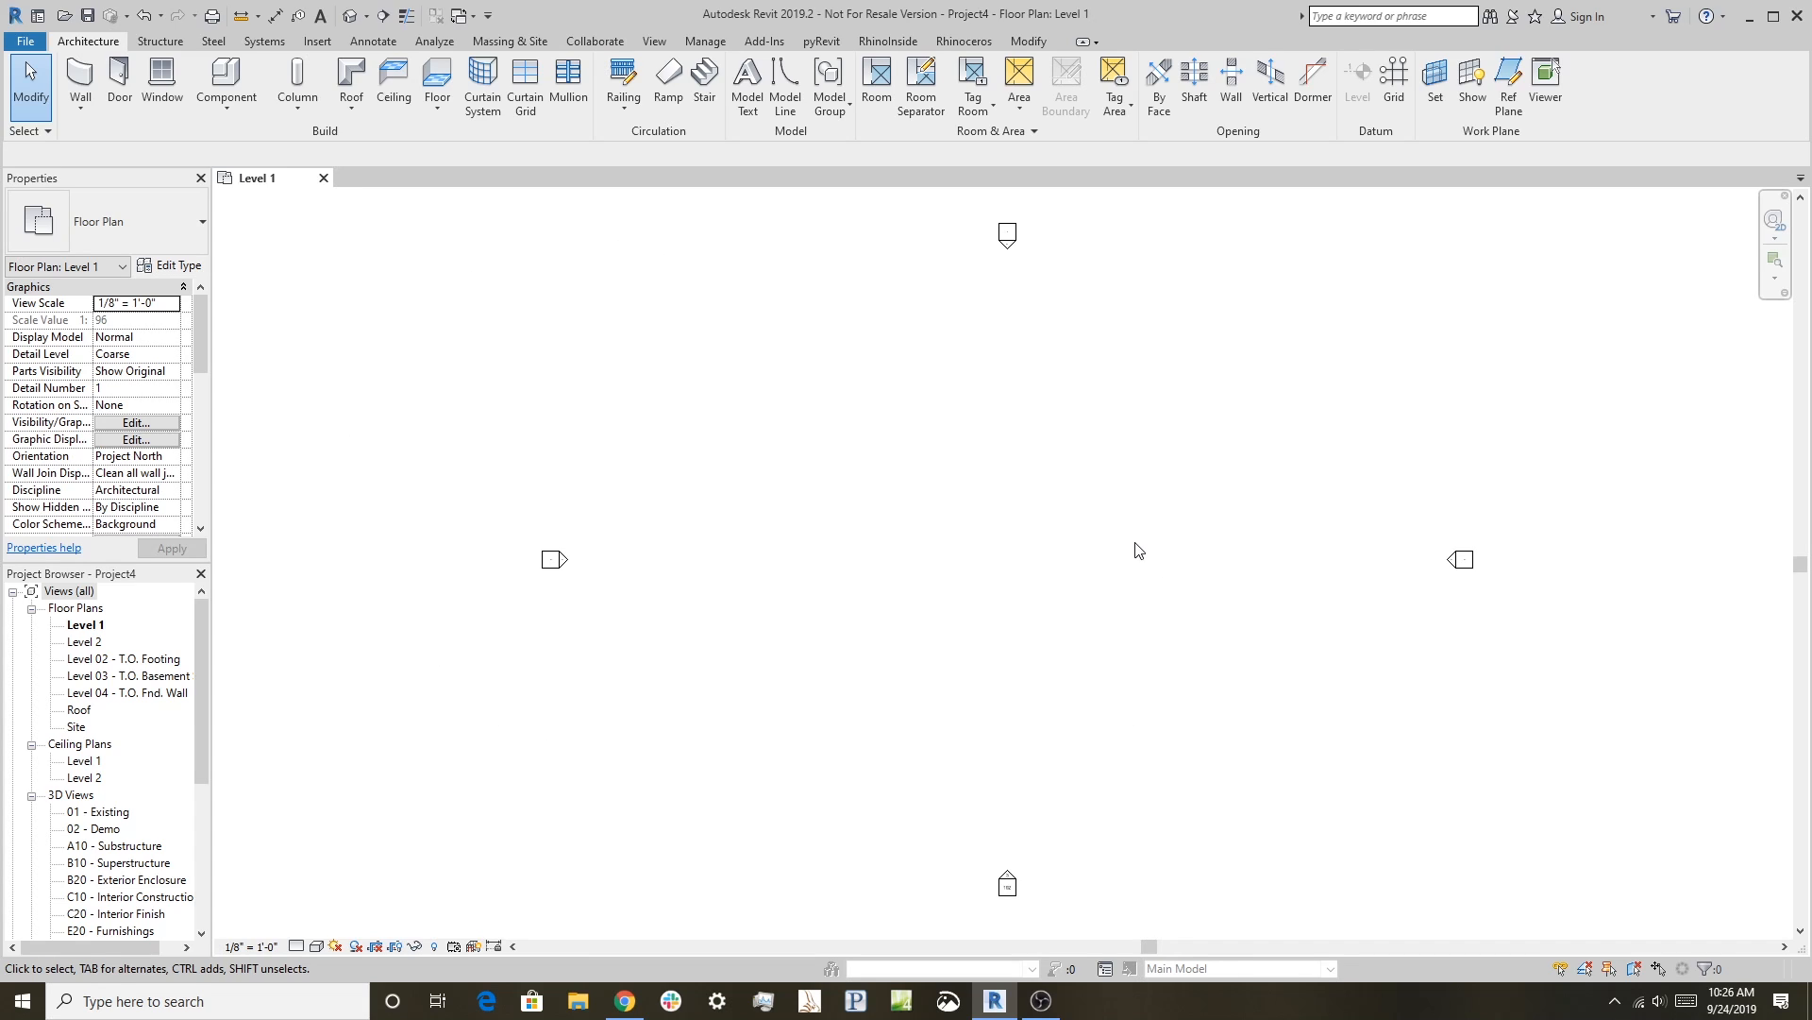
pyautogui.click(763, 42)
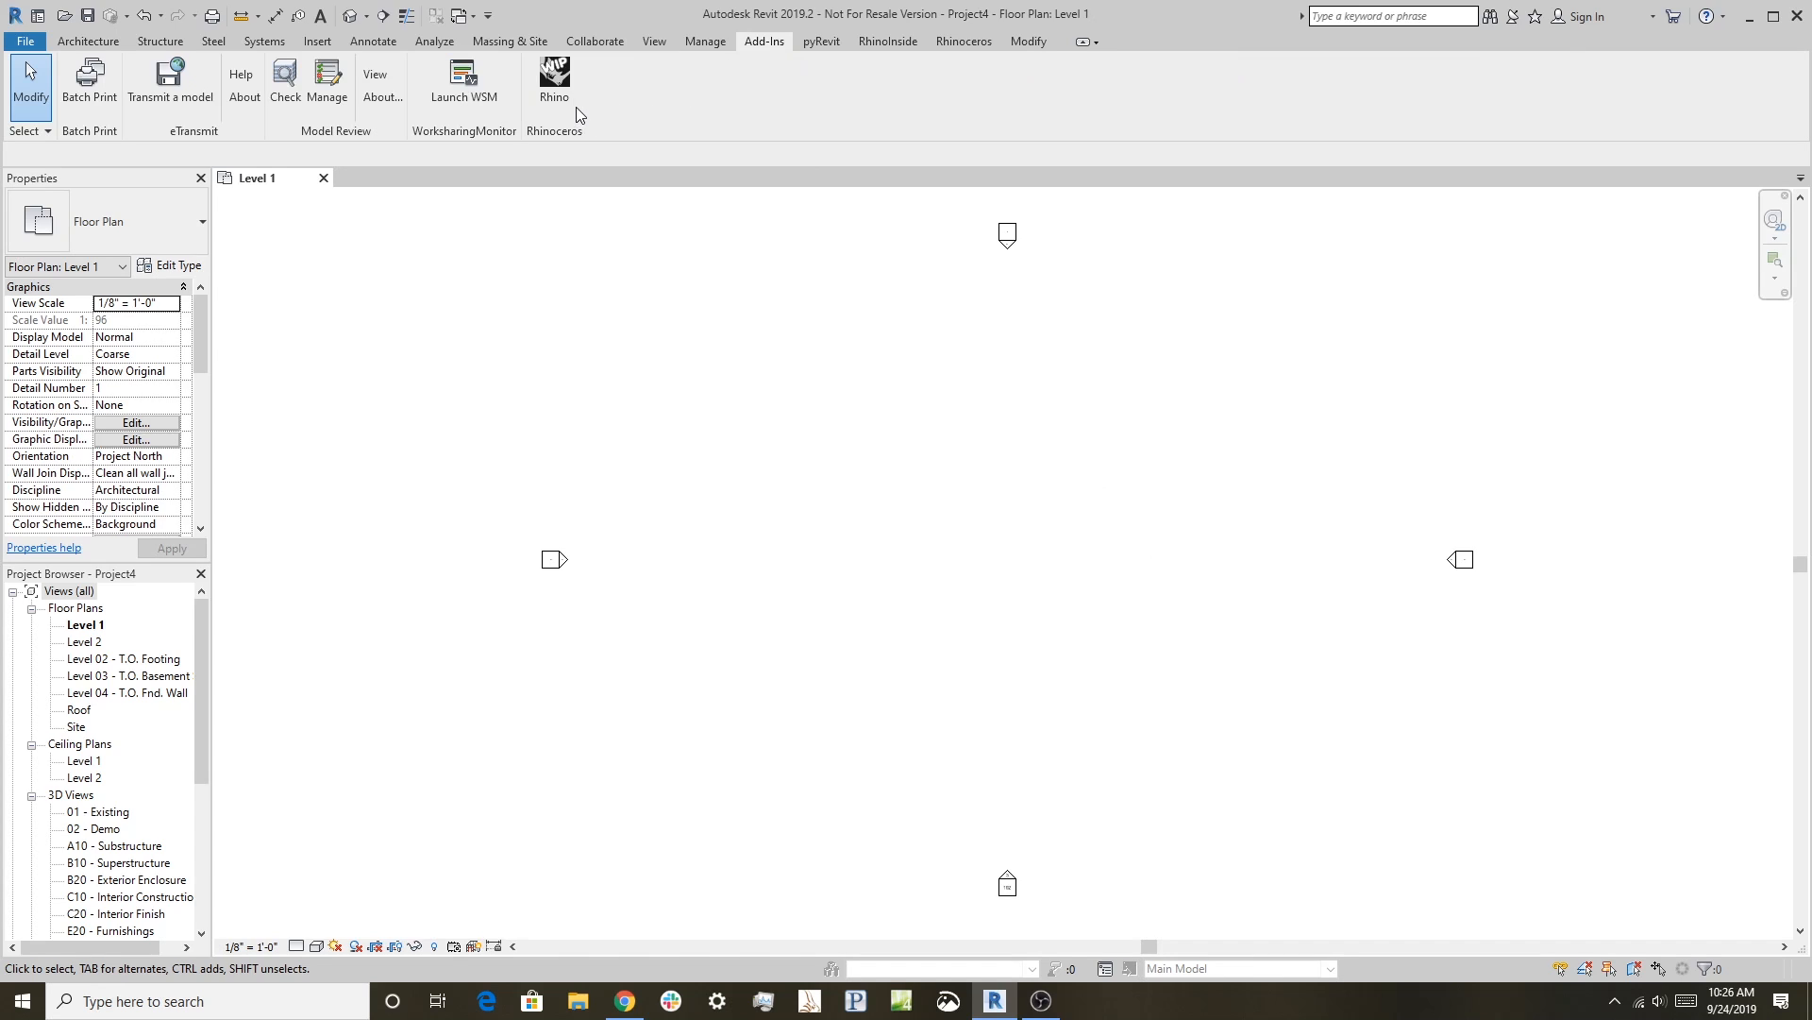
pyautogui.moveTo(566, 76)
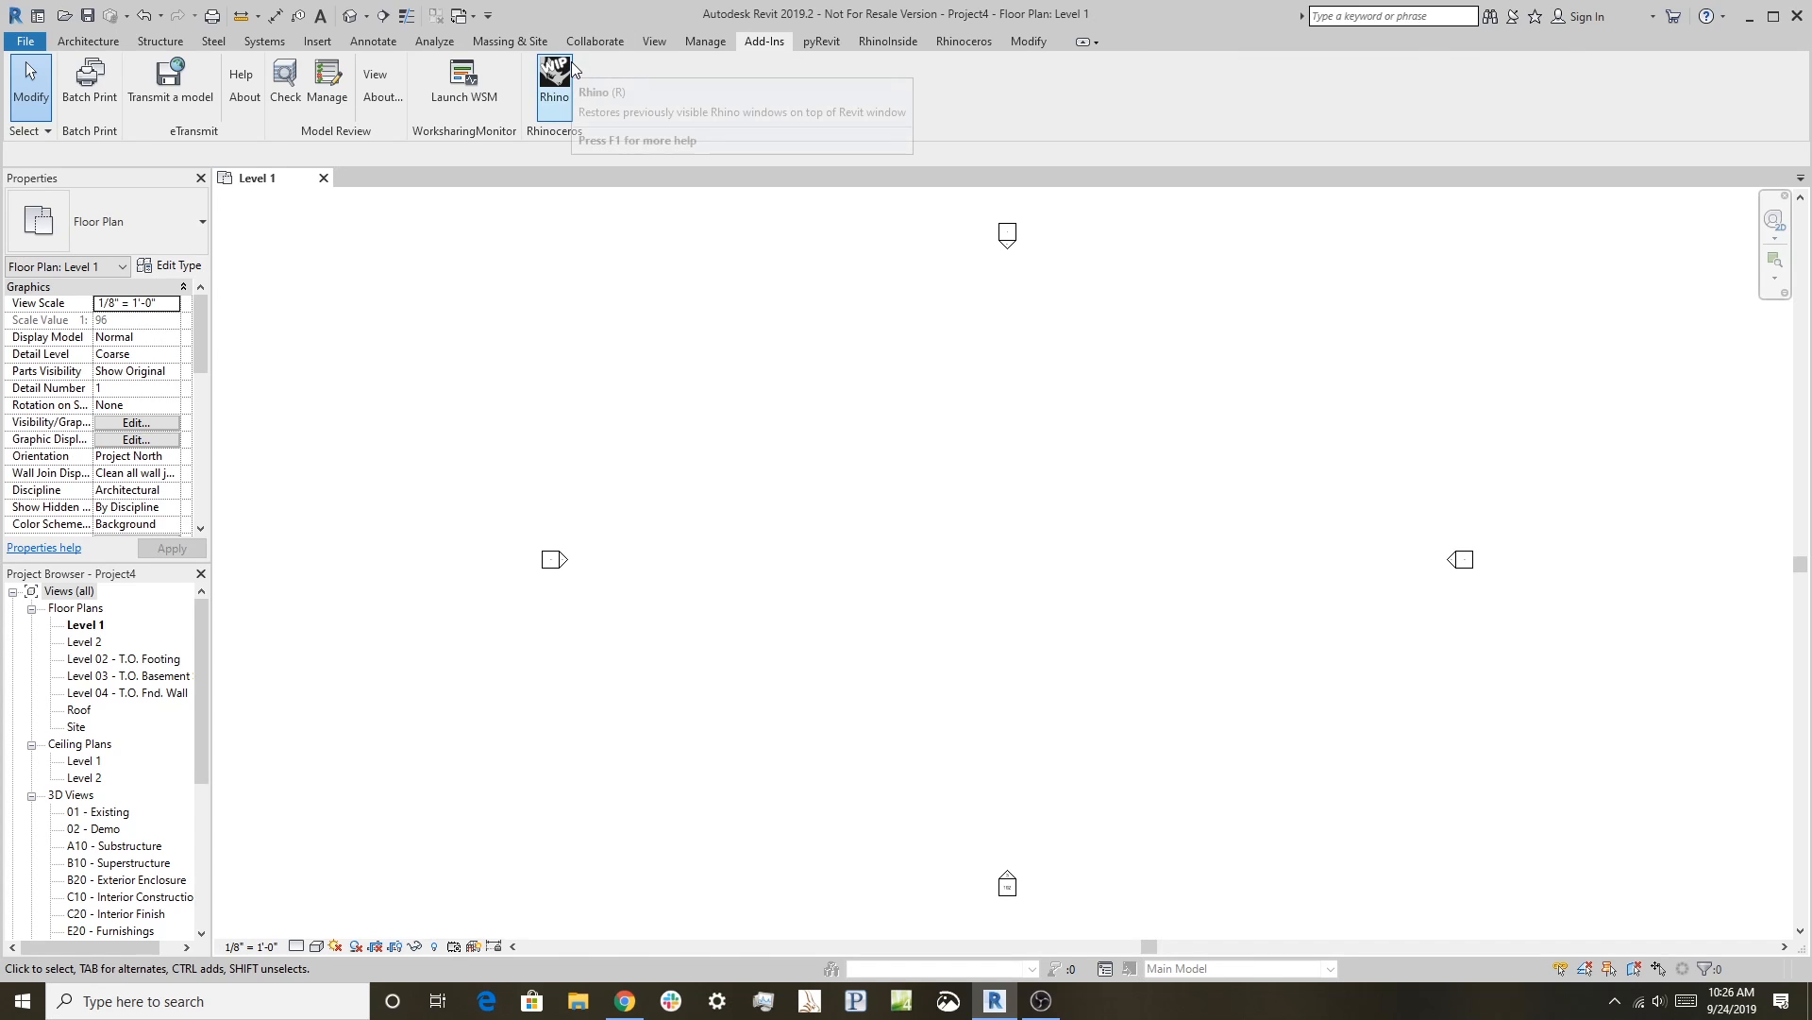
pyautogui.moveTo(555, 75)
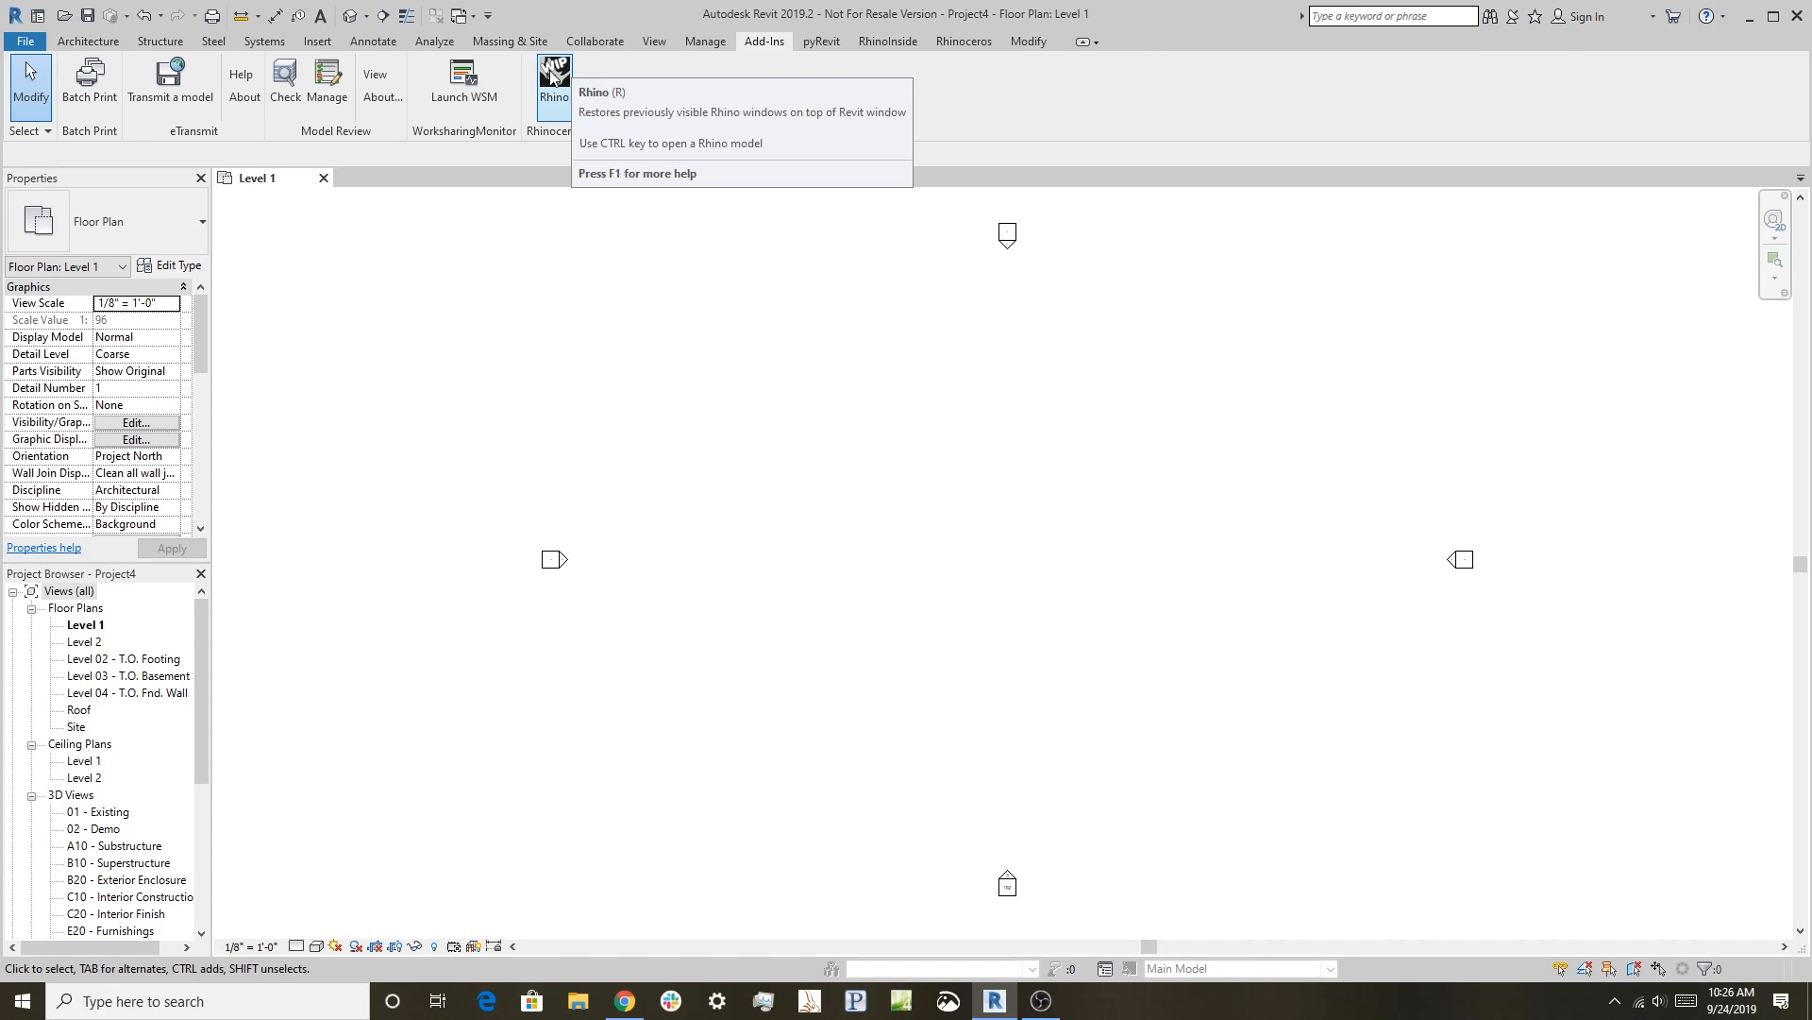
pyautogui.moveTo(559, 79)
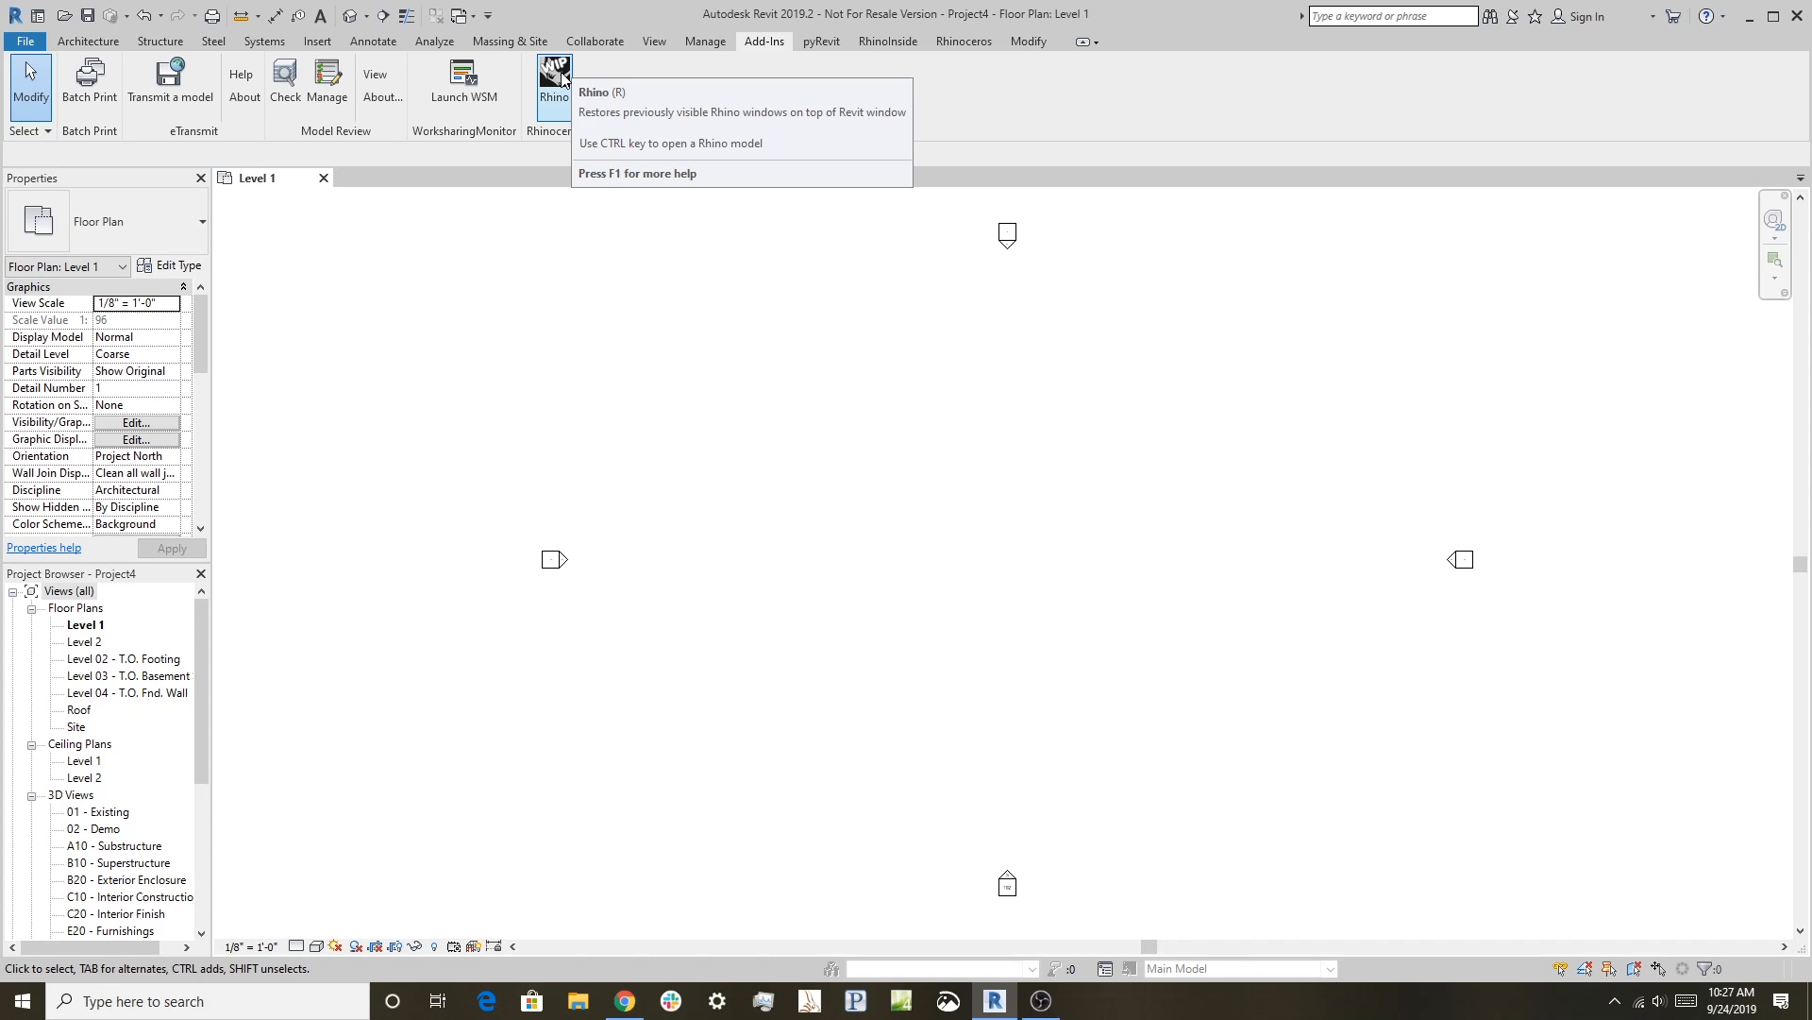
pyautogui.moveTo(997, 49)
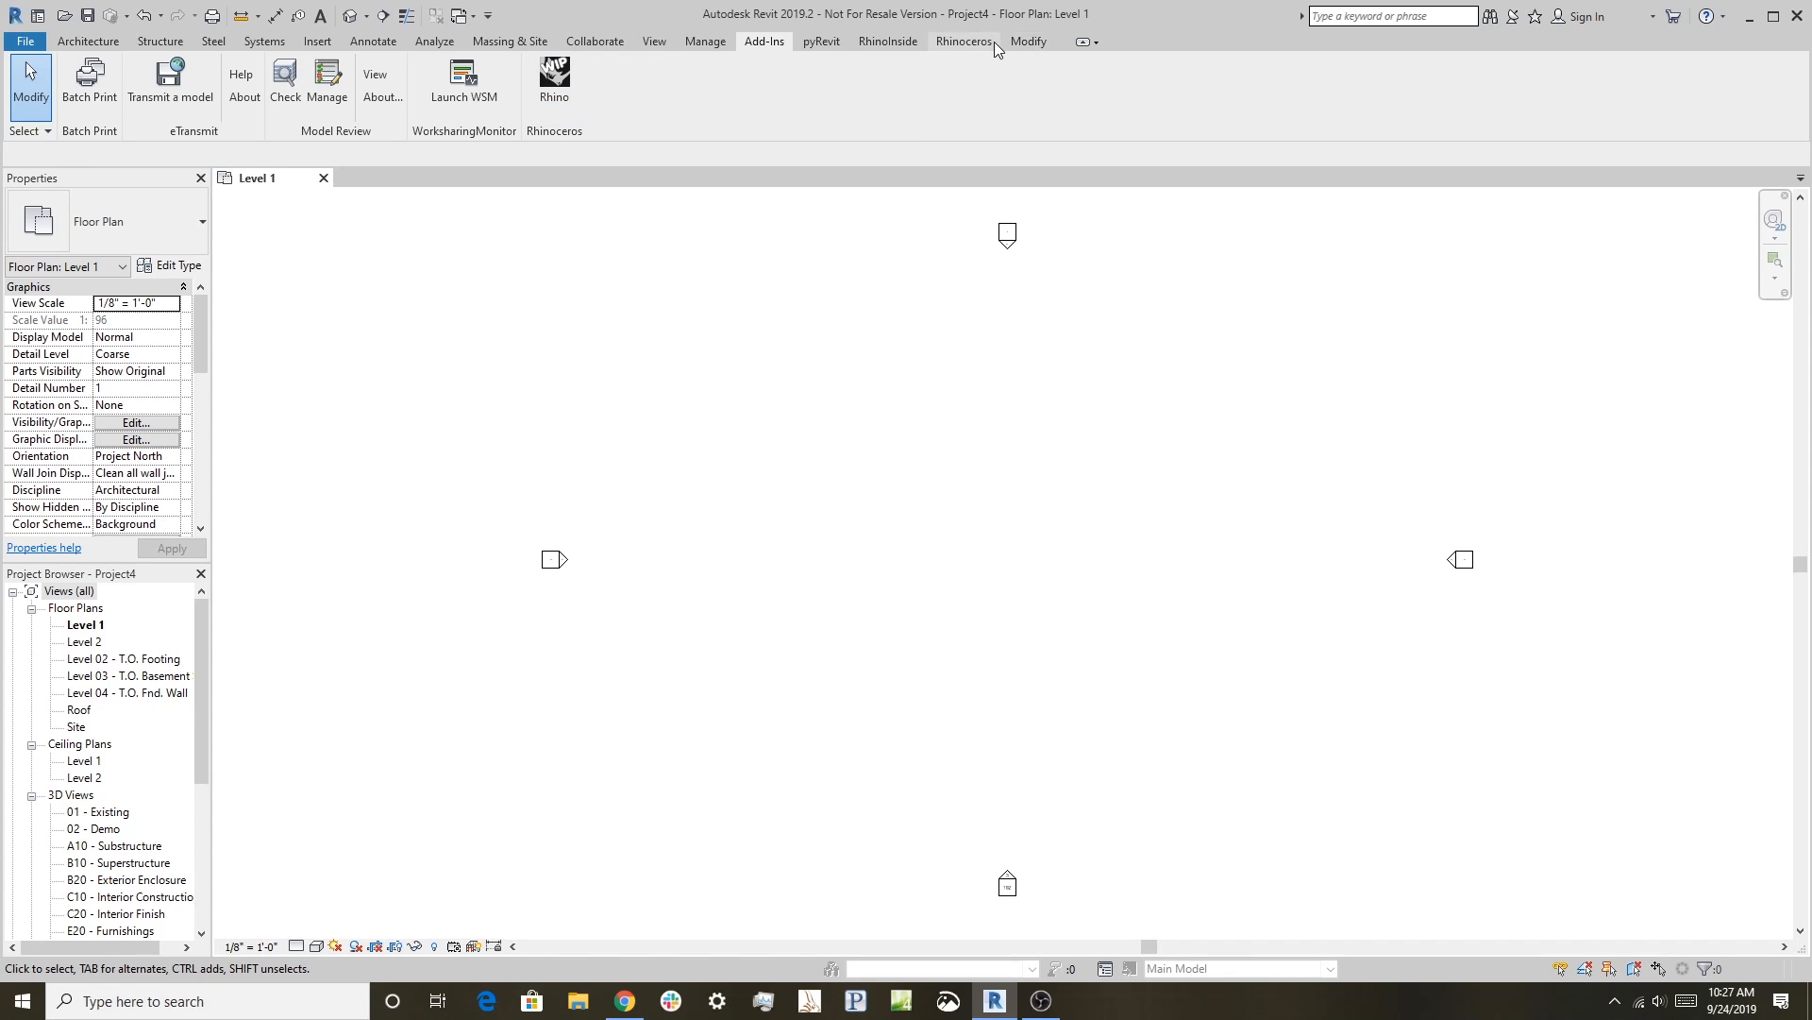
pyautogui.moveTo(993, 49)
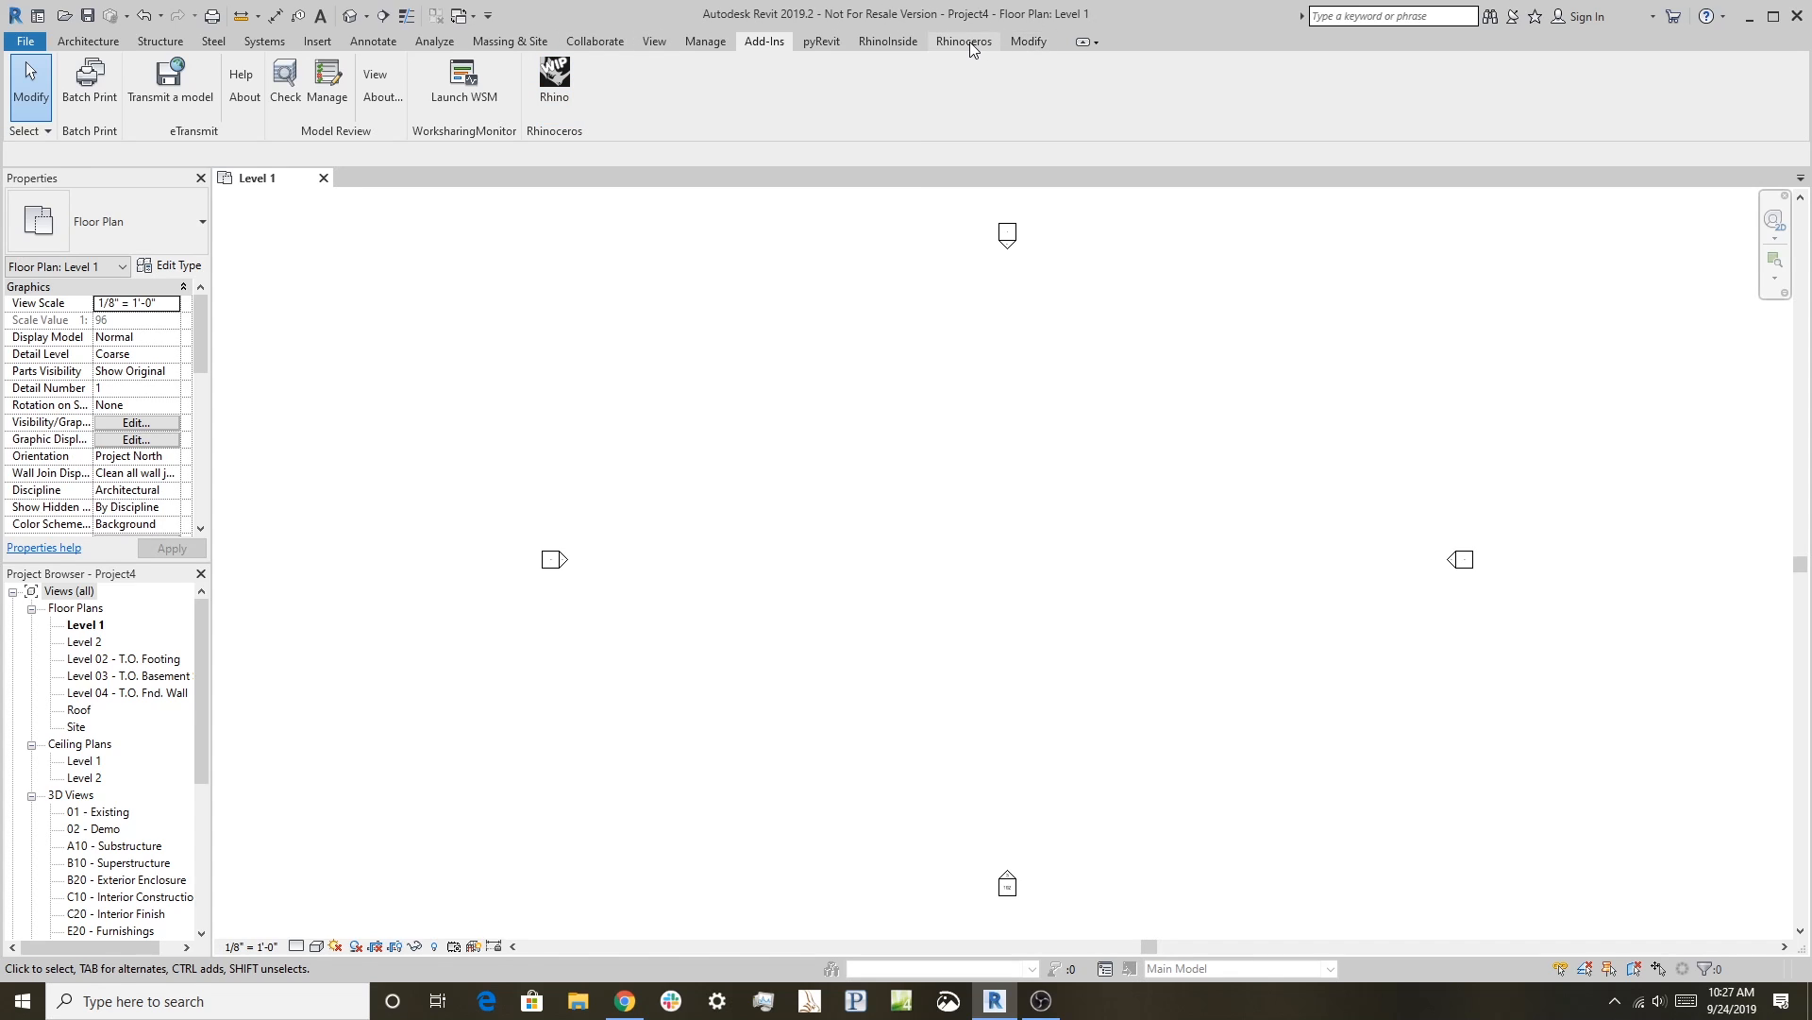
# - Launch the Rhino WIP modelling window from the Rhinoceros ribbon commands
pyautogui.click(963, 42)
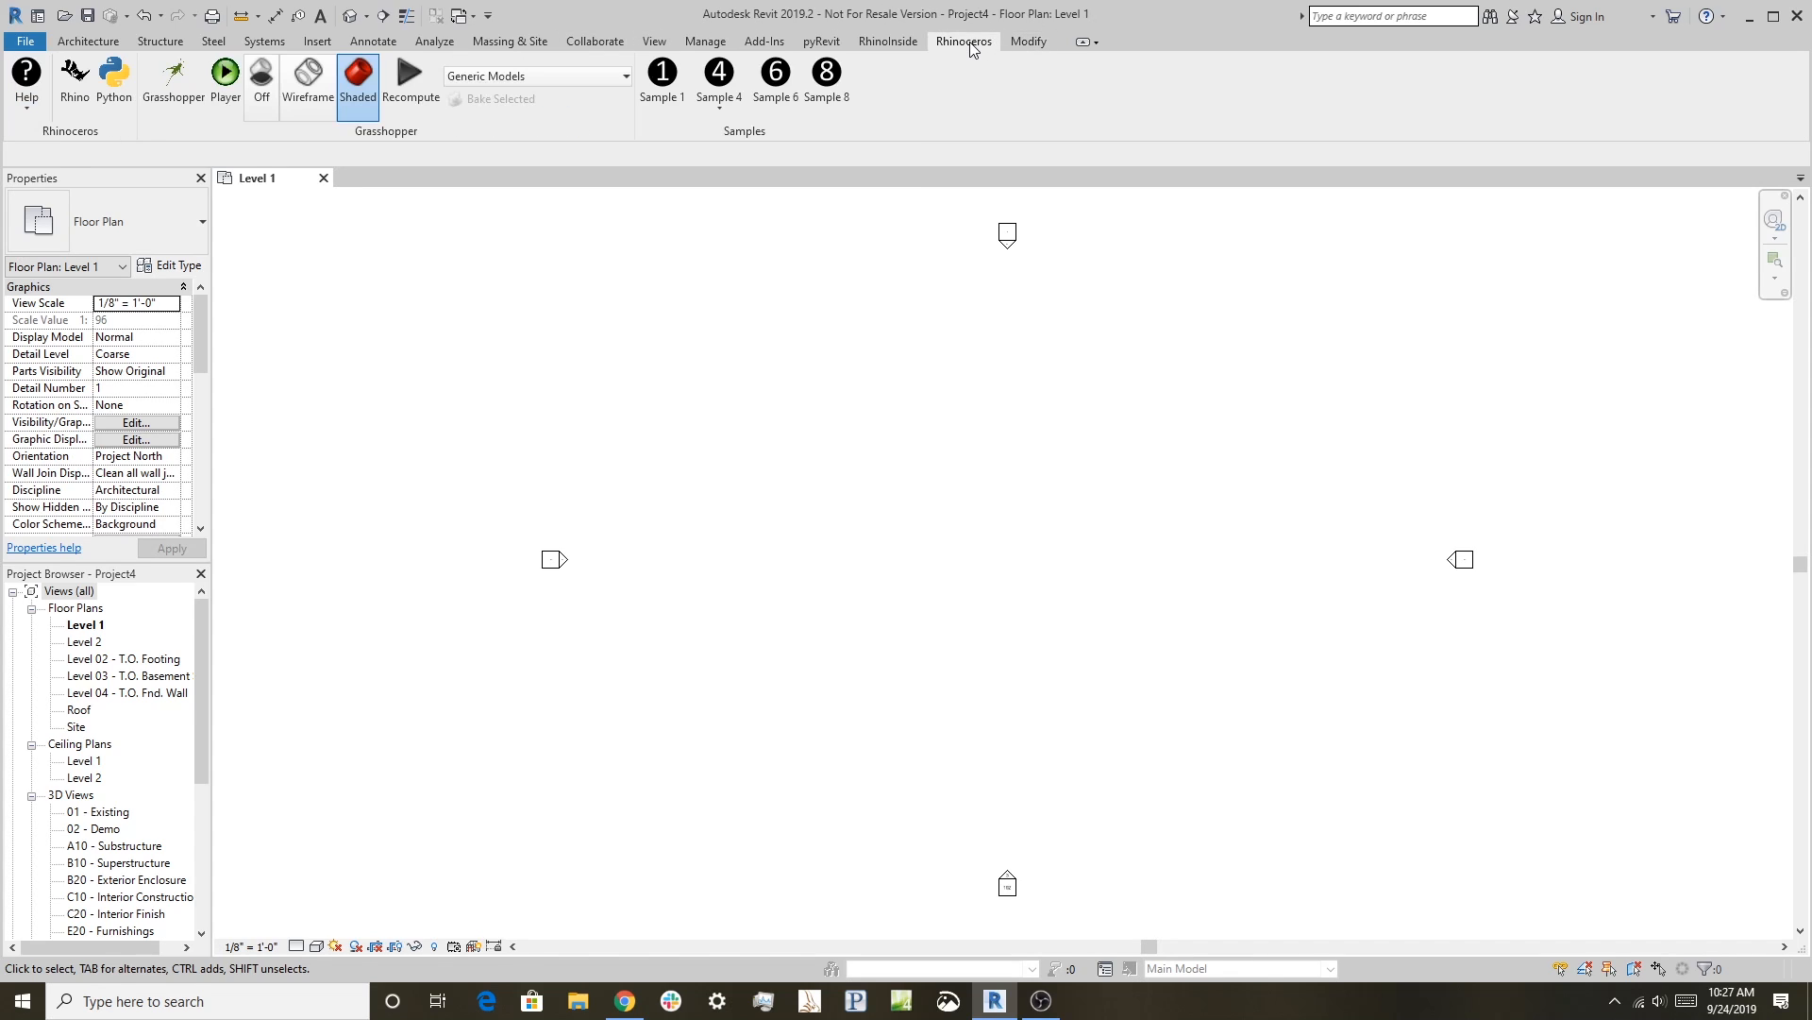
pyautogui.moveTo(76, 76)
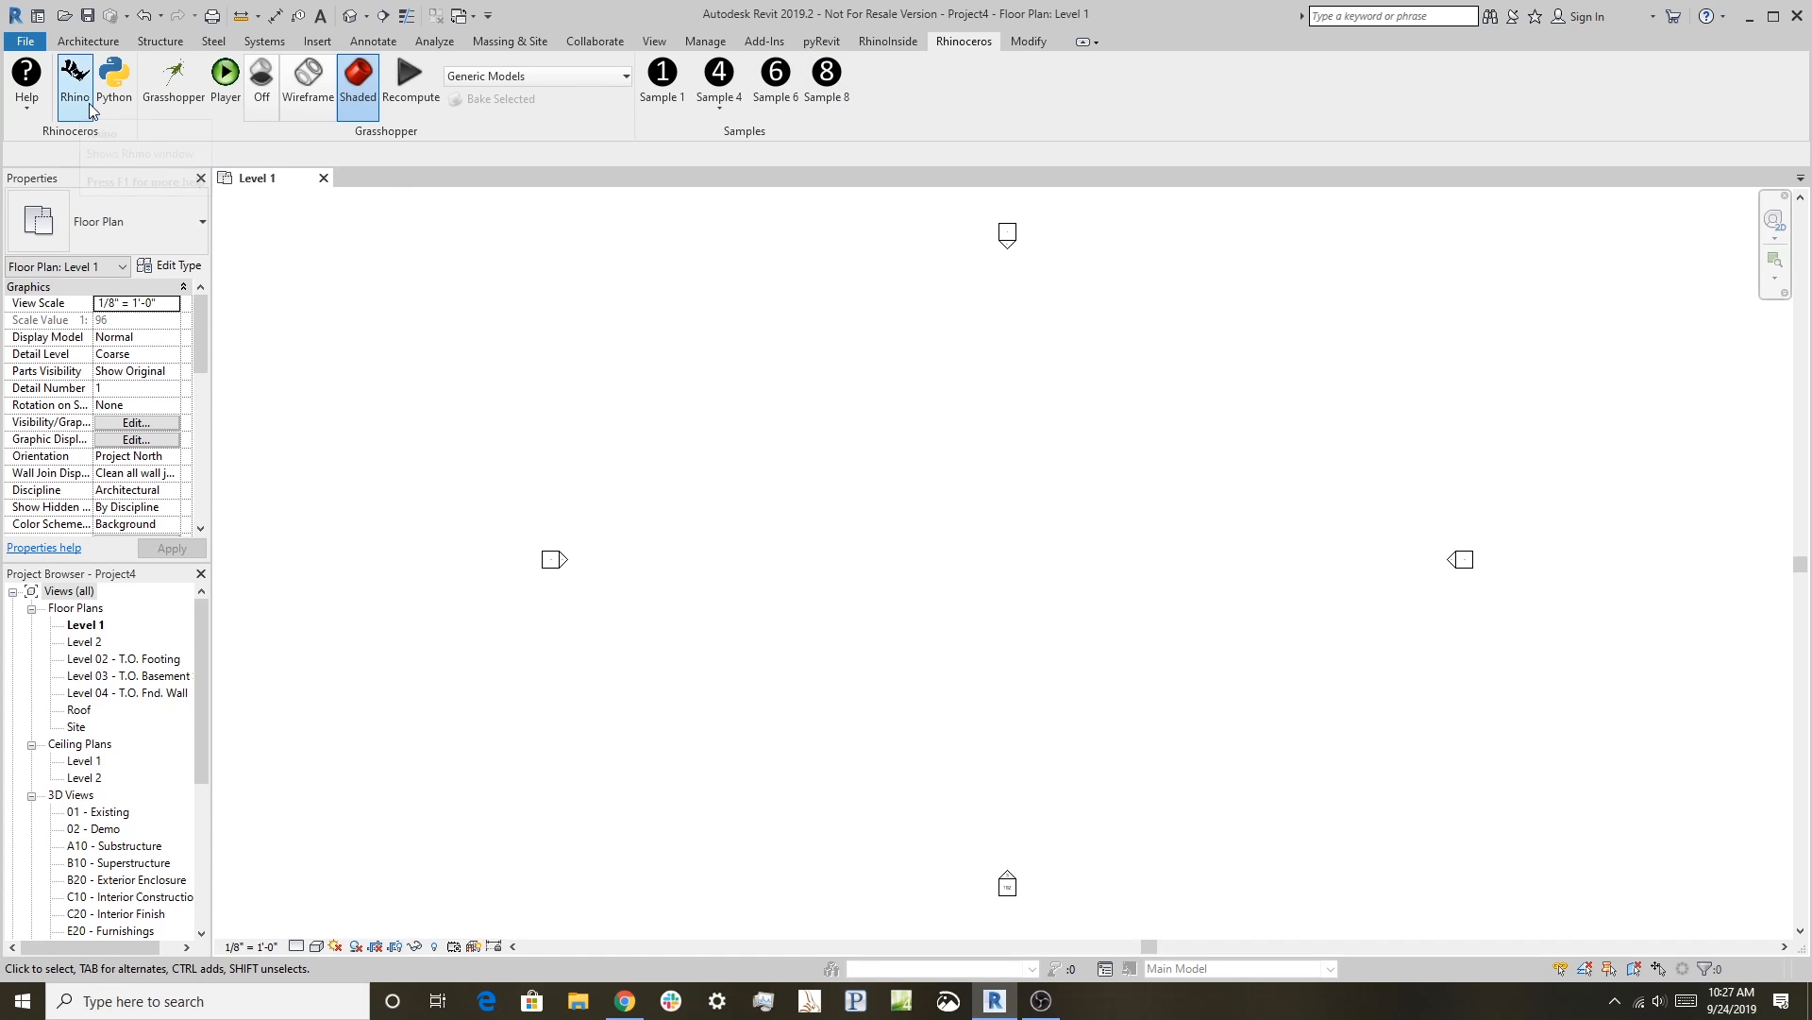
pyautogui.moveTo(261, 79)
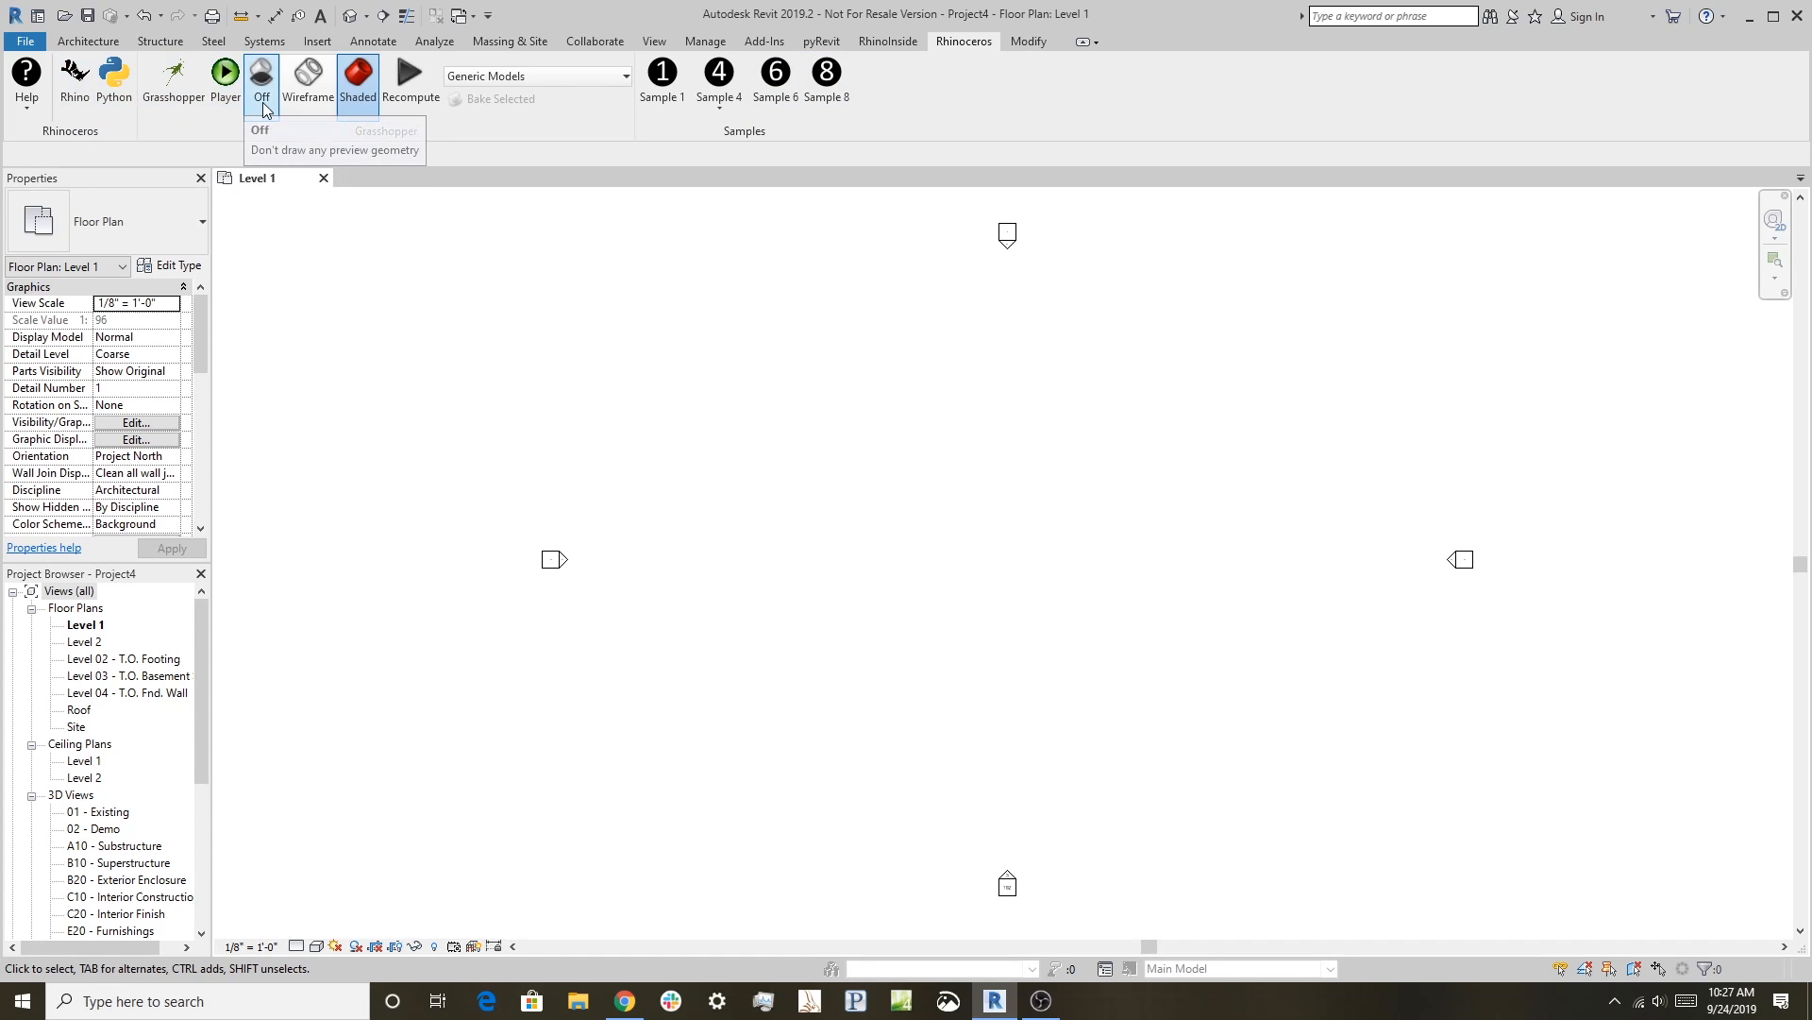
pyautogui.moveTo(226, 74)
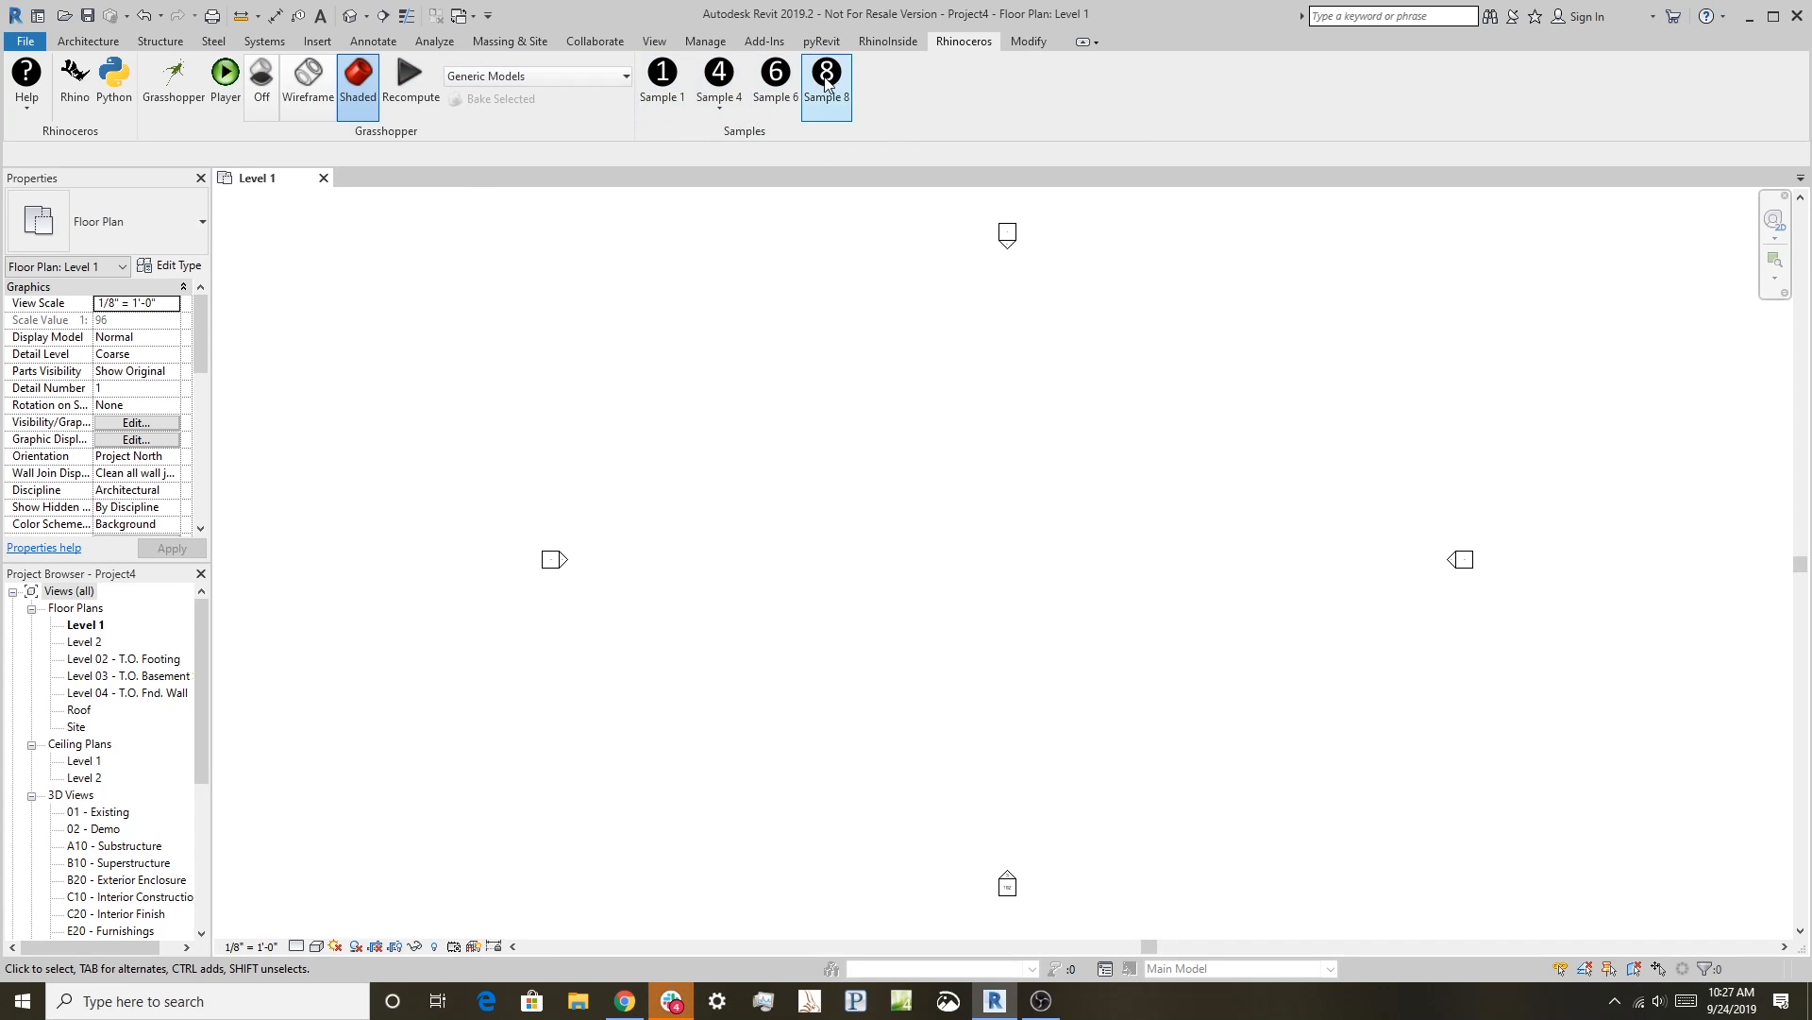
pyautogui.click(717, 72)
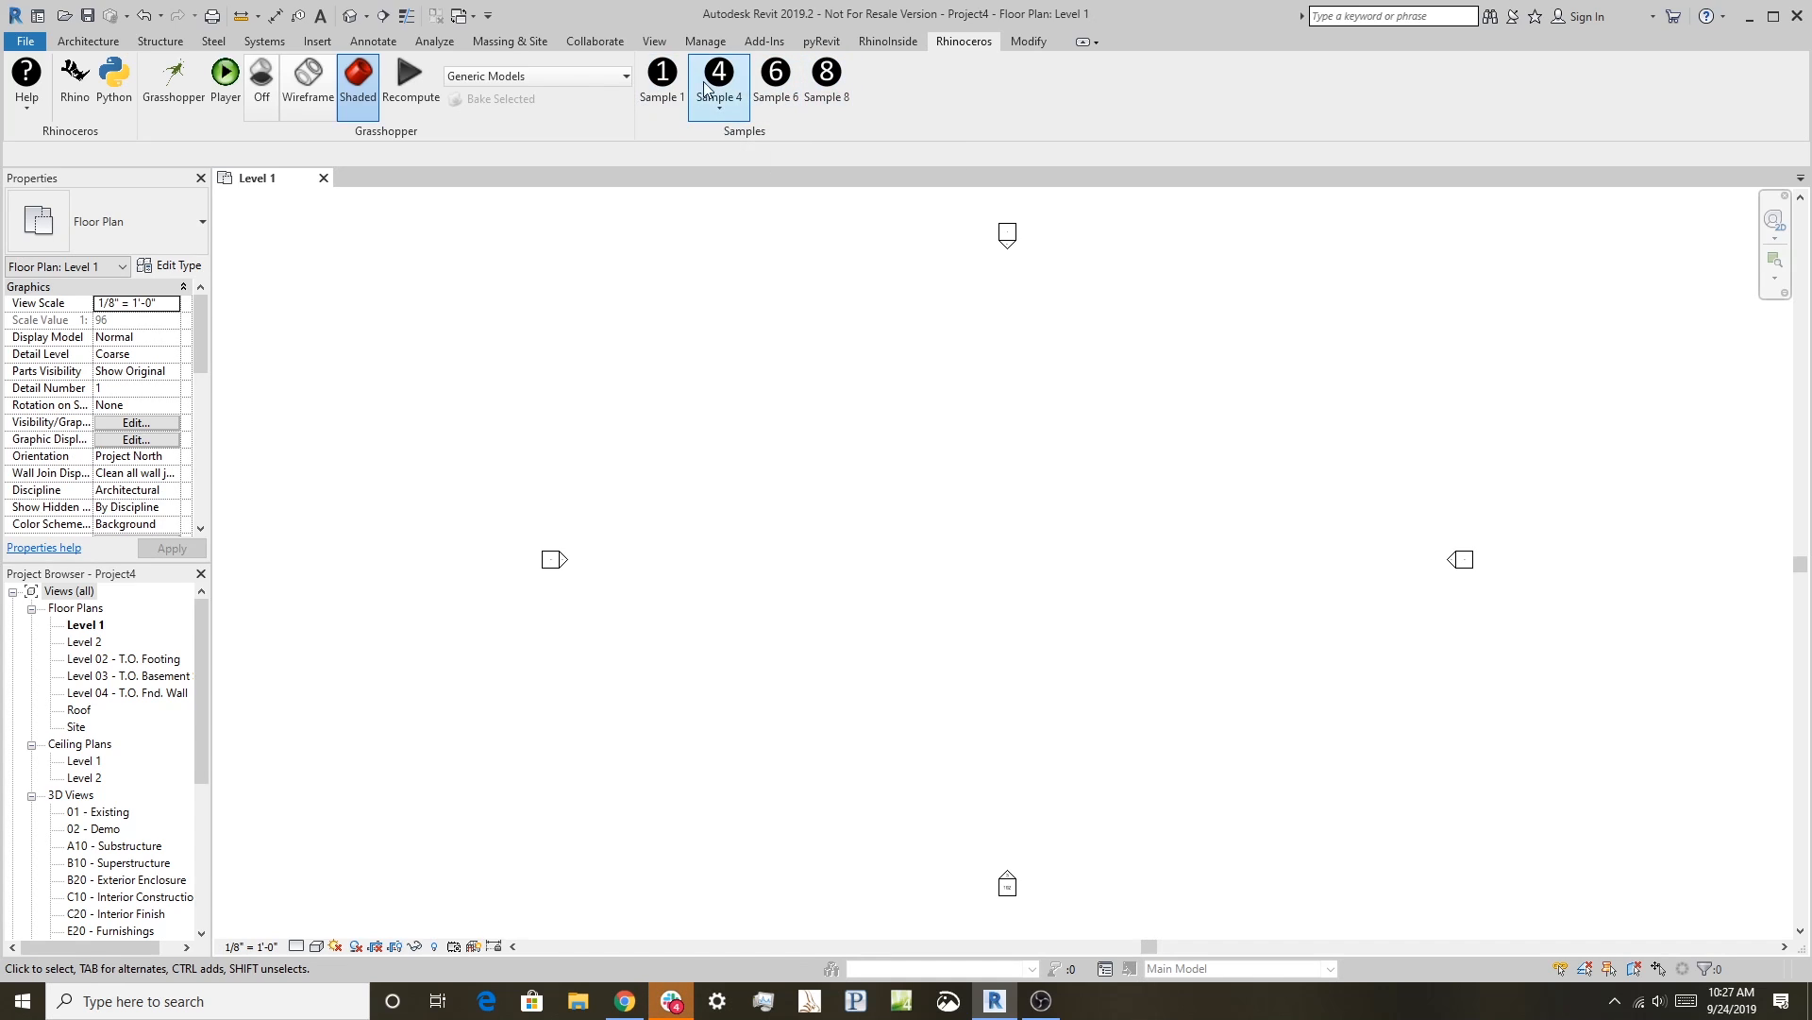
pyautogui.moveTo(223, 72)
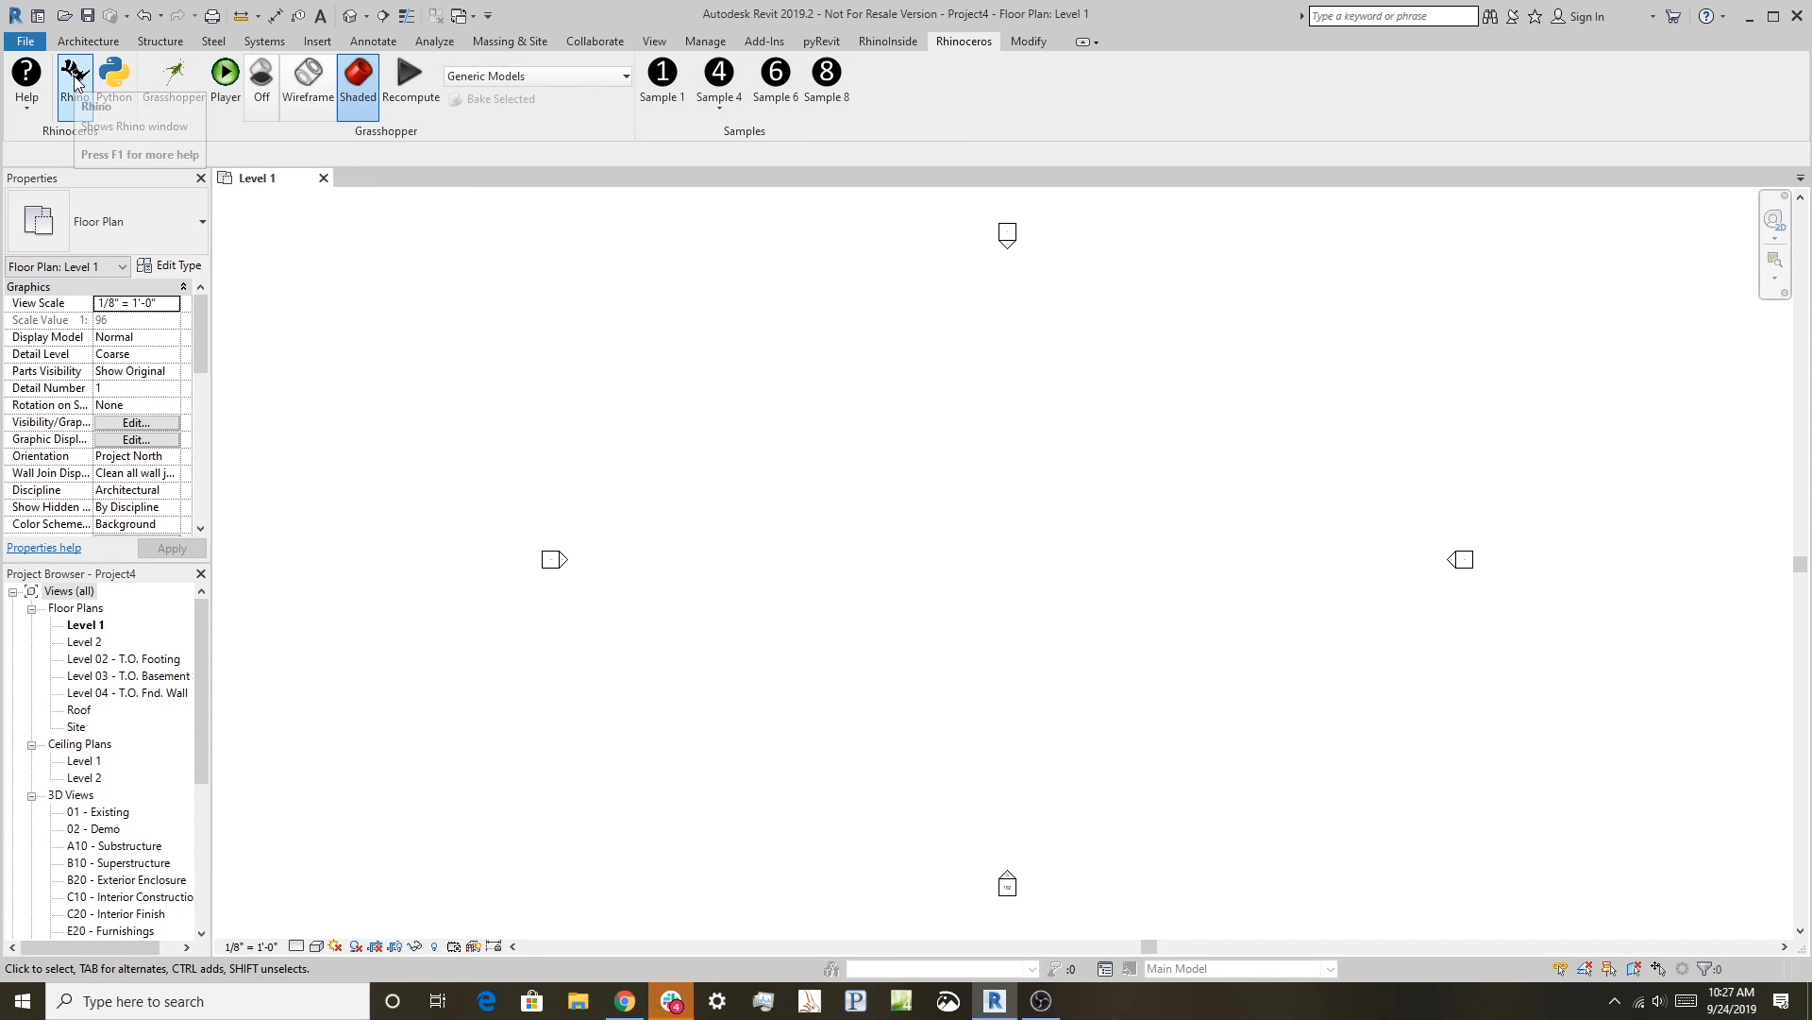
pyautogui.click(72, 72)
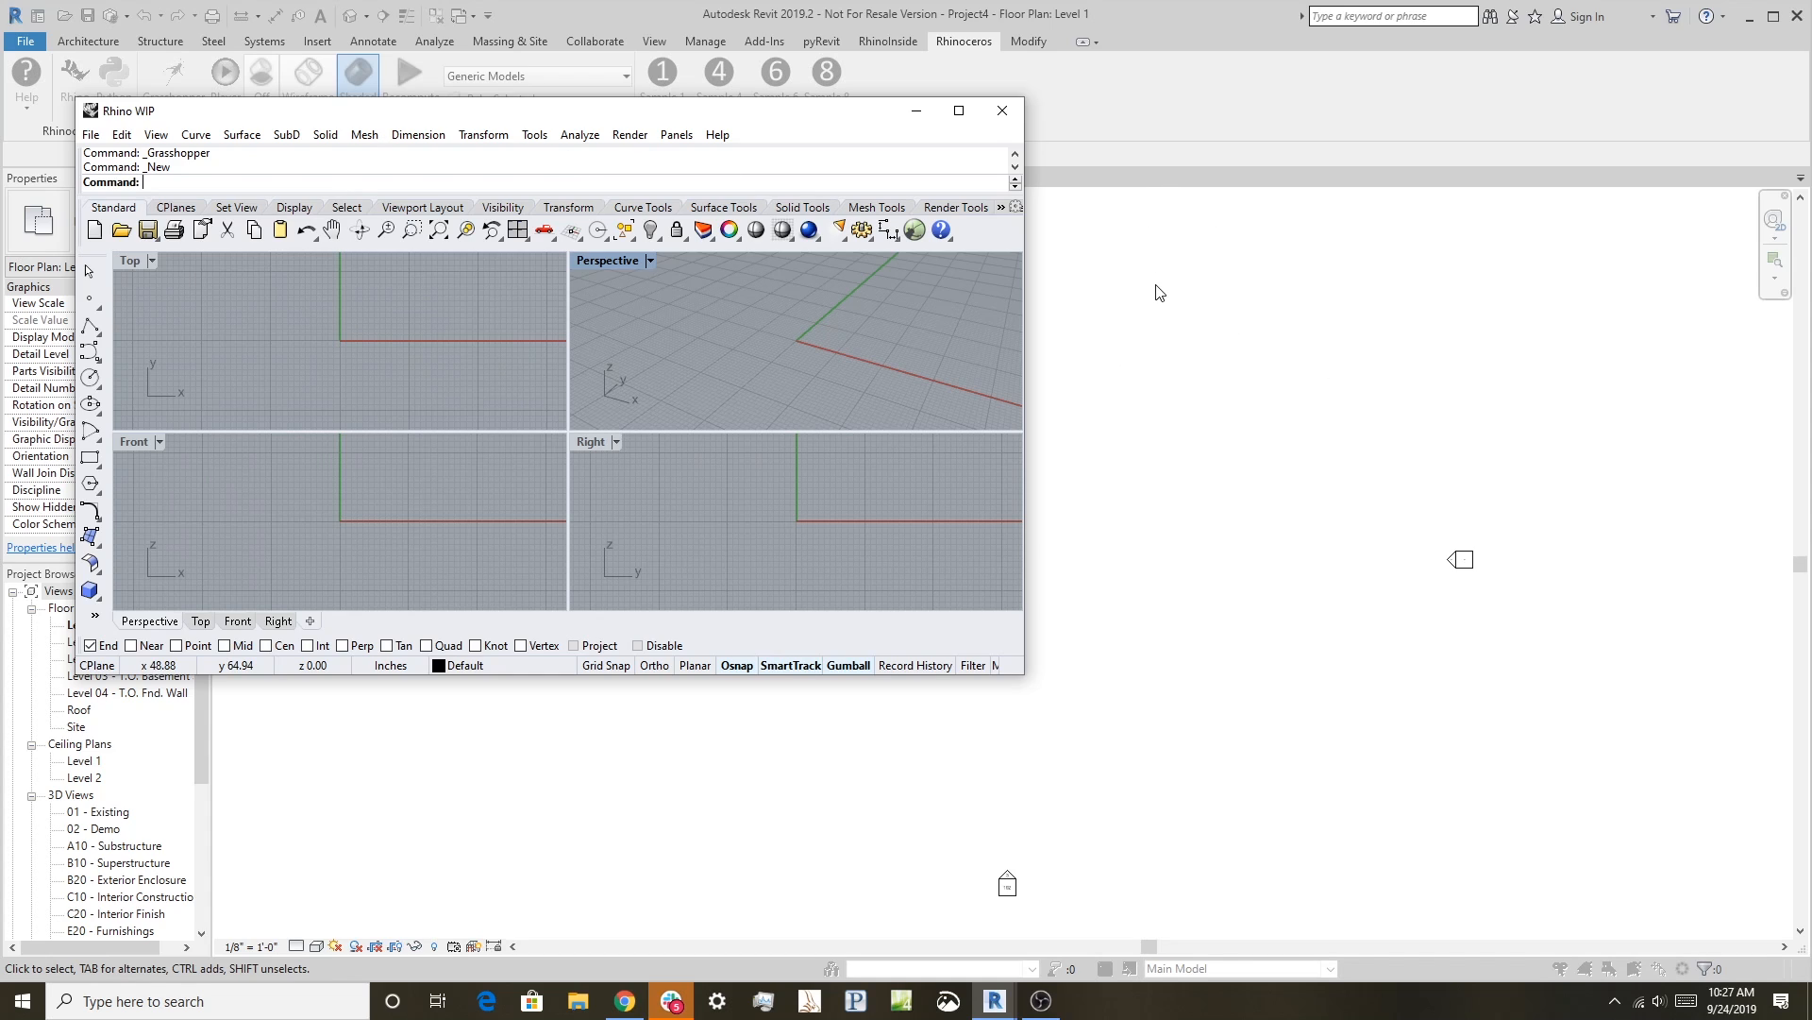
pyautogui.moveTo(673, 293)
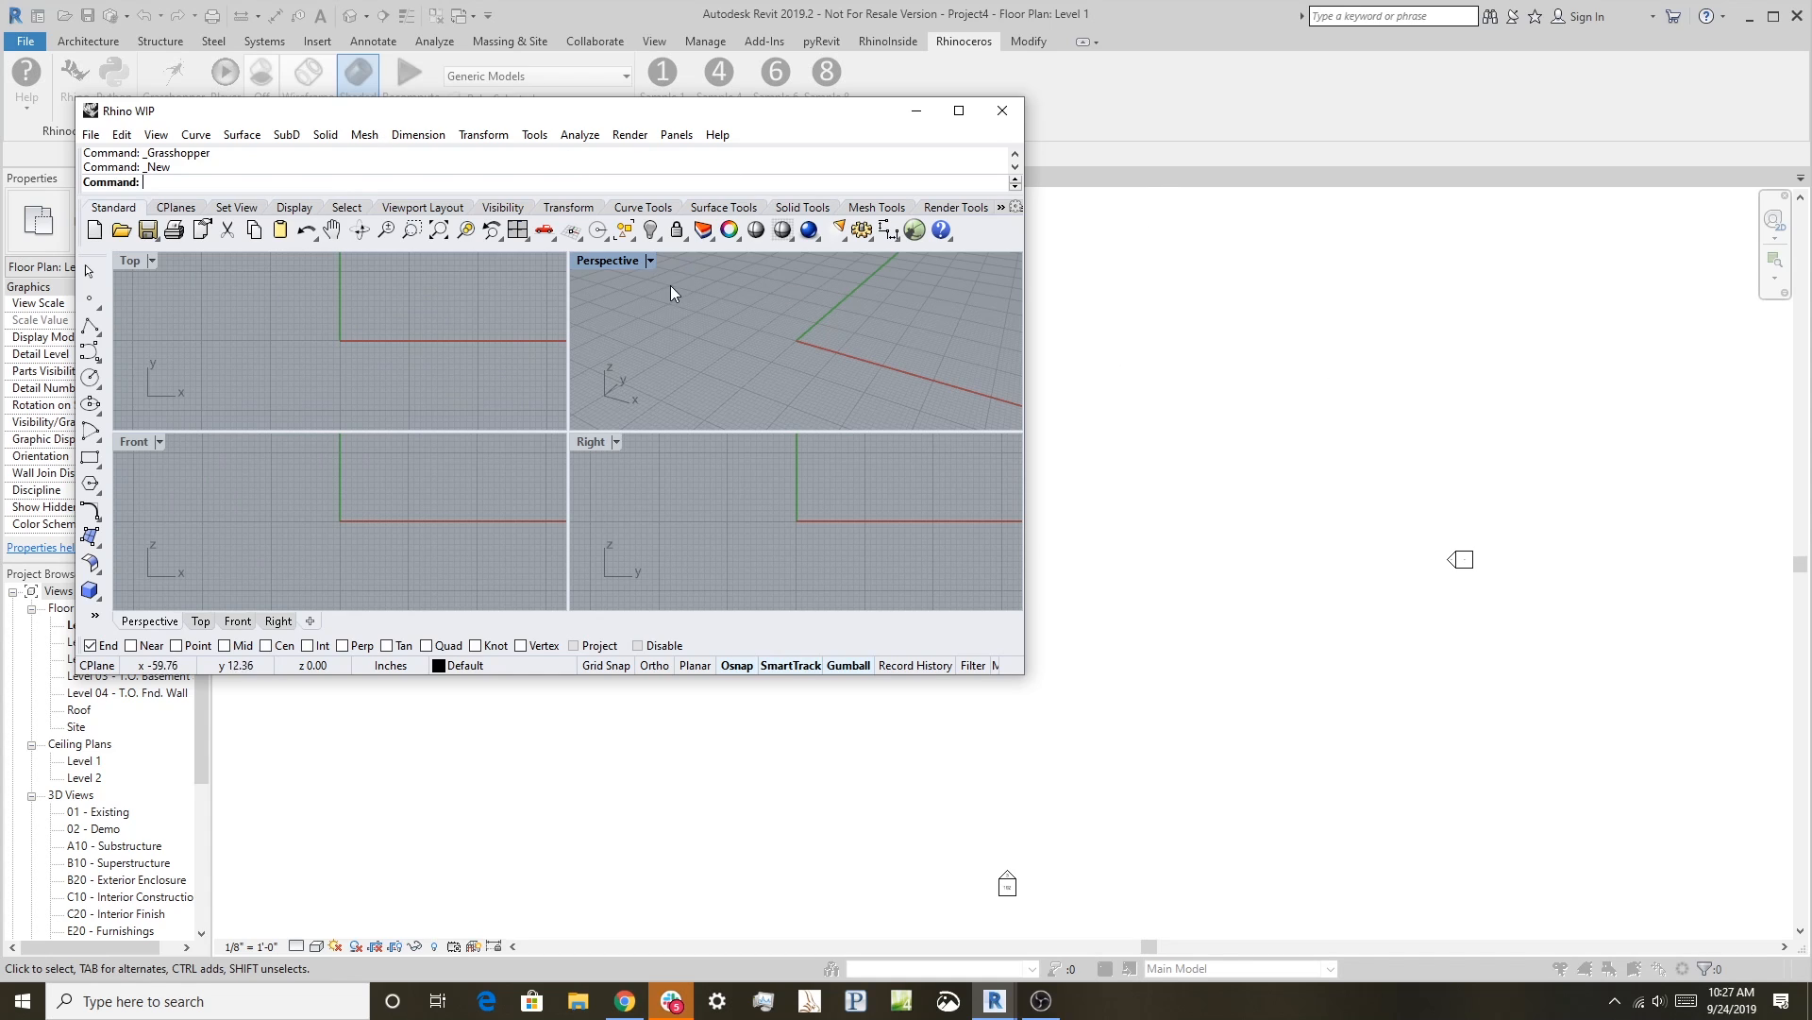
pyautogui.moveTo(831, 291)
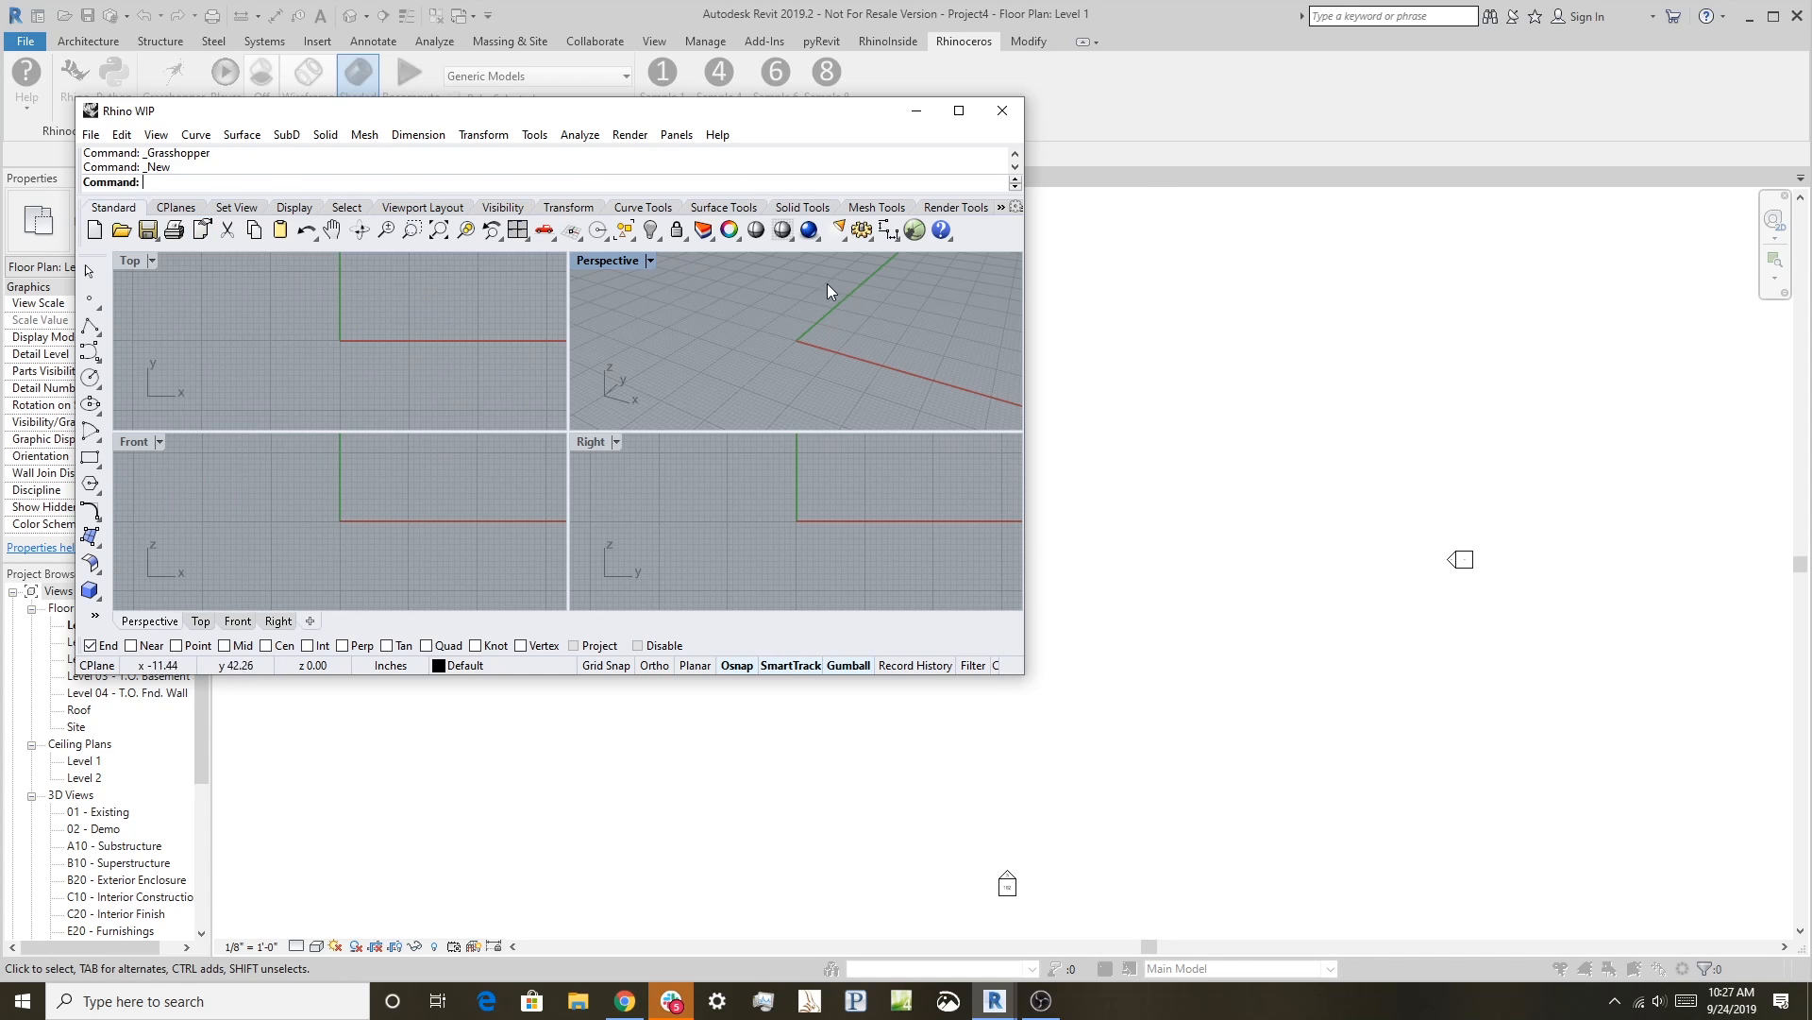
pyautogui.moveTo(916, 230)
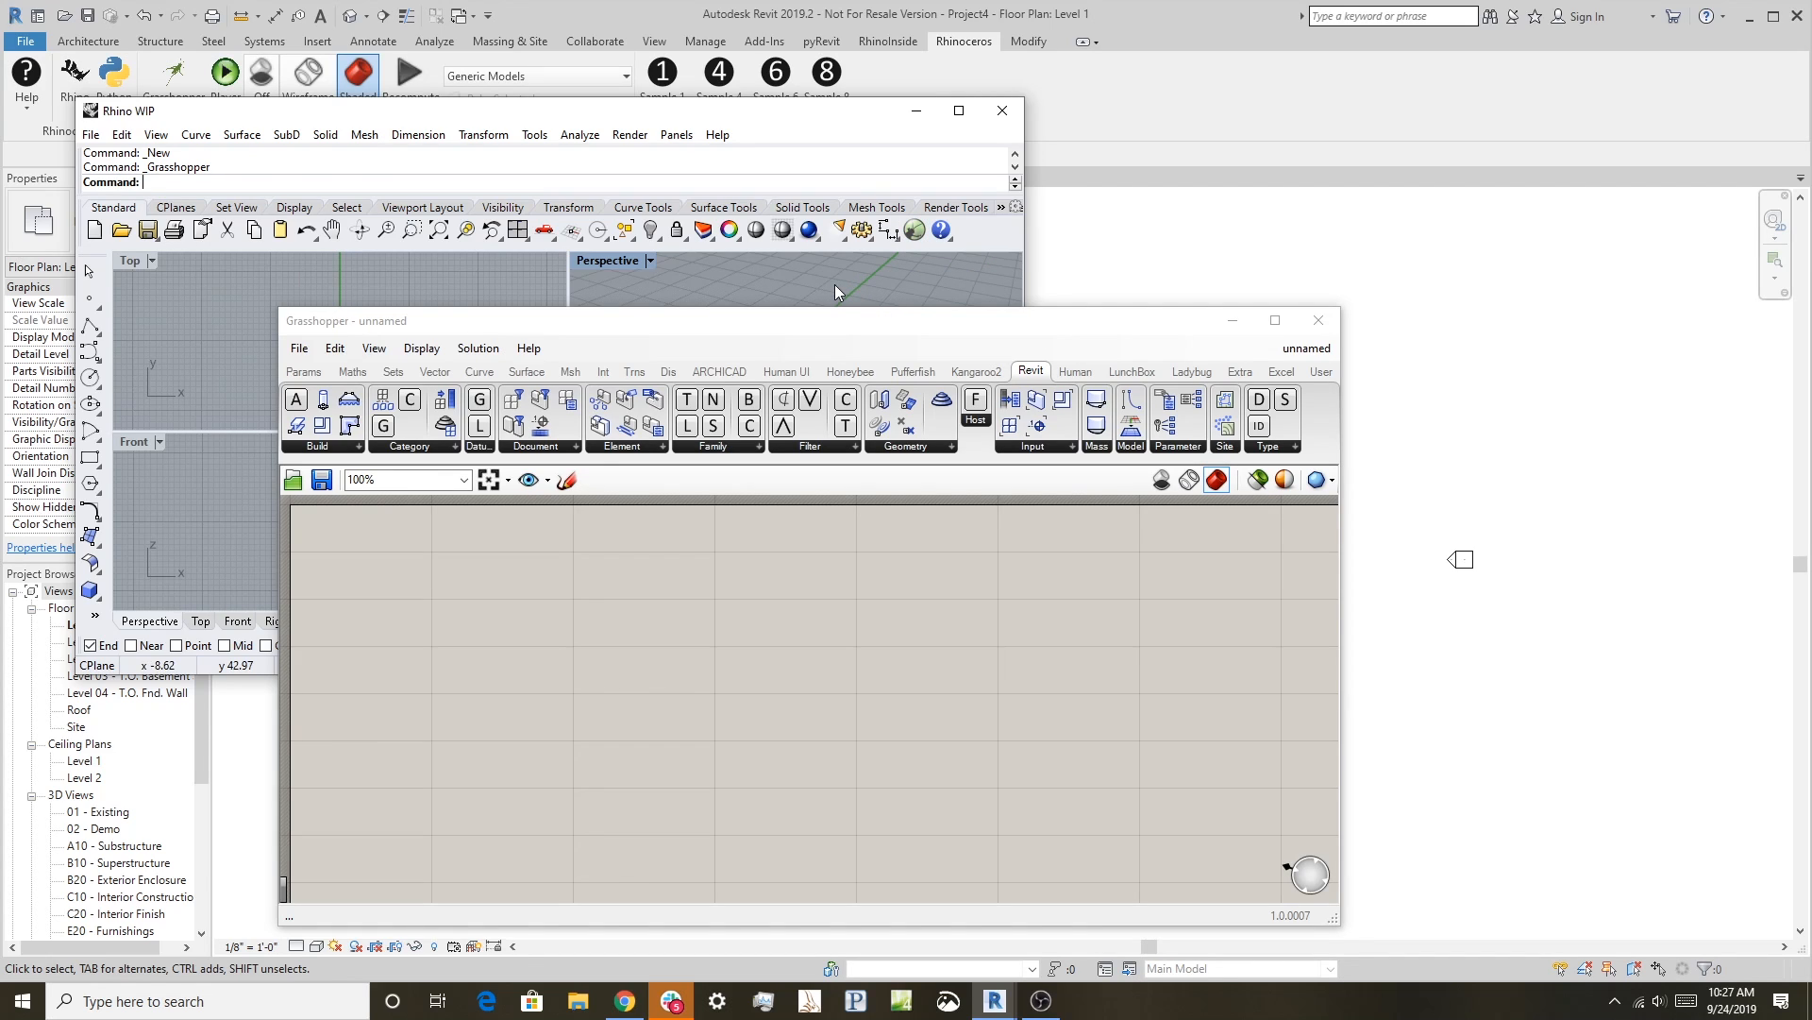
pyautogui.moveTo(874, 336)
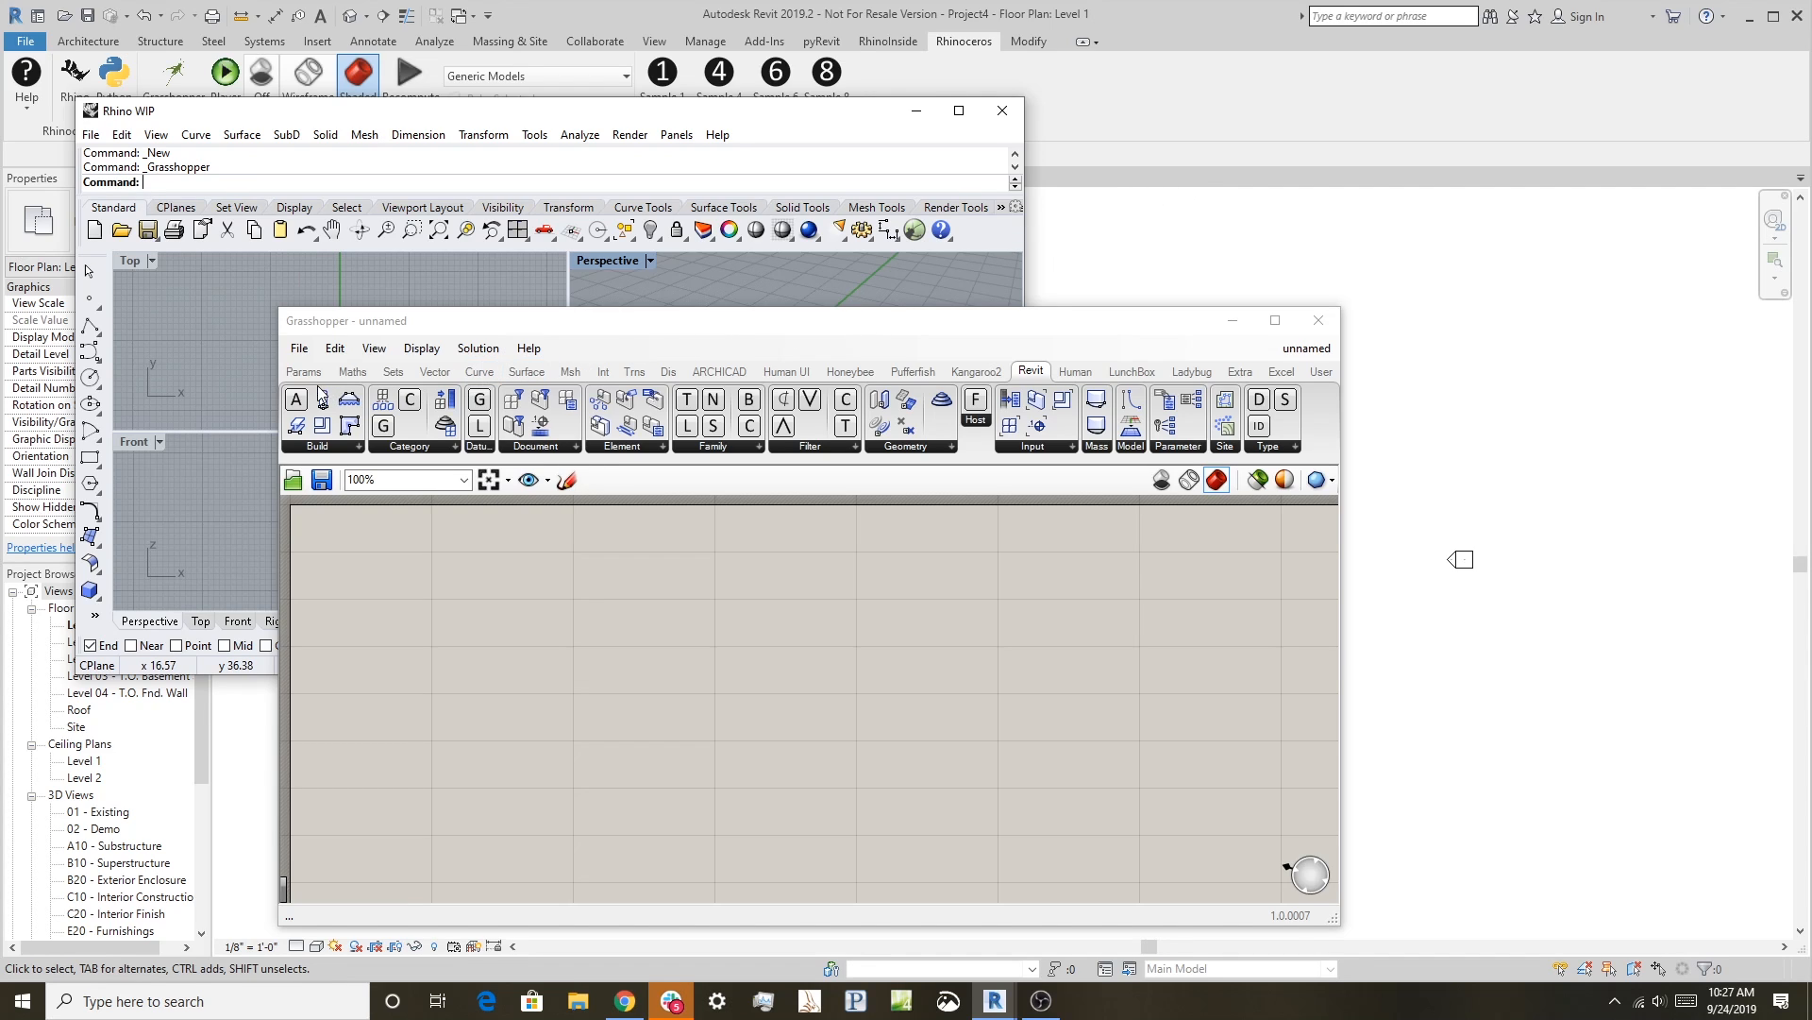
# - Browse the Grasshopper component collections through to the Revit collection
pyautogui.click(351, 370)
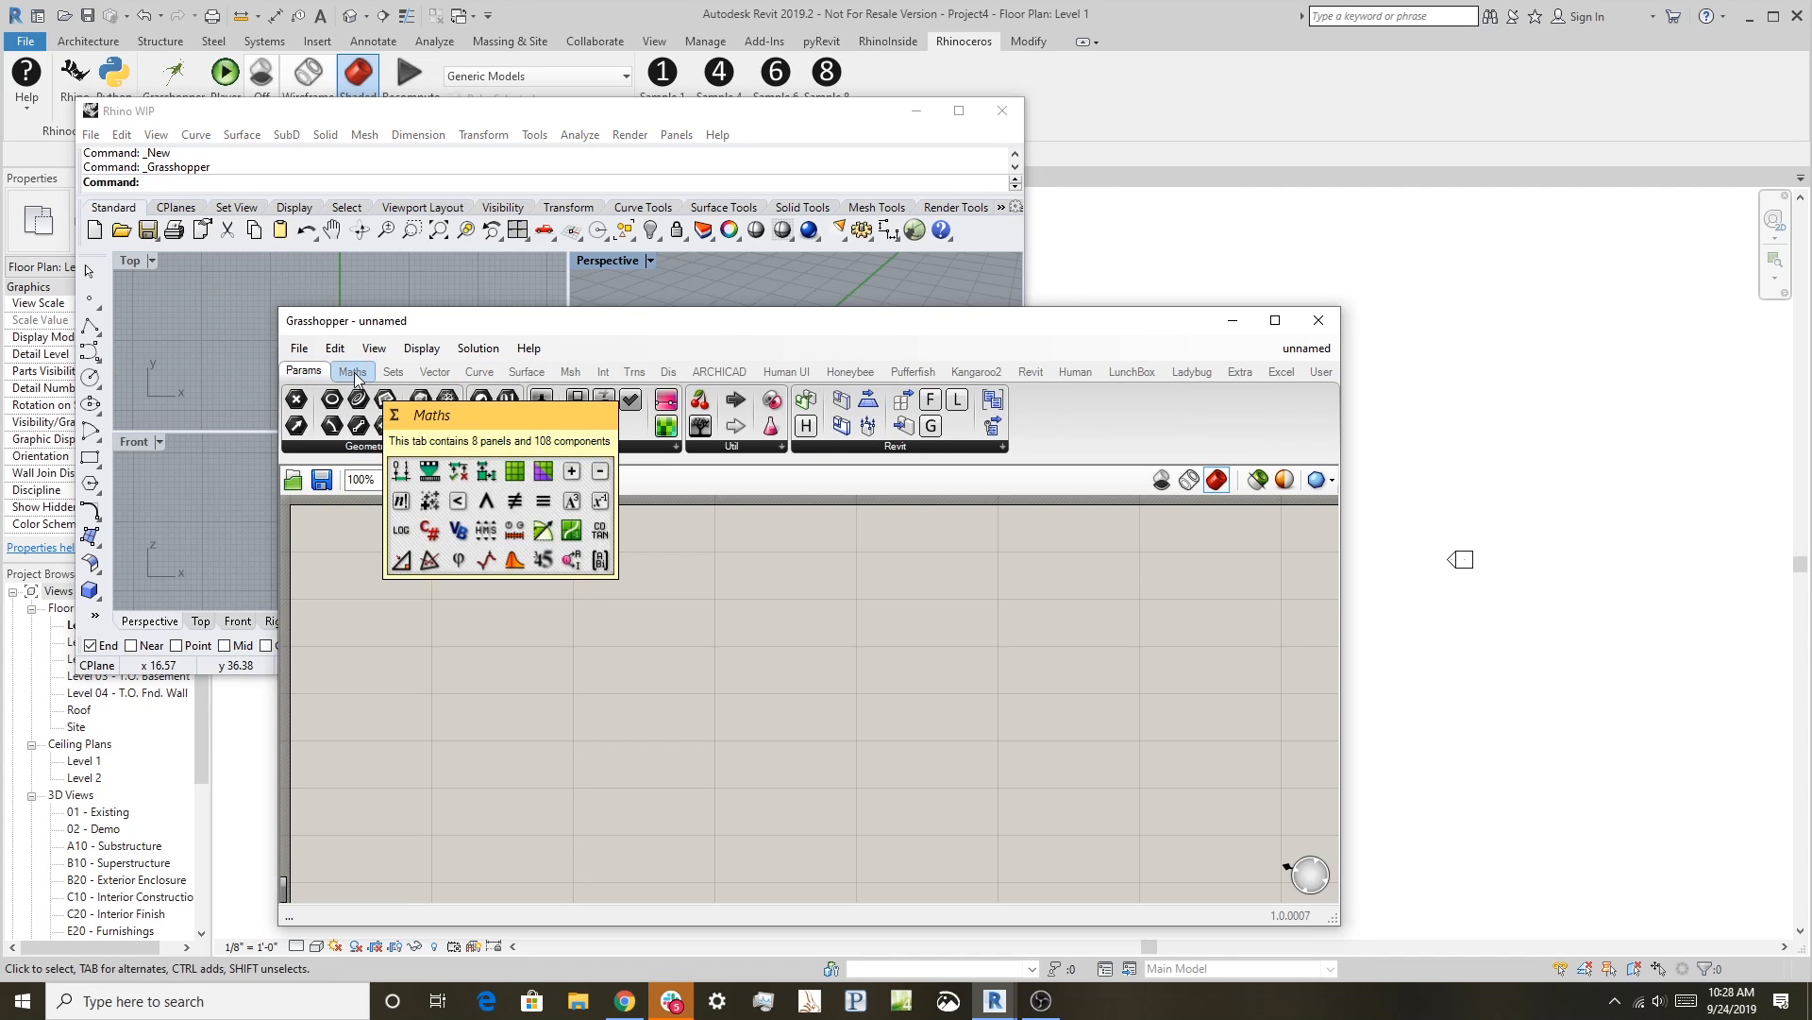
pyautogui.click(392, 372)
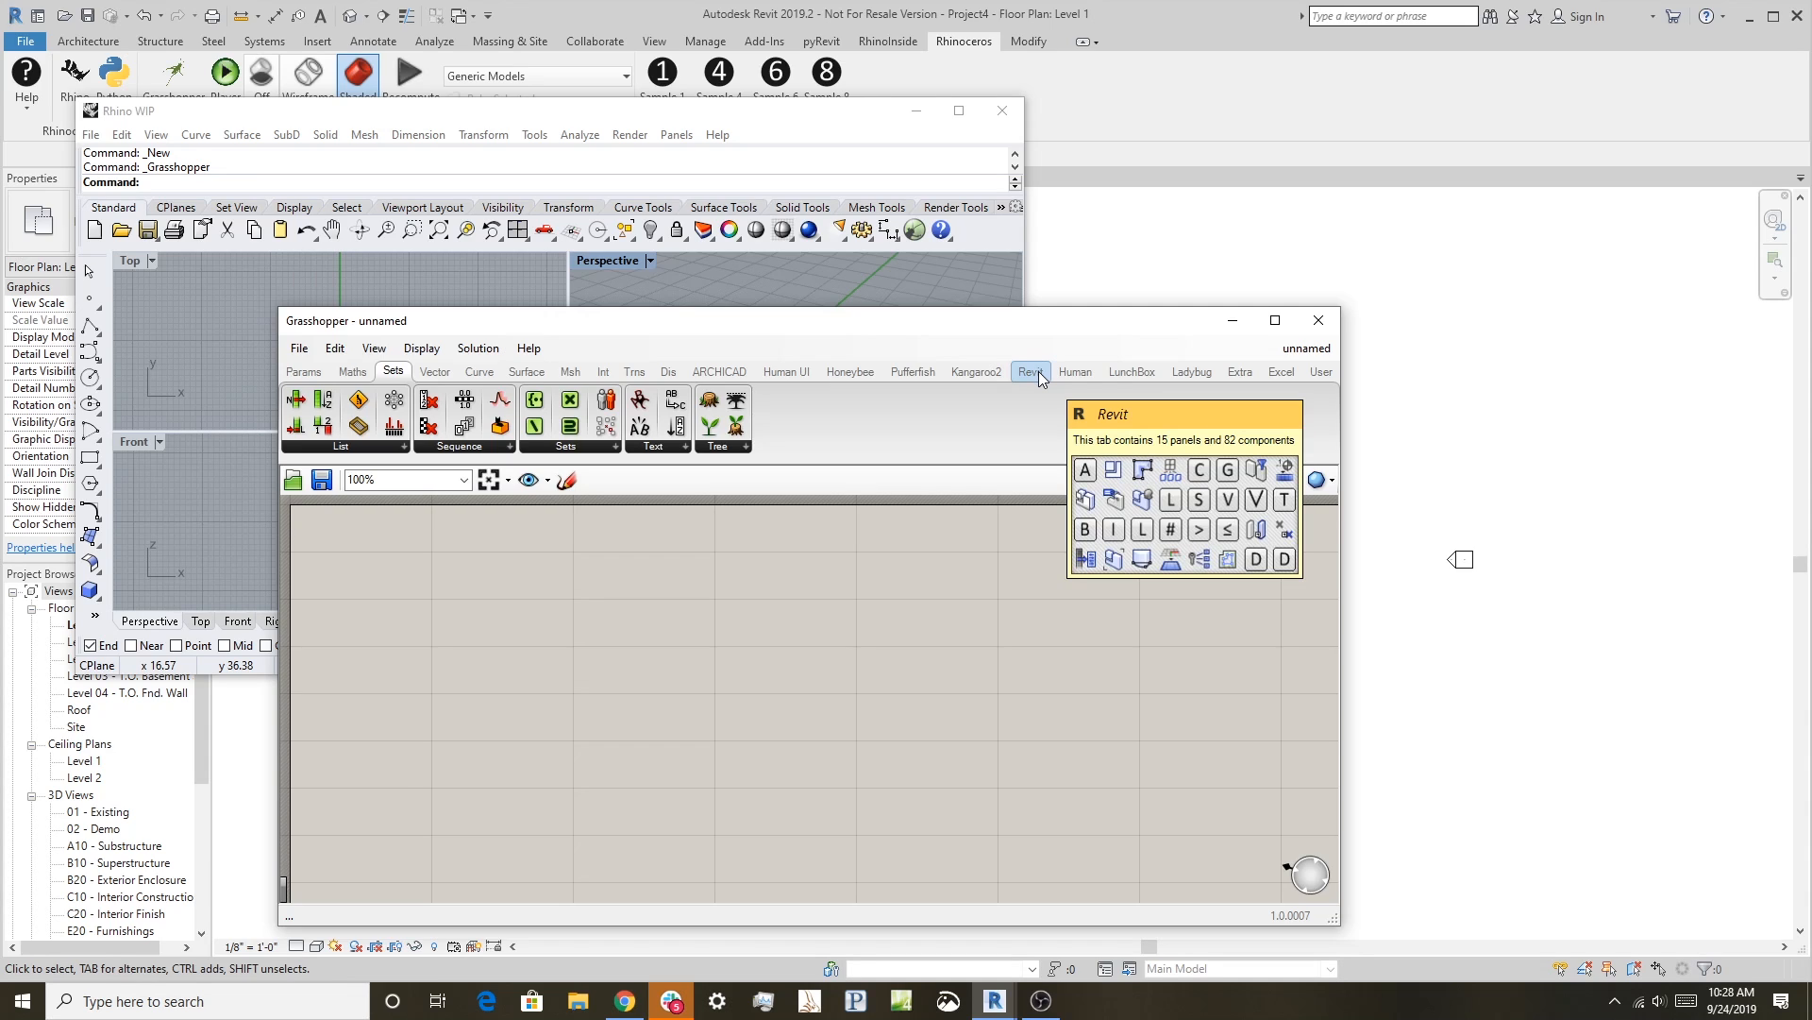
pyautogui.click(1031, 372)
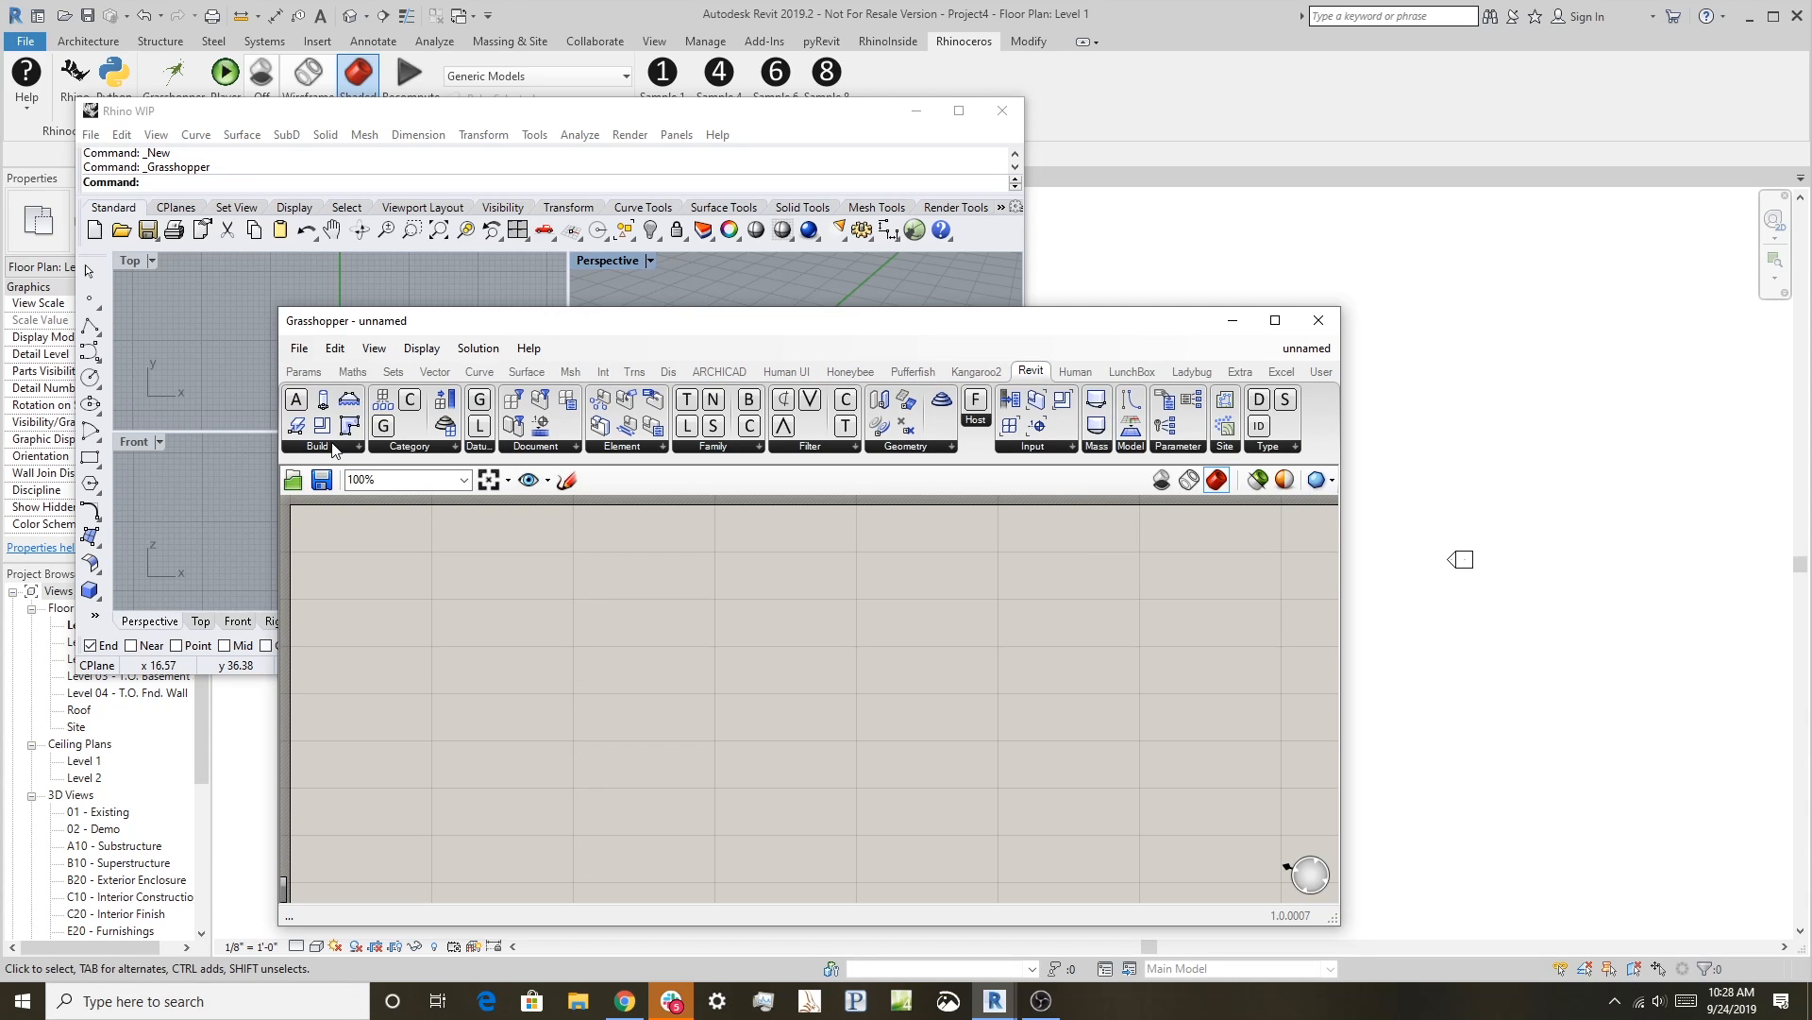
# - Expand the Revit Build, Filter and direct shape component panels in turn
pyautogui.click(317, 445)
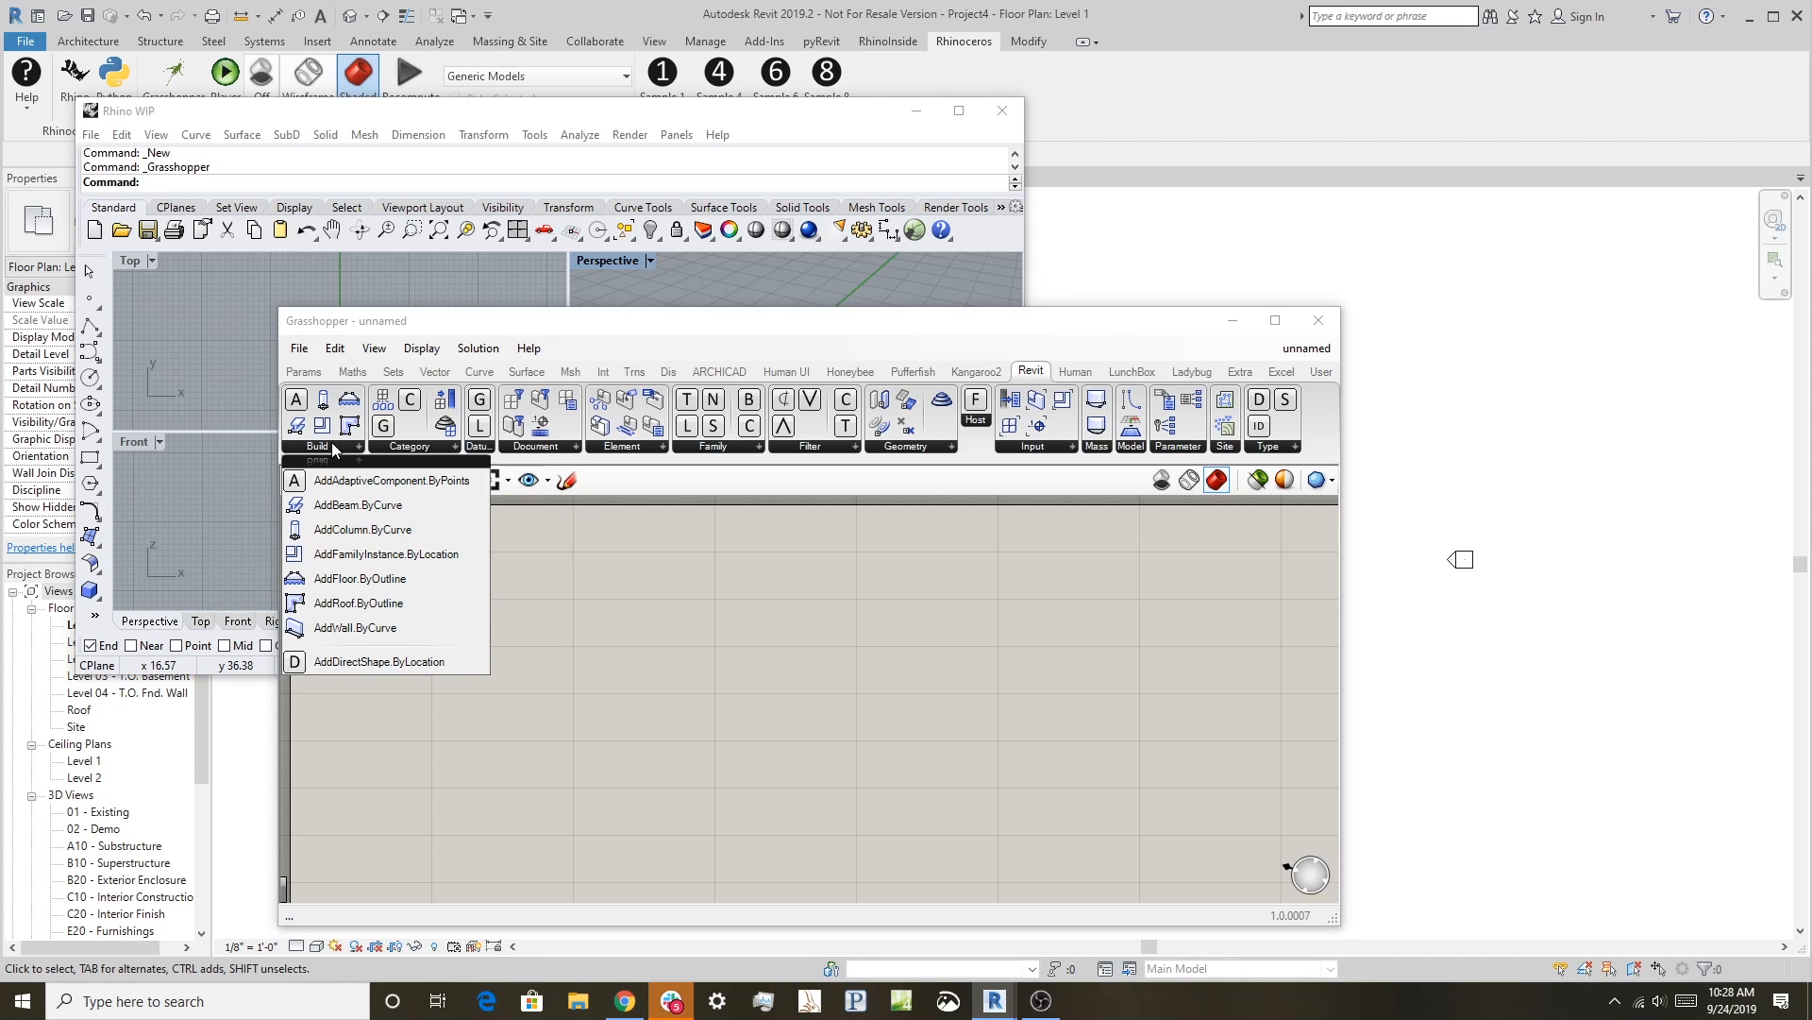
pyautogui.moveTo(346, 652)
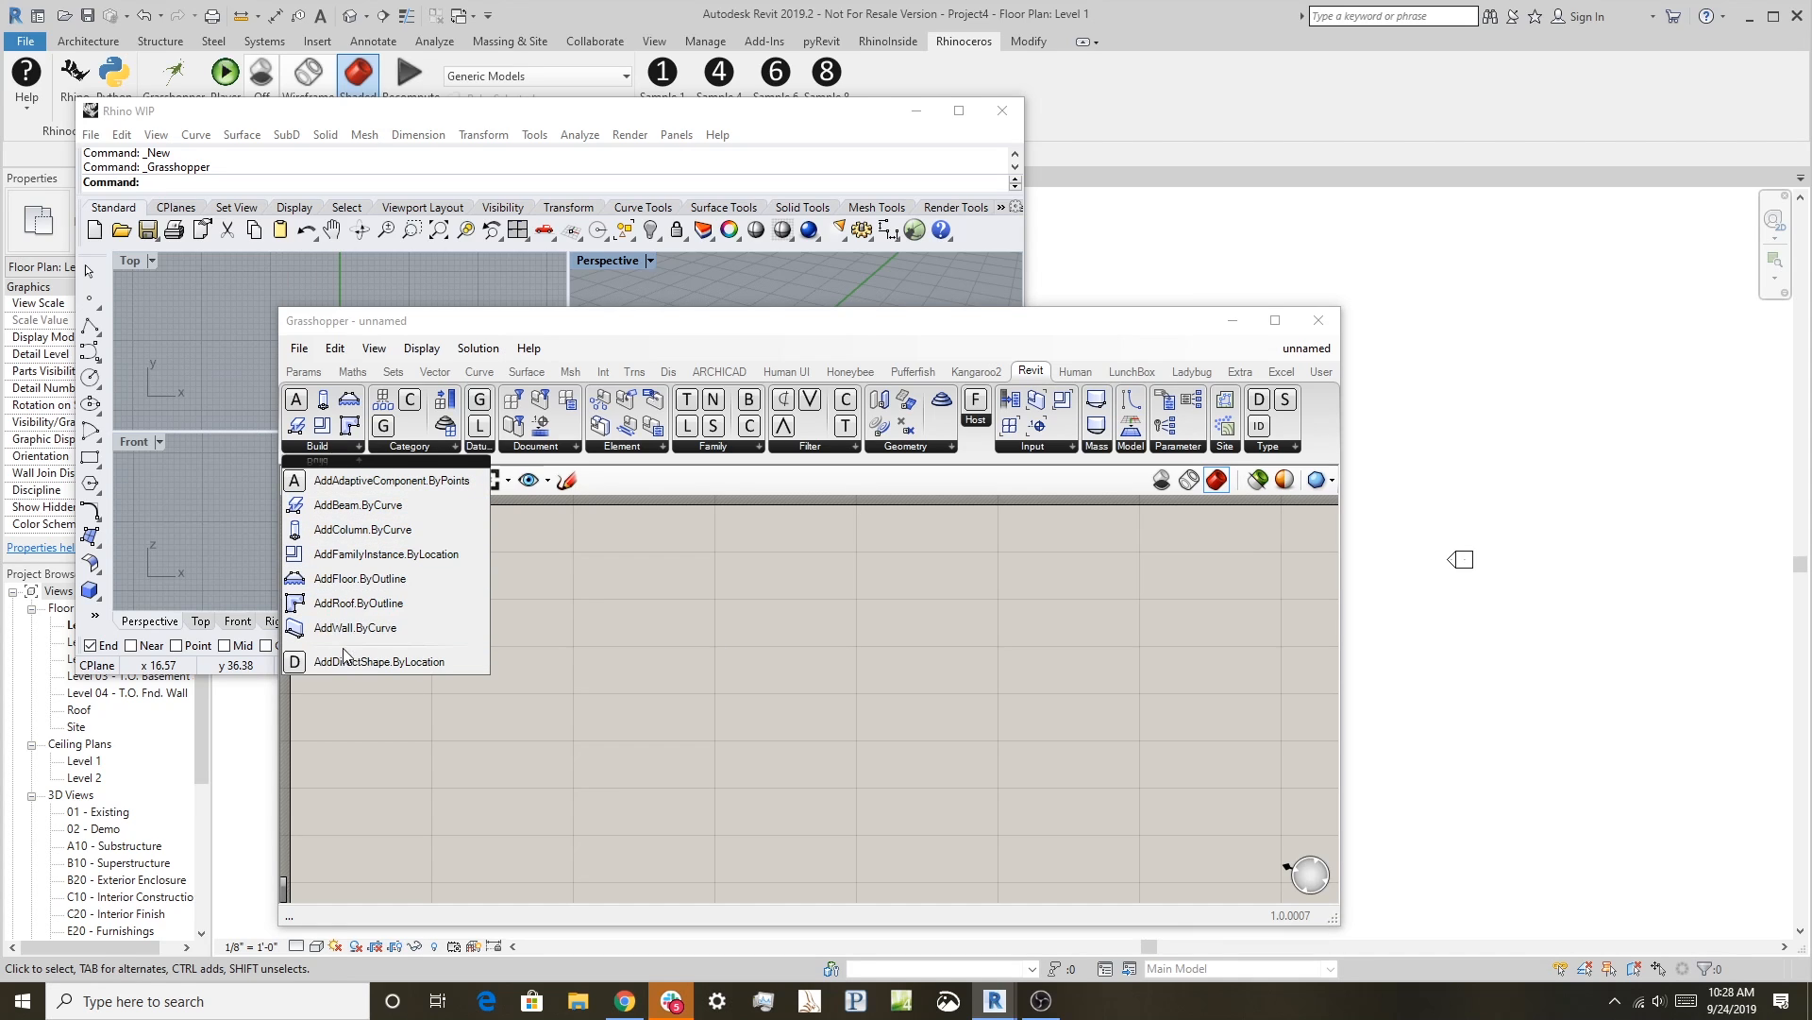
pyautogui.moveTo(407, 482)
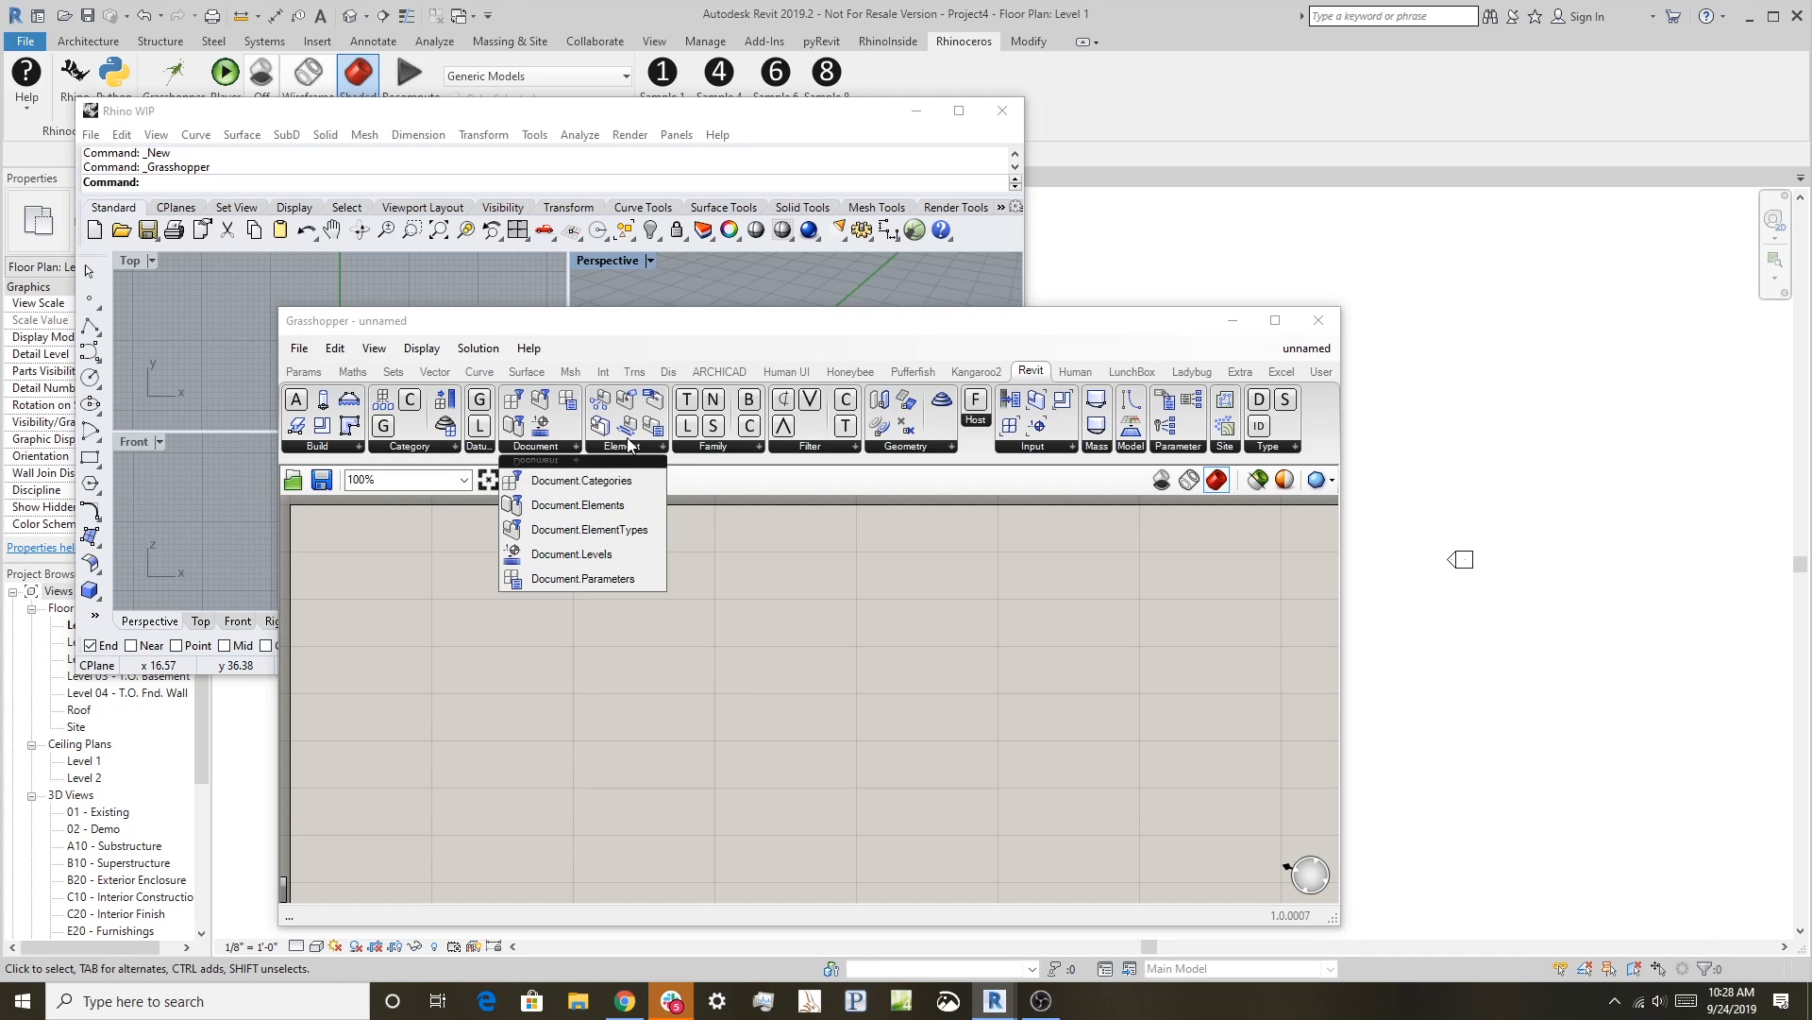
pyautogui.click(713, 446)
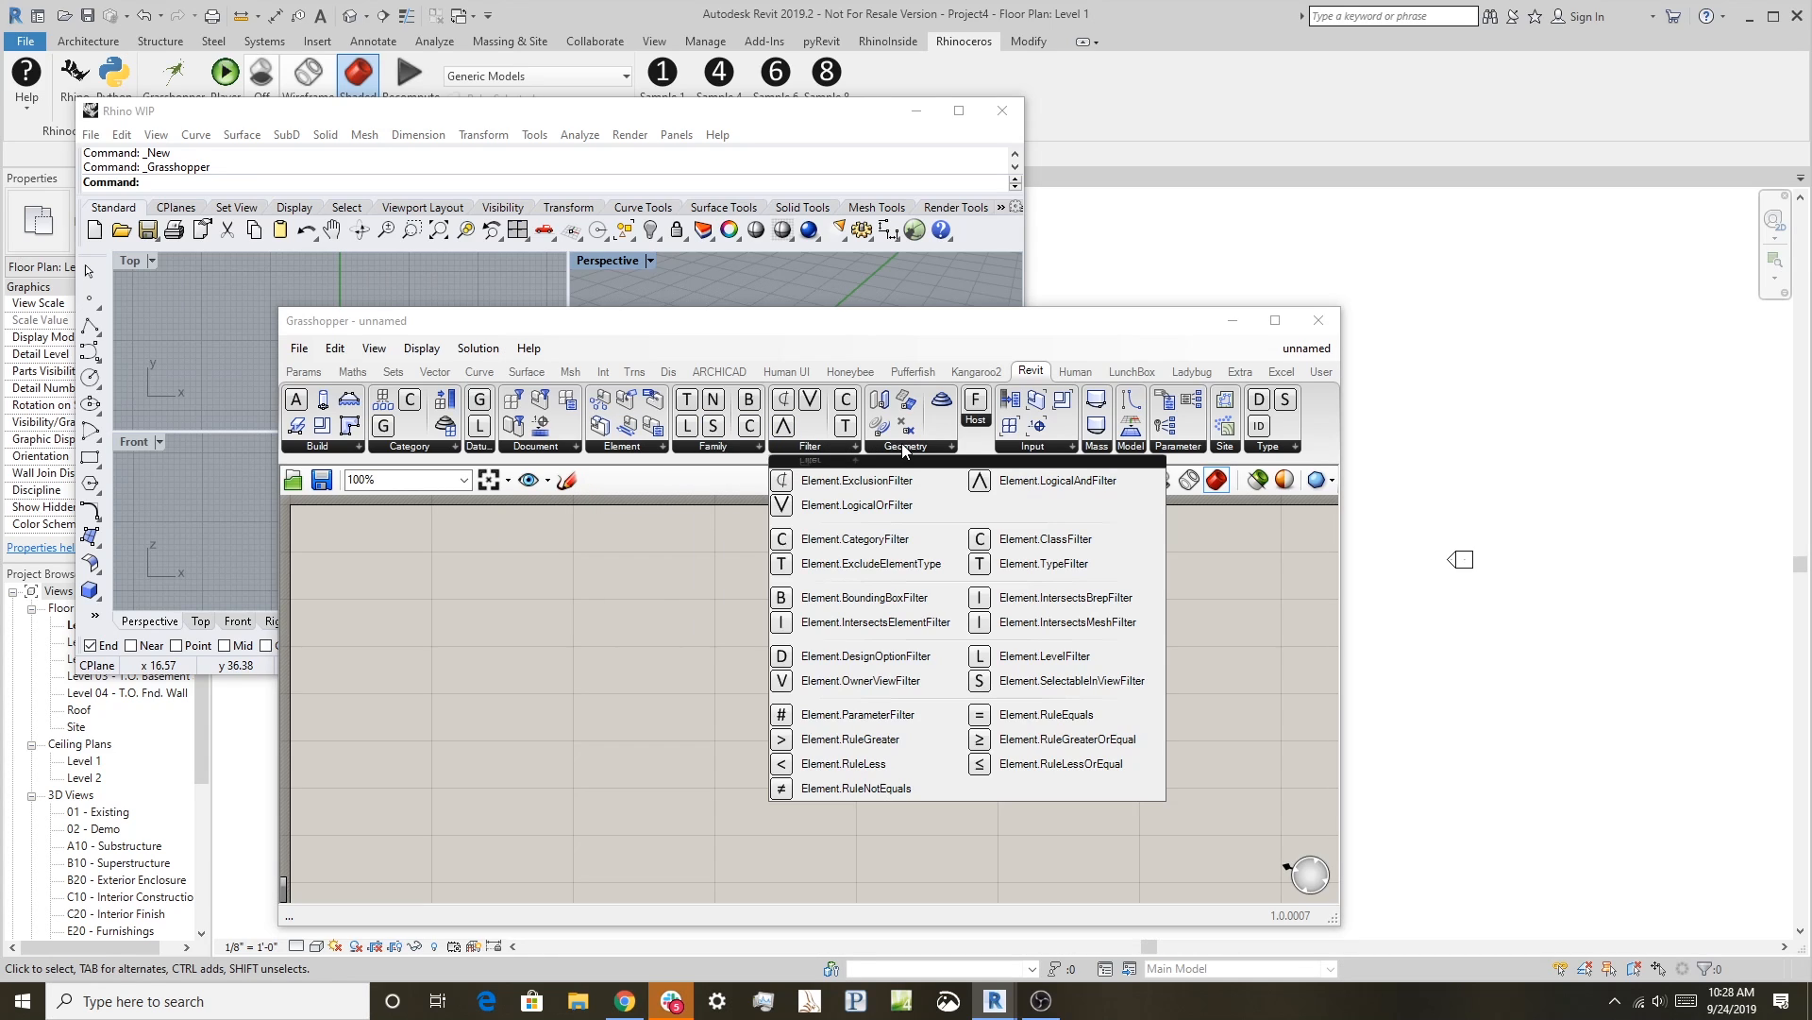
pyautogui.click(906, 446)
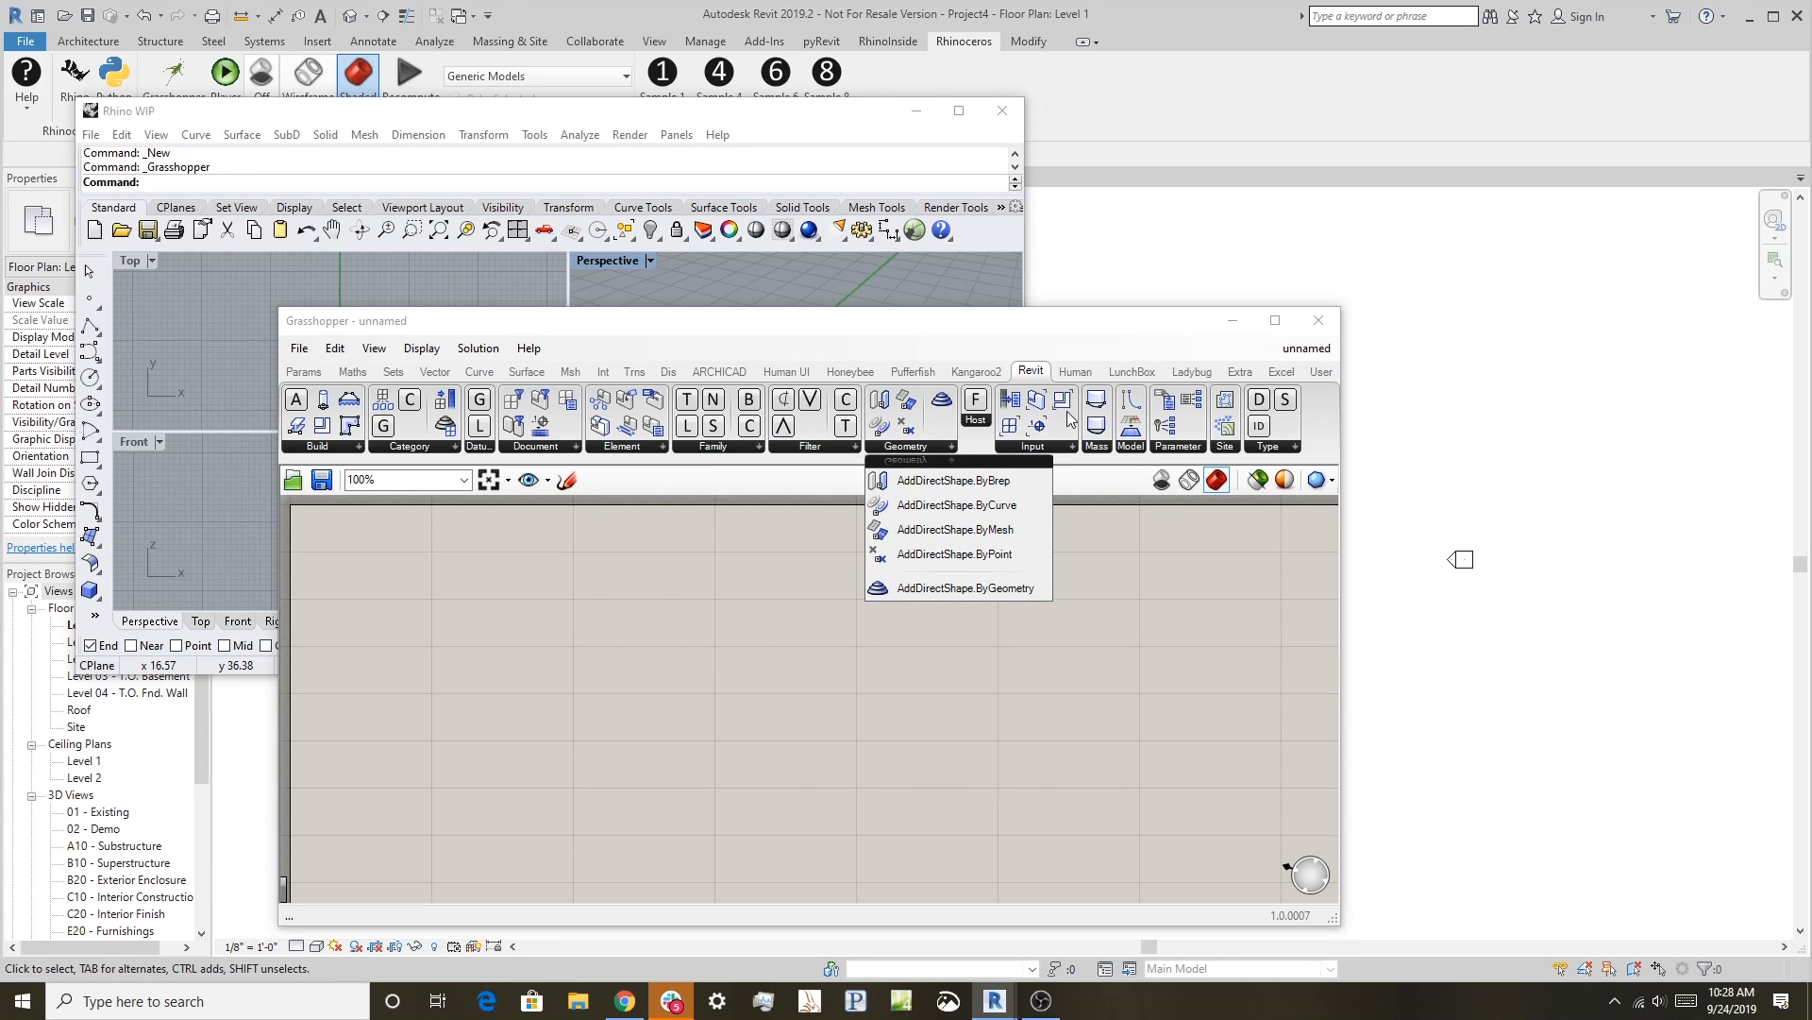
pyautogui.moveTo(1031, 372)
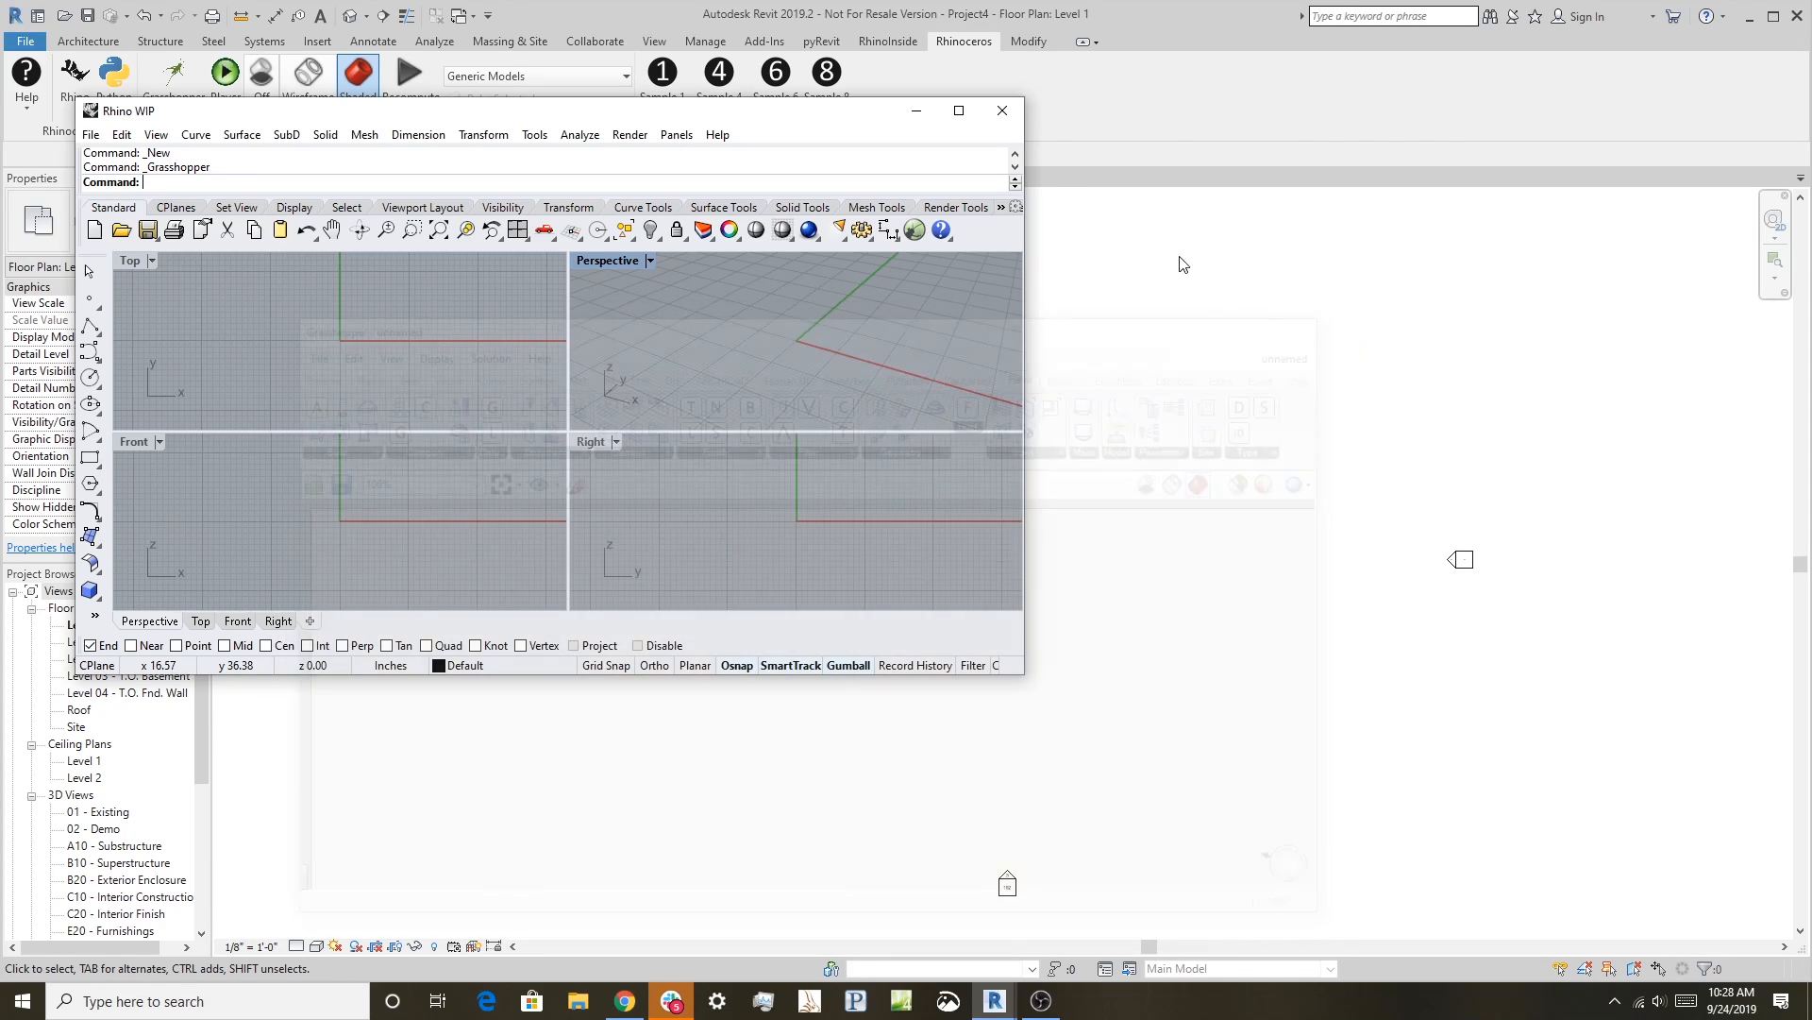
# - Close Rhino, reopen Grasshopper from the Rhinoceros tab and close it again
pyautogui.click(1001, 110)
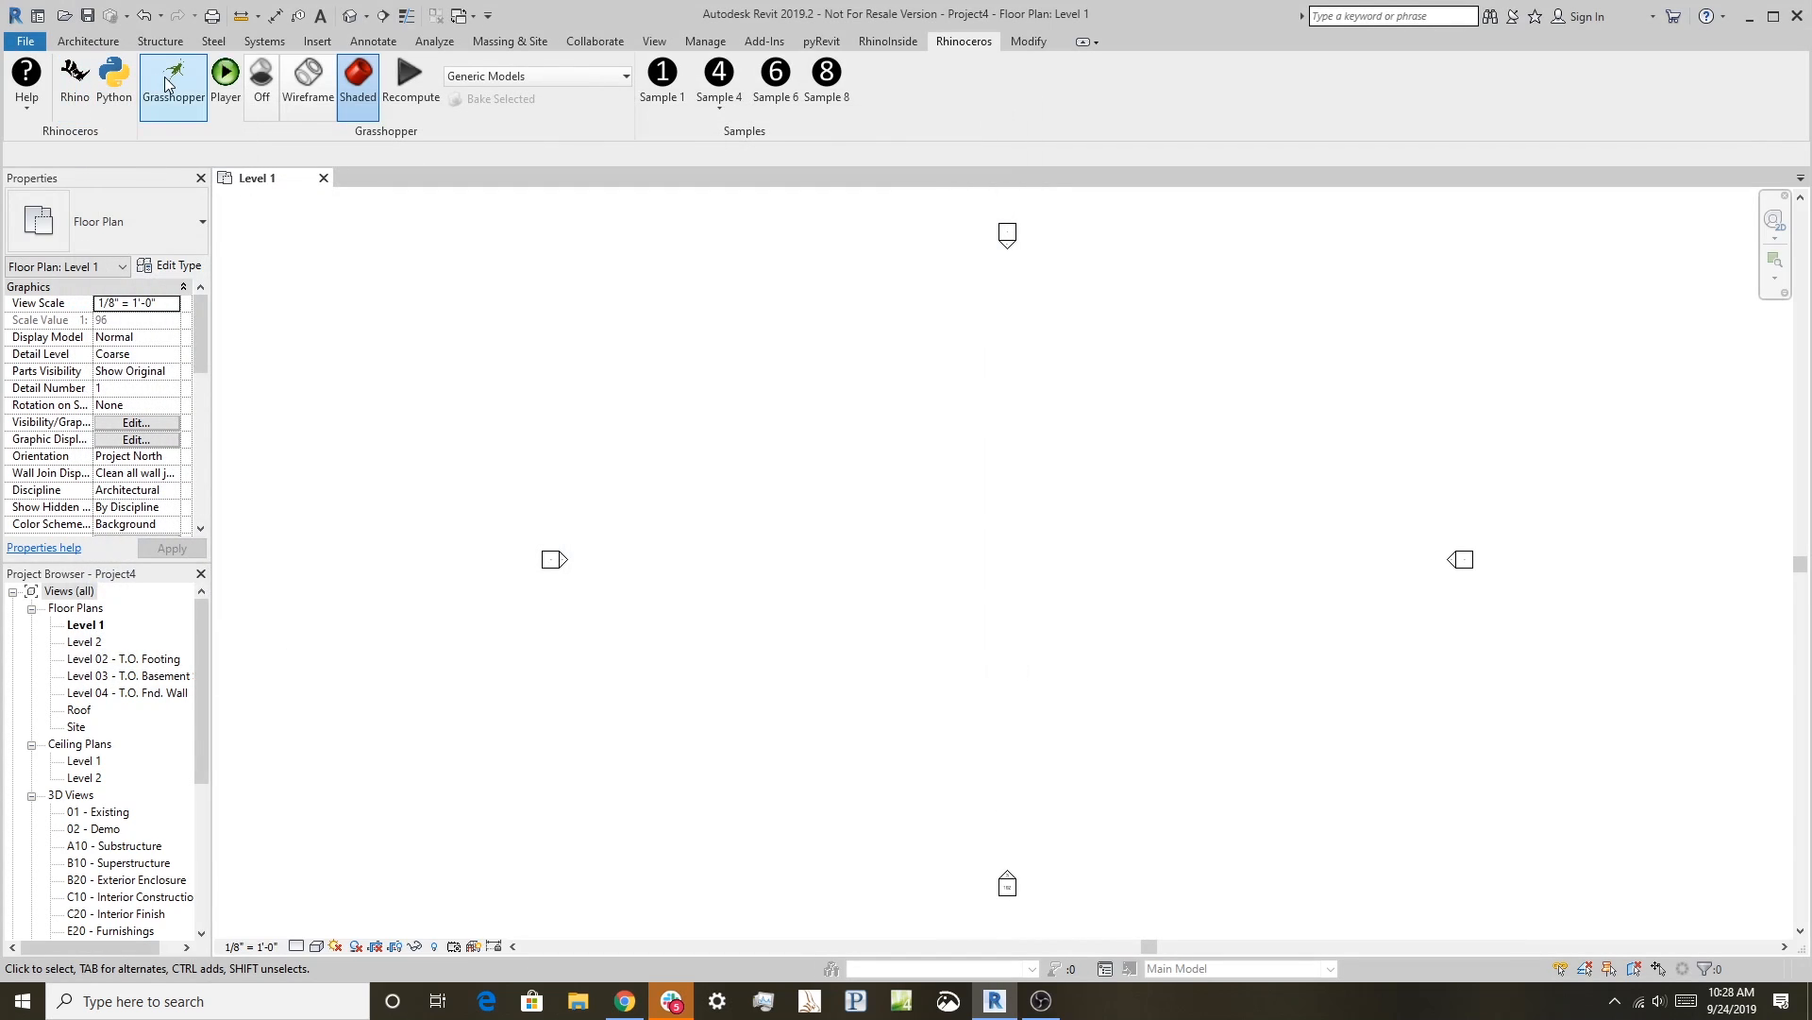
pyautogui.click(176, 77)
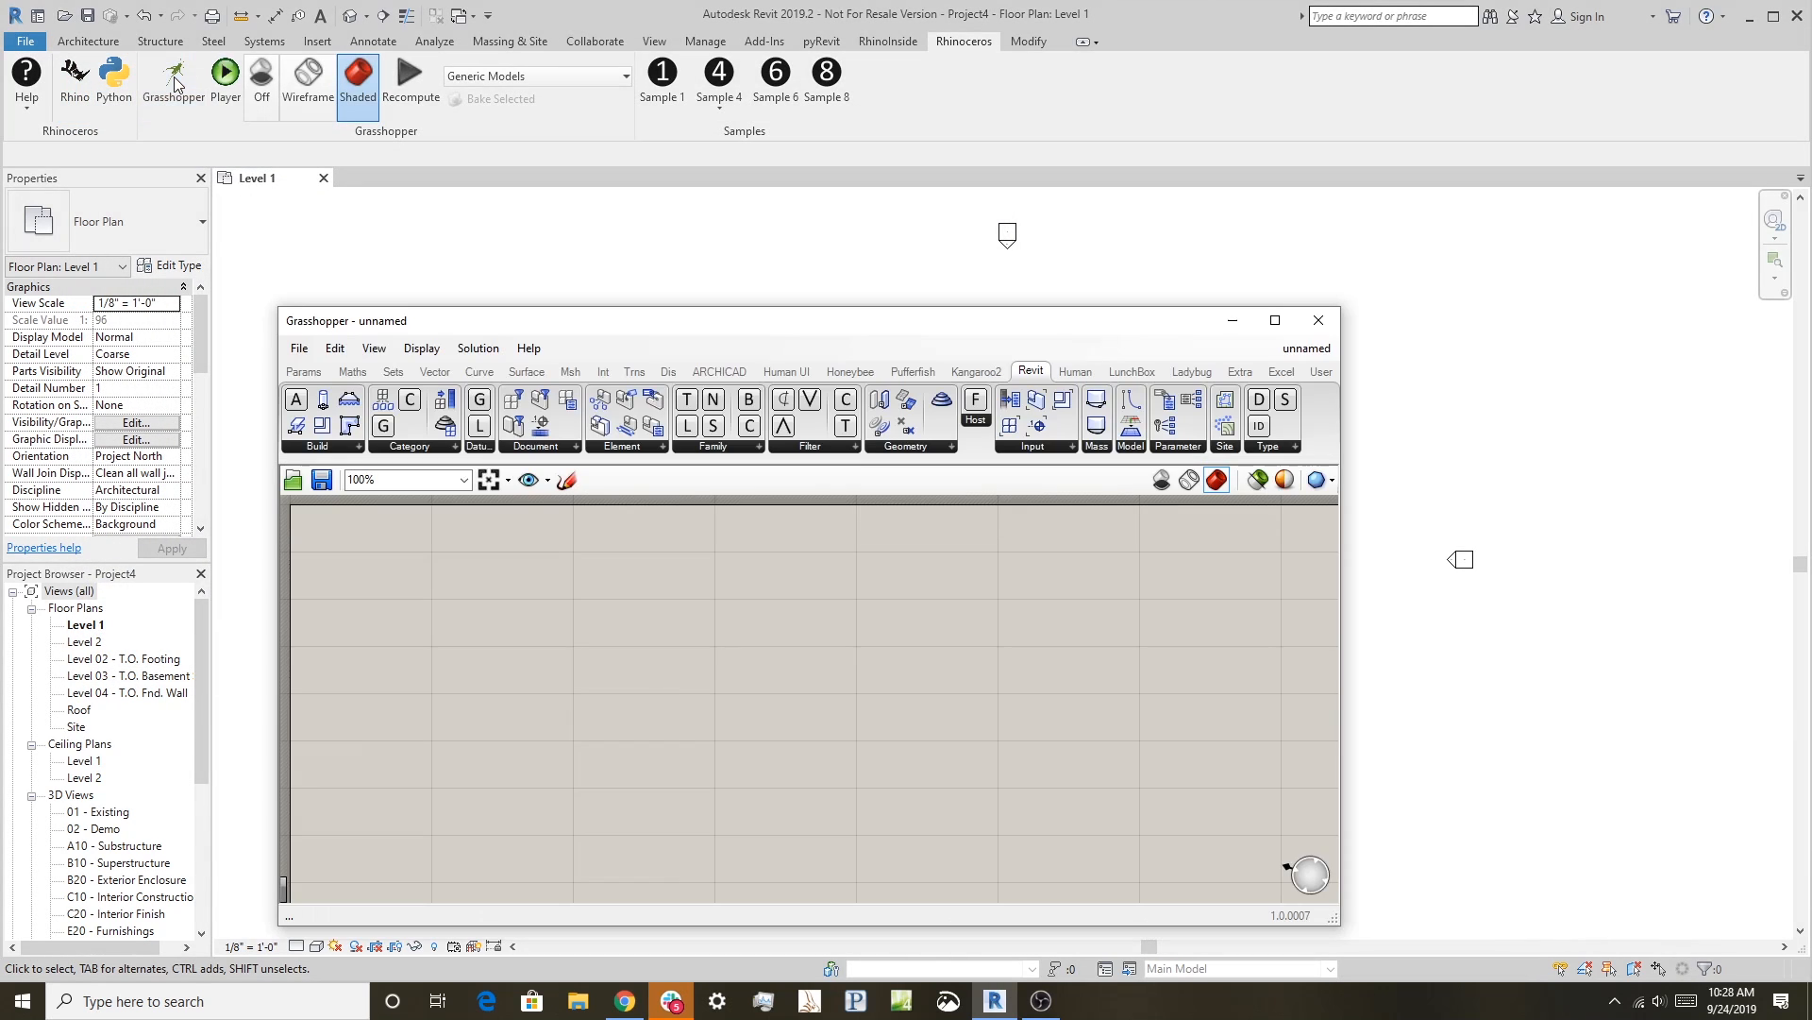
pyautogui.moveTo(694, 778)
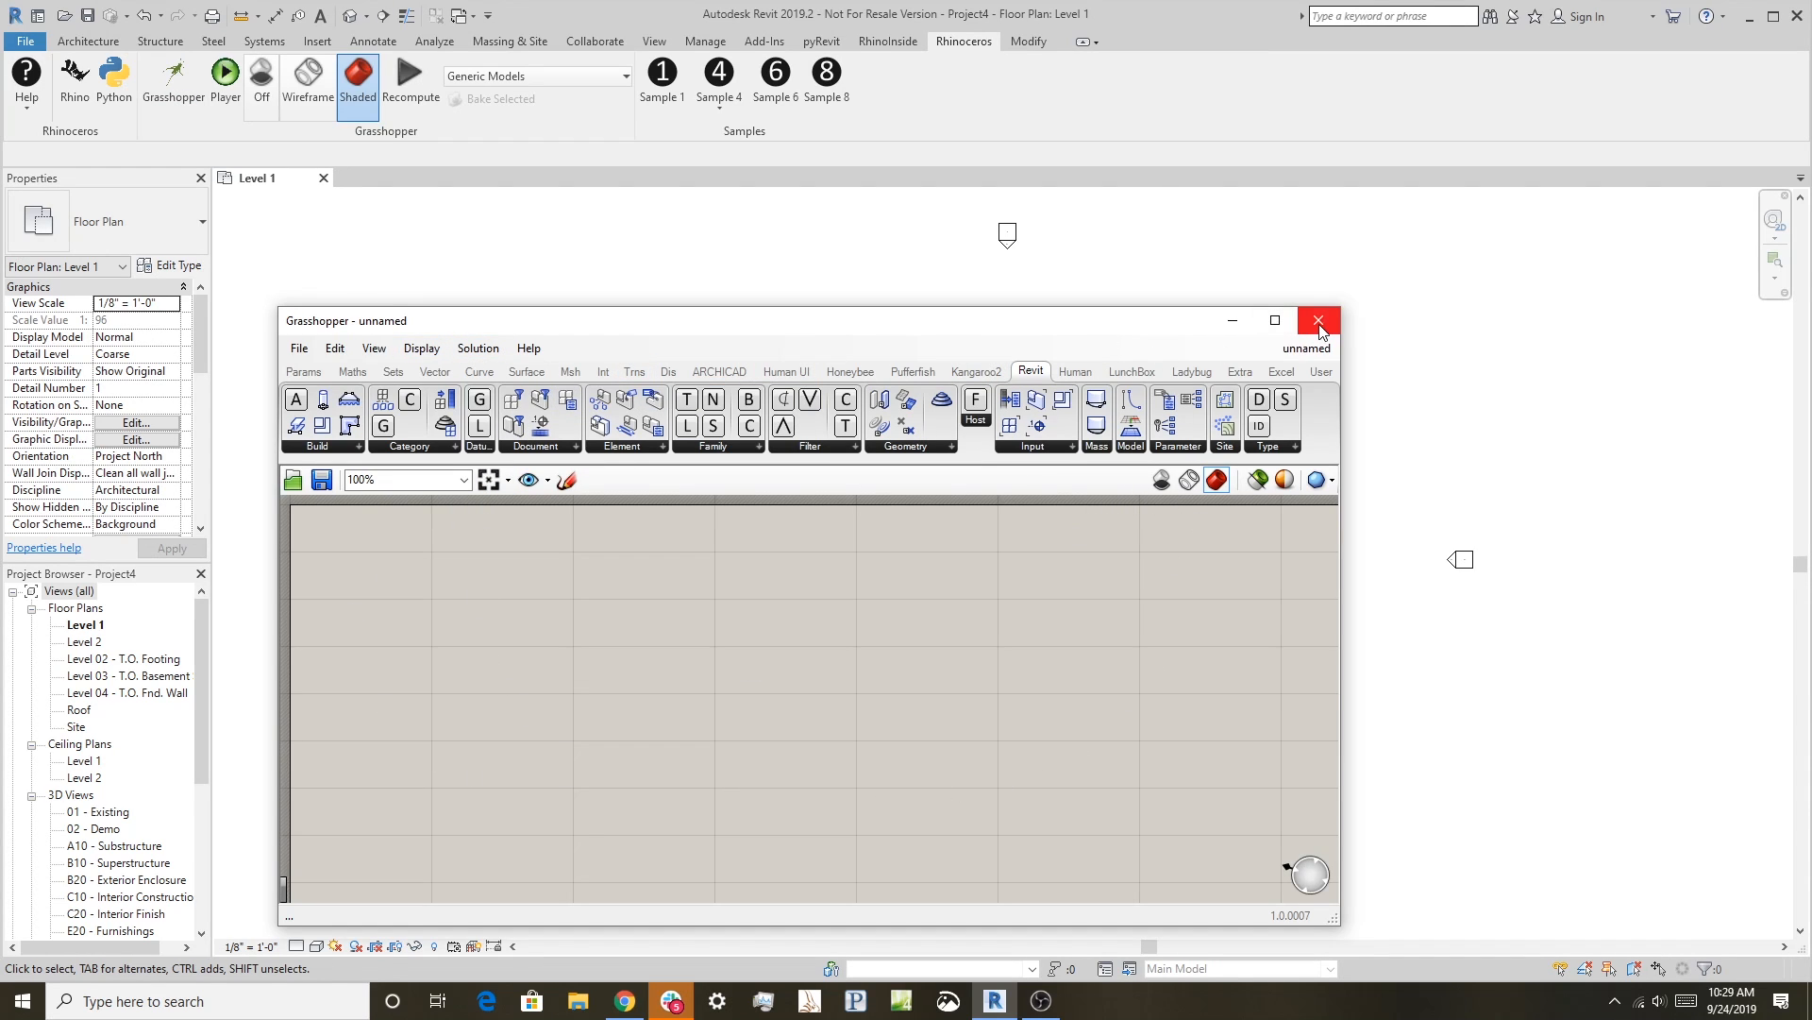
pyautogui.click(1318, 319)
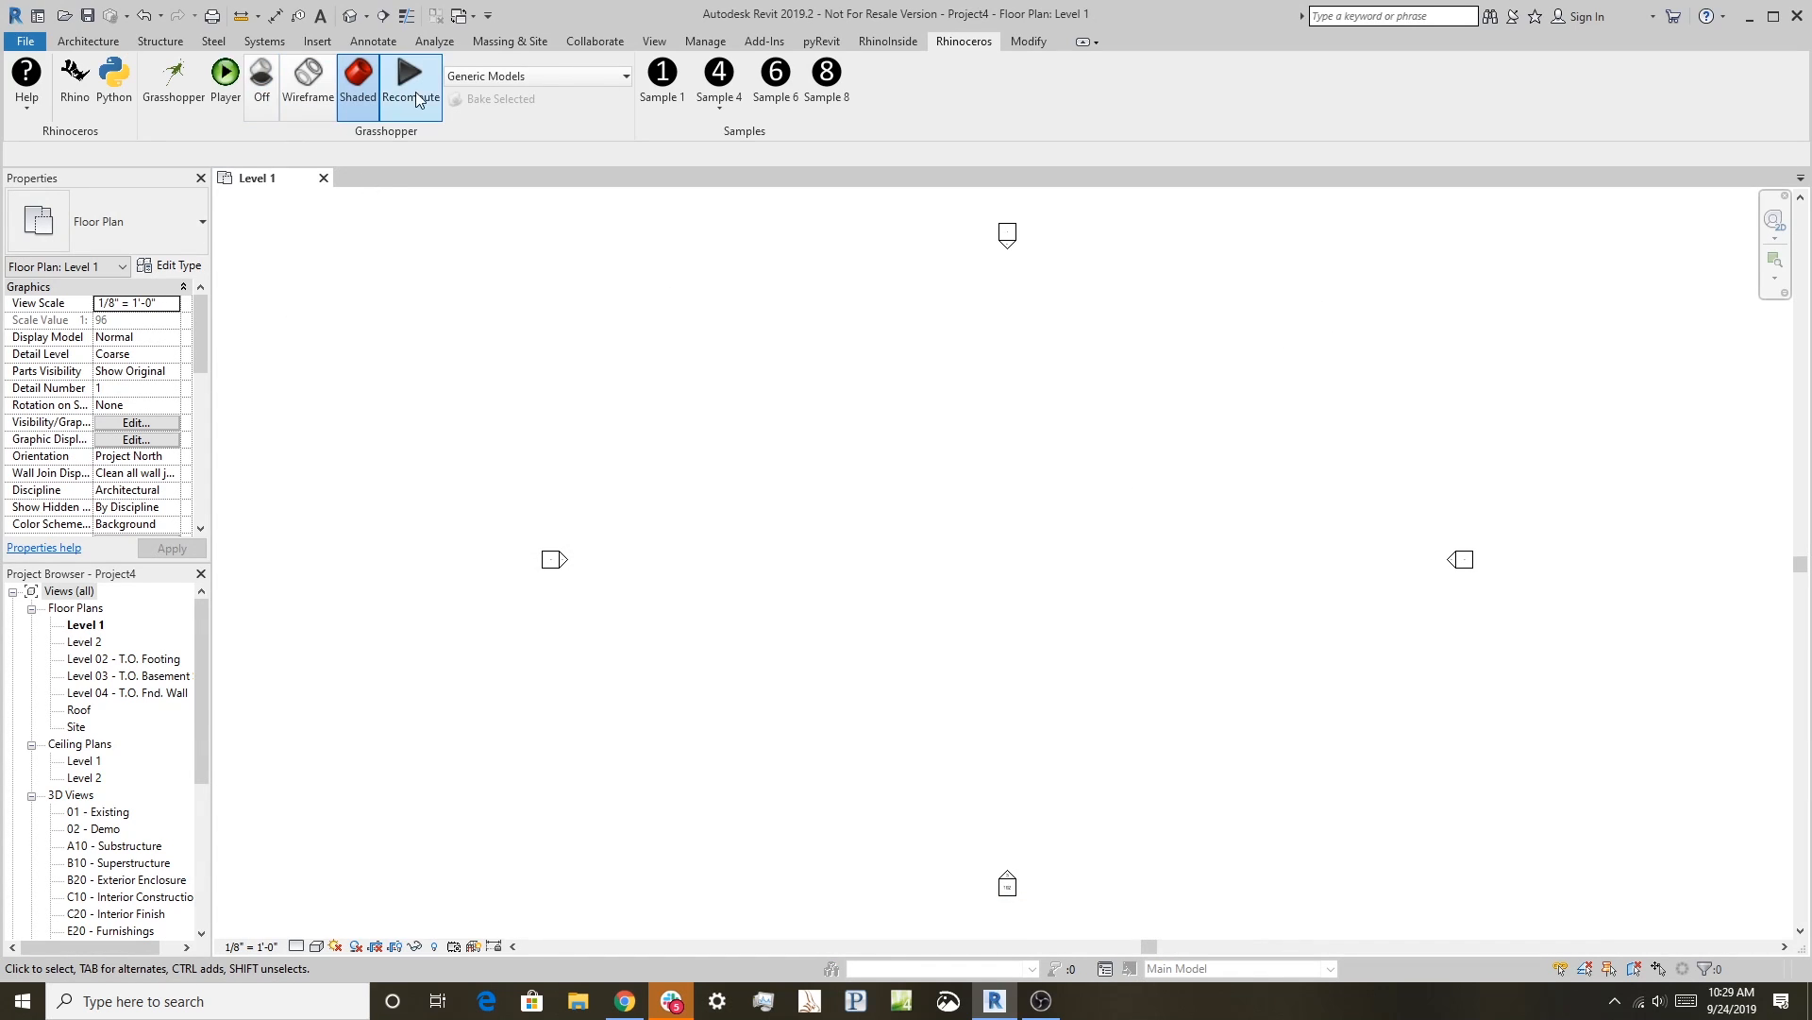
pyautogui.click(719, 80)
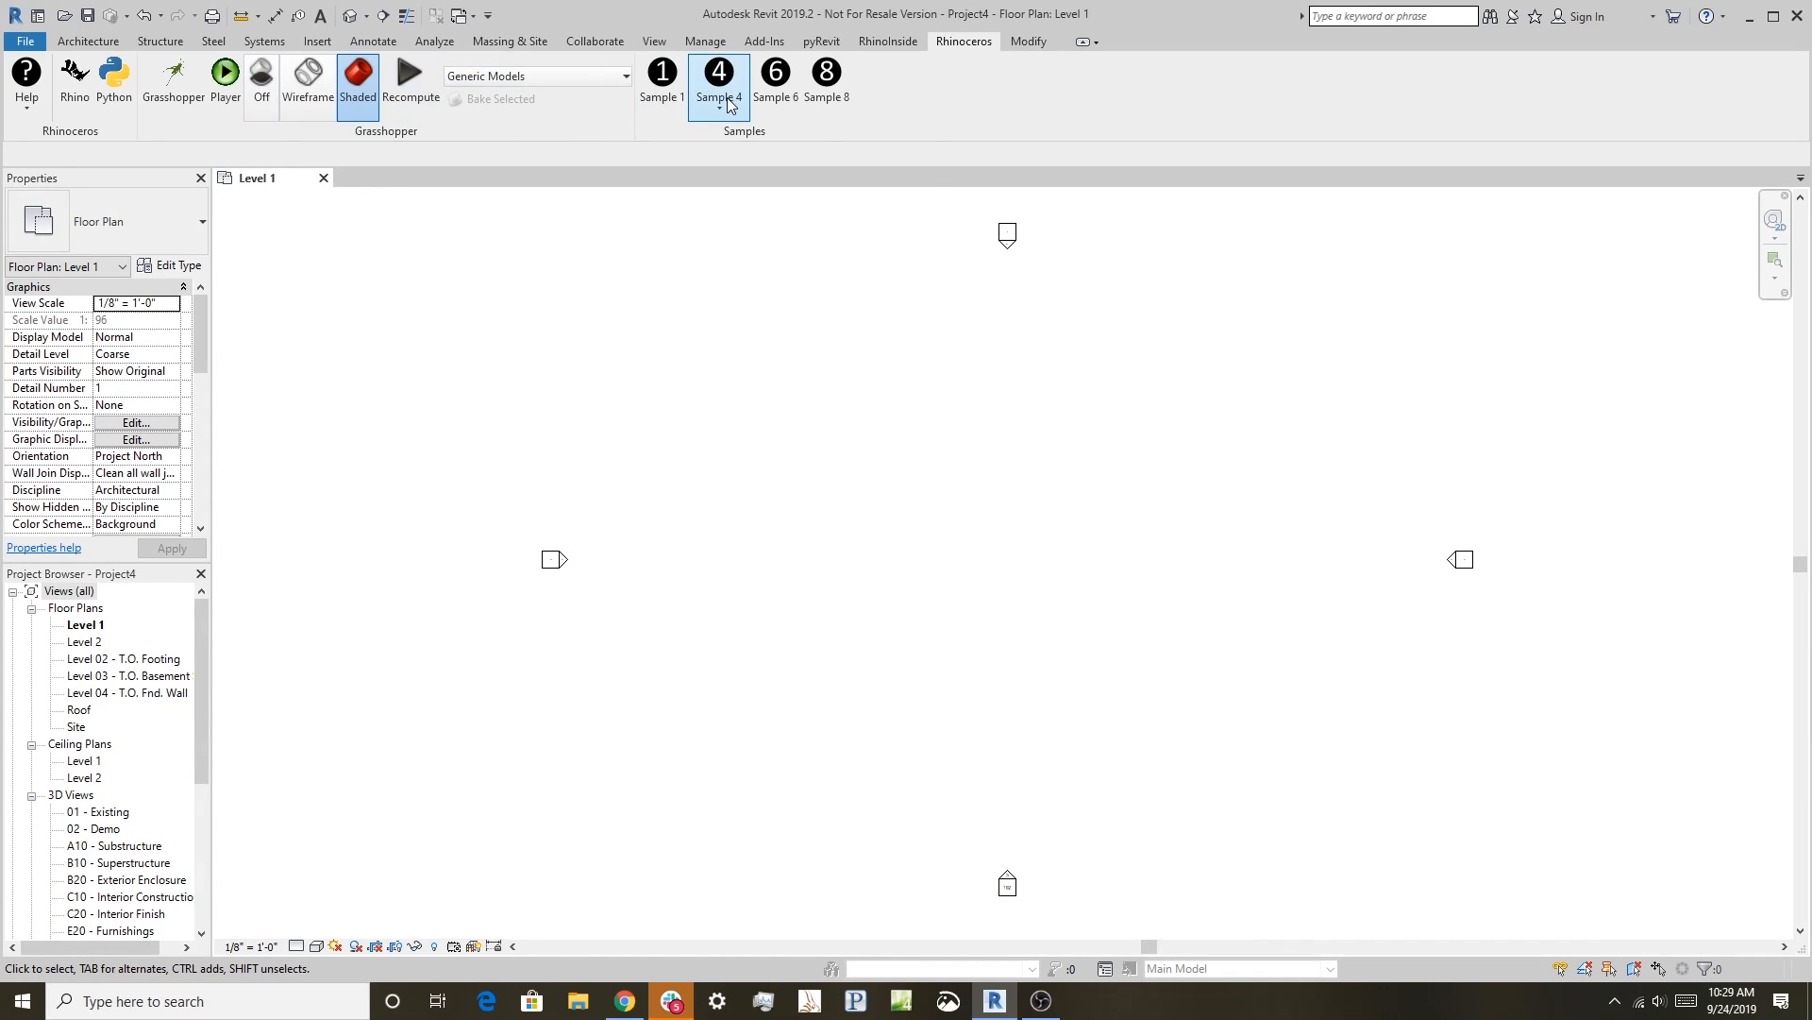
pyautogui.click(826, 79)
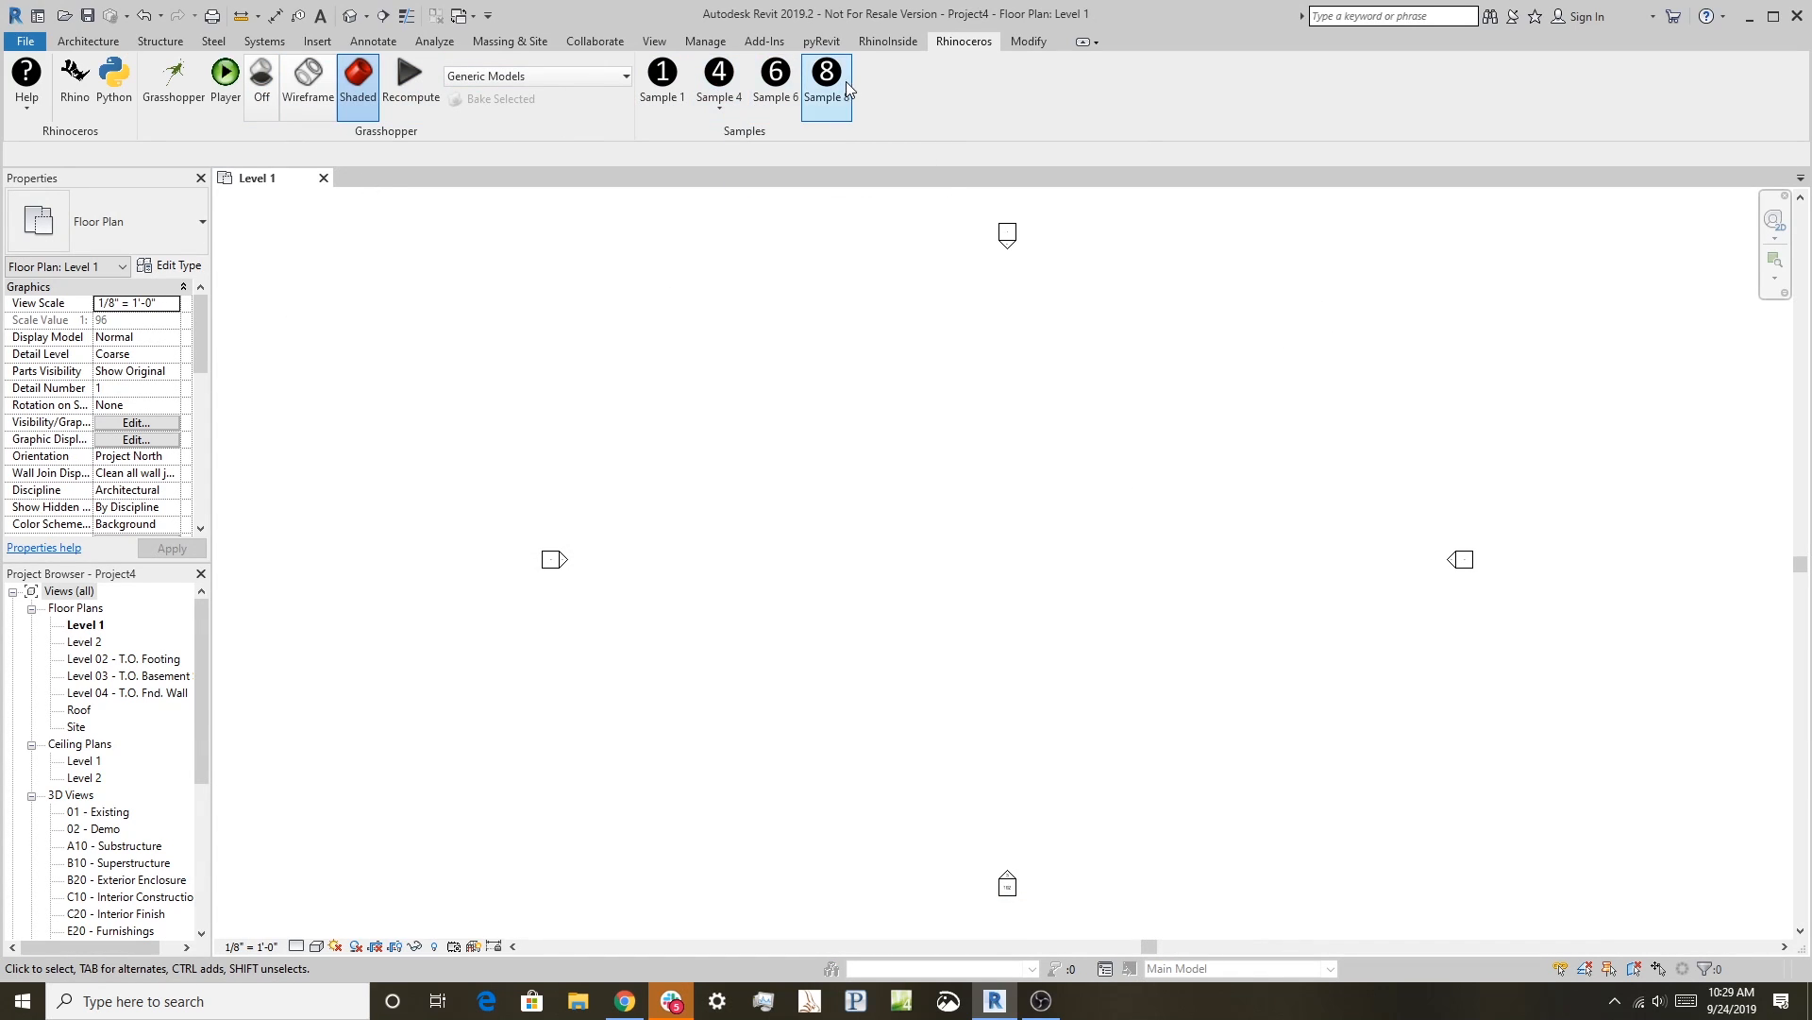
pyautogui.moveTo(827, 76)
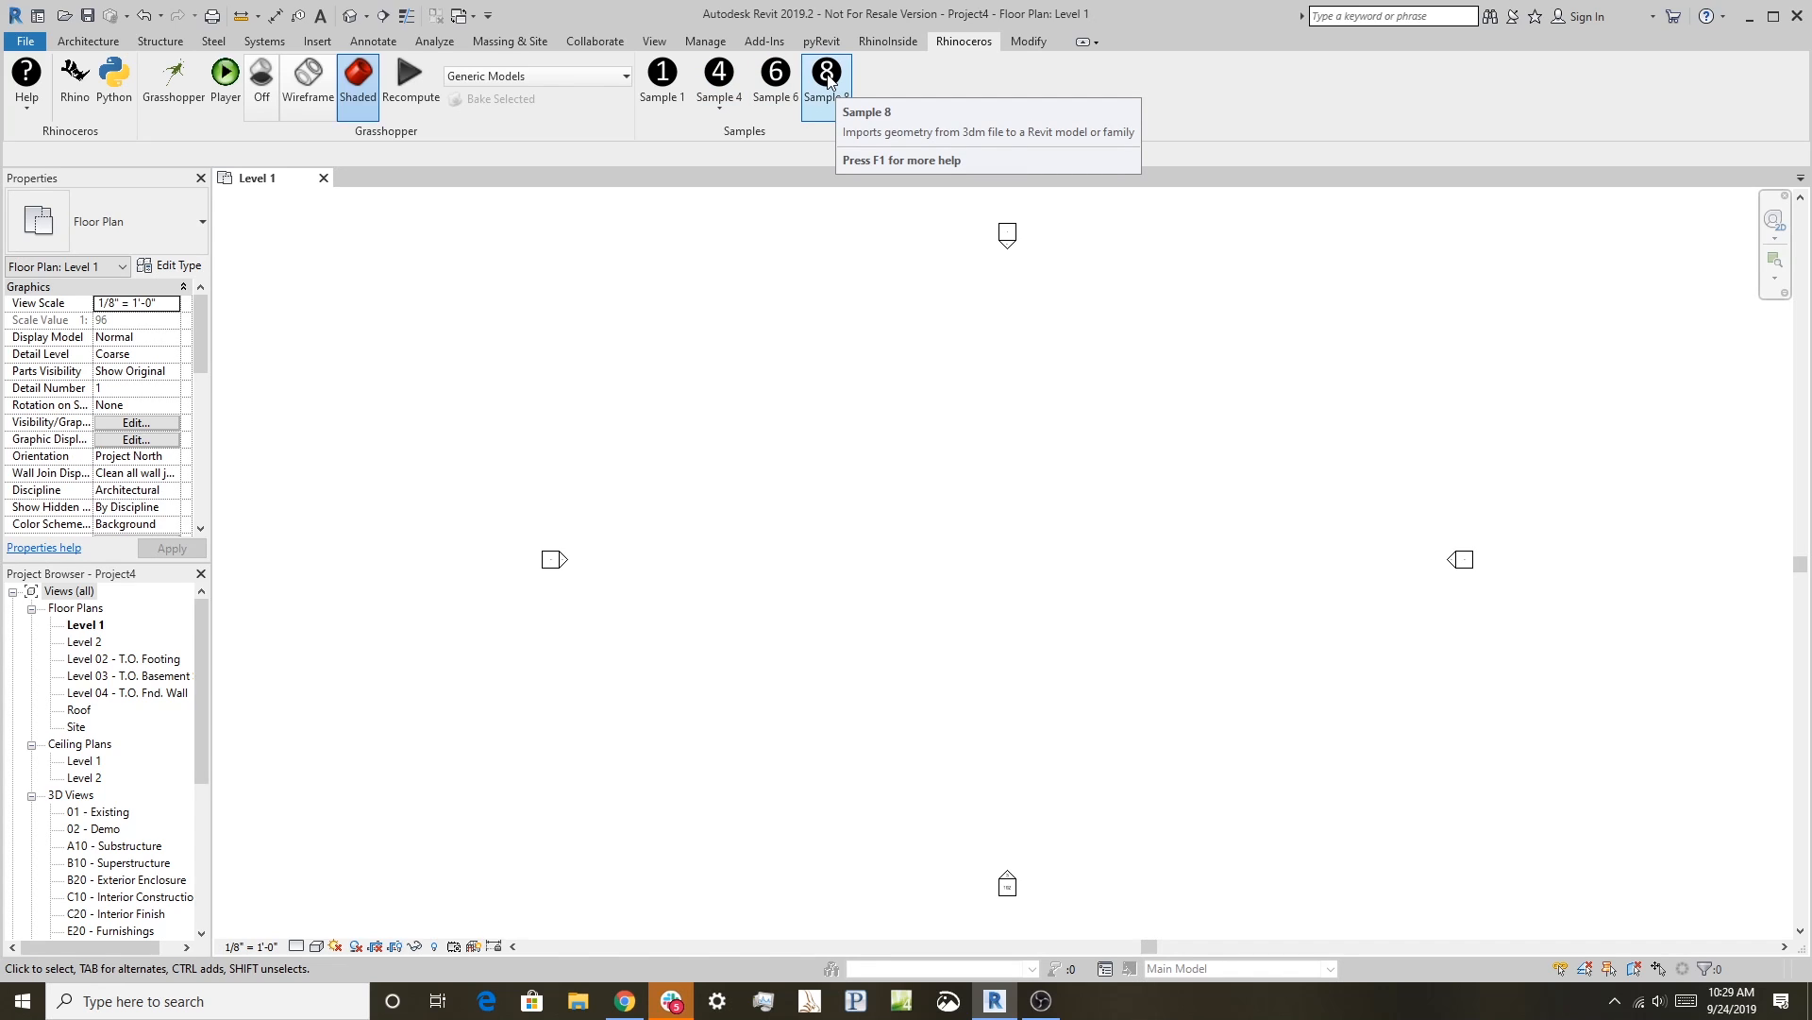
# - Create a default 3D view of the project from the View commands
pyautogui.click(654, 42)
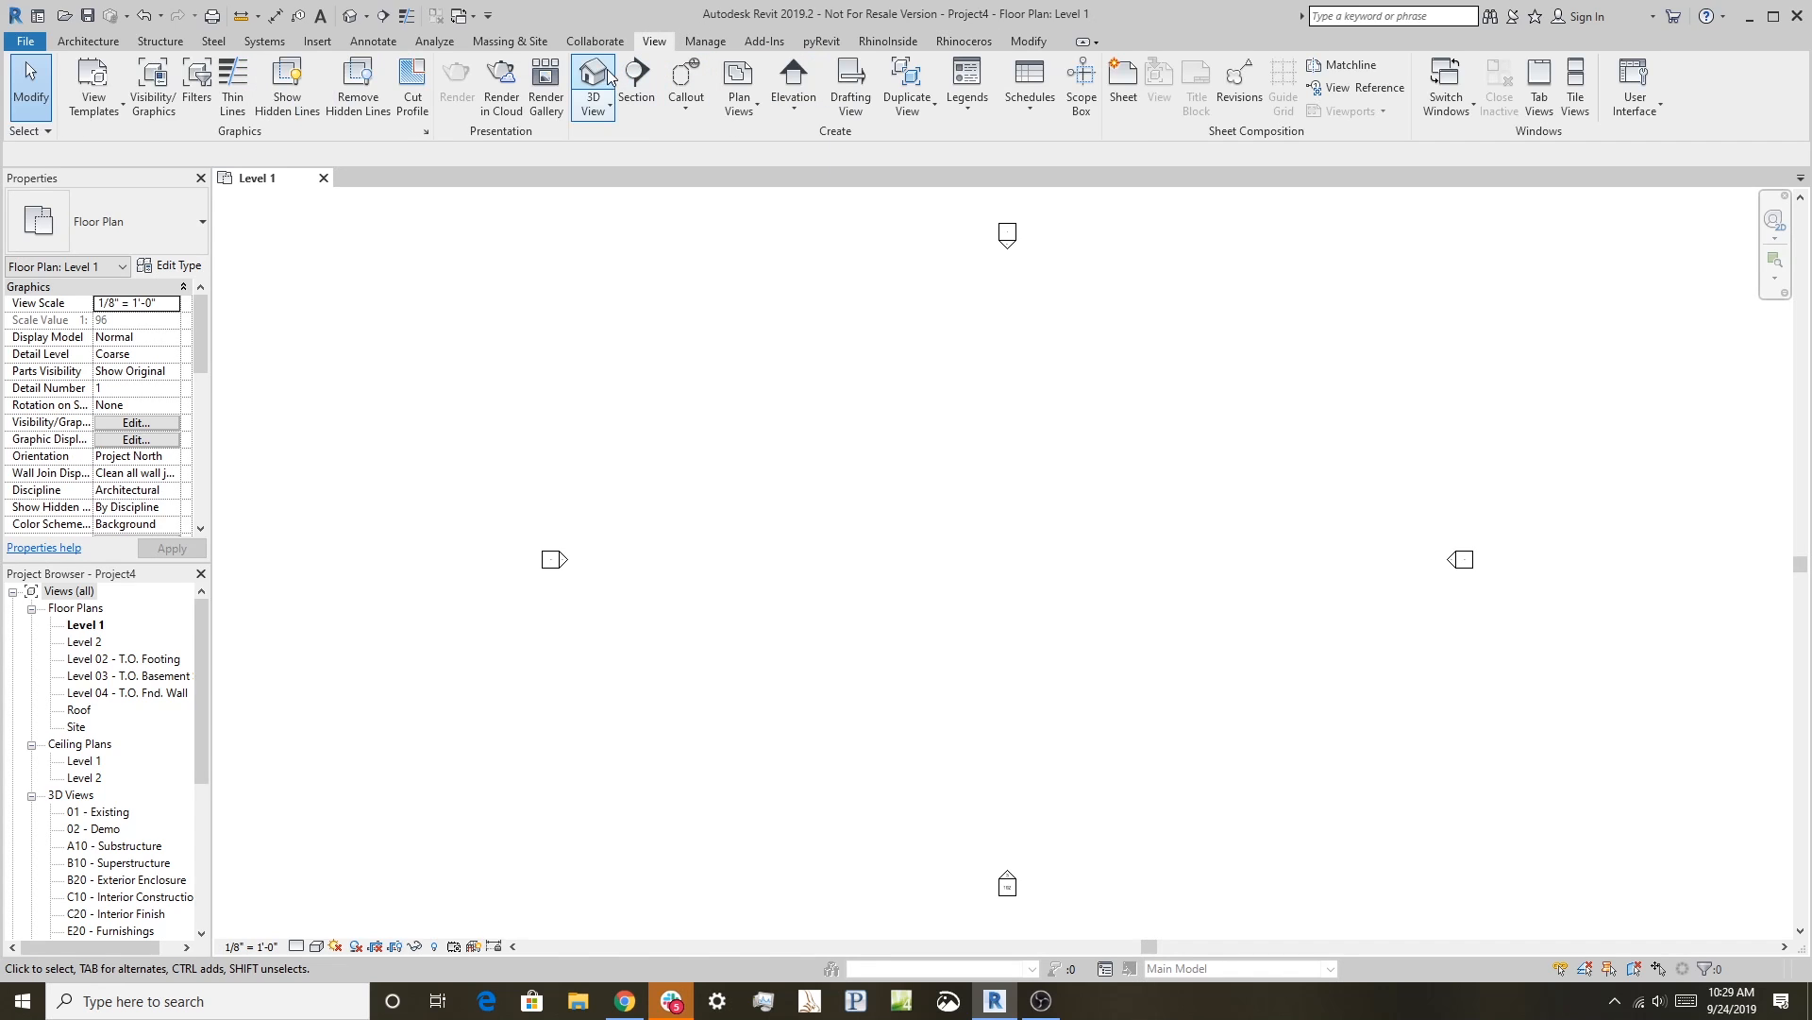
pyautogui.click(593, 76)
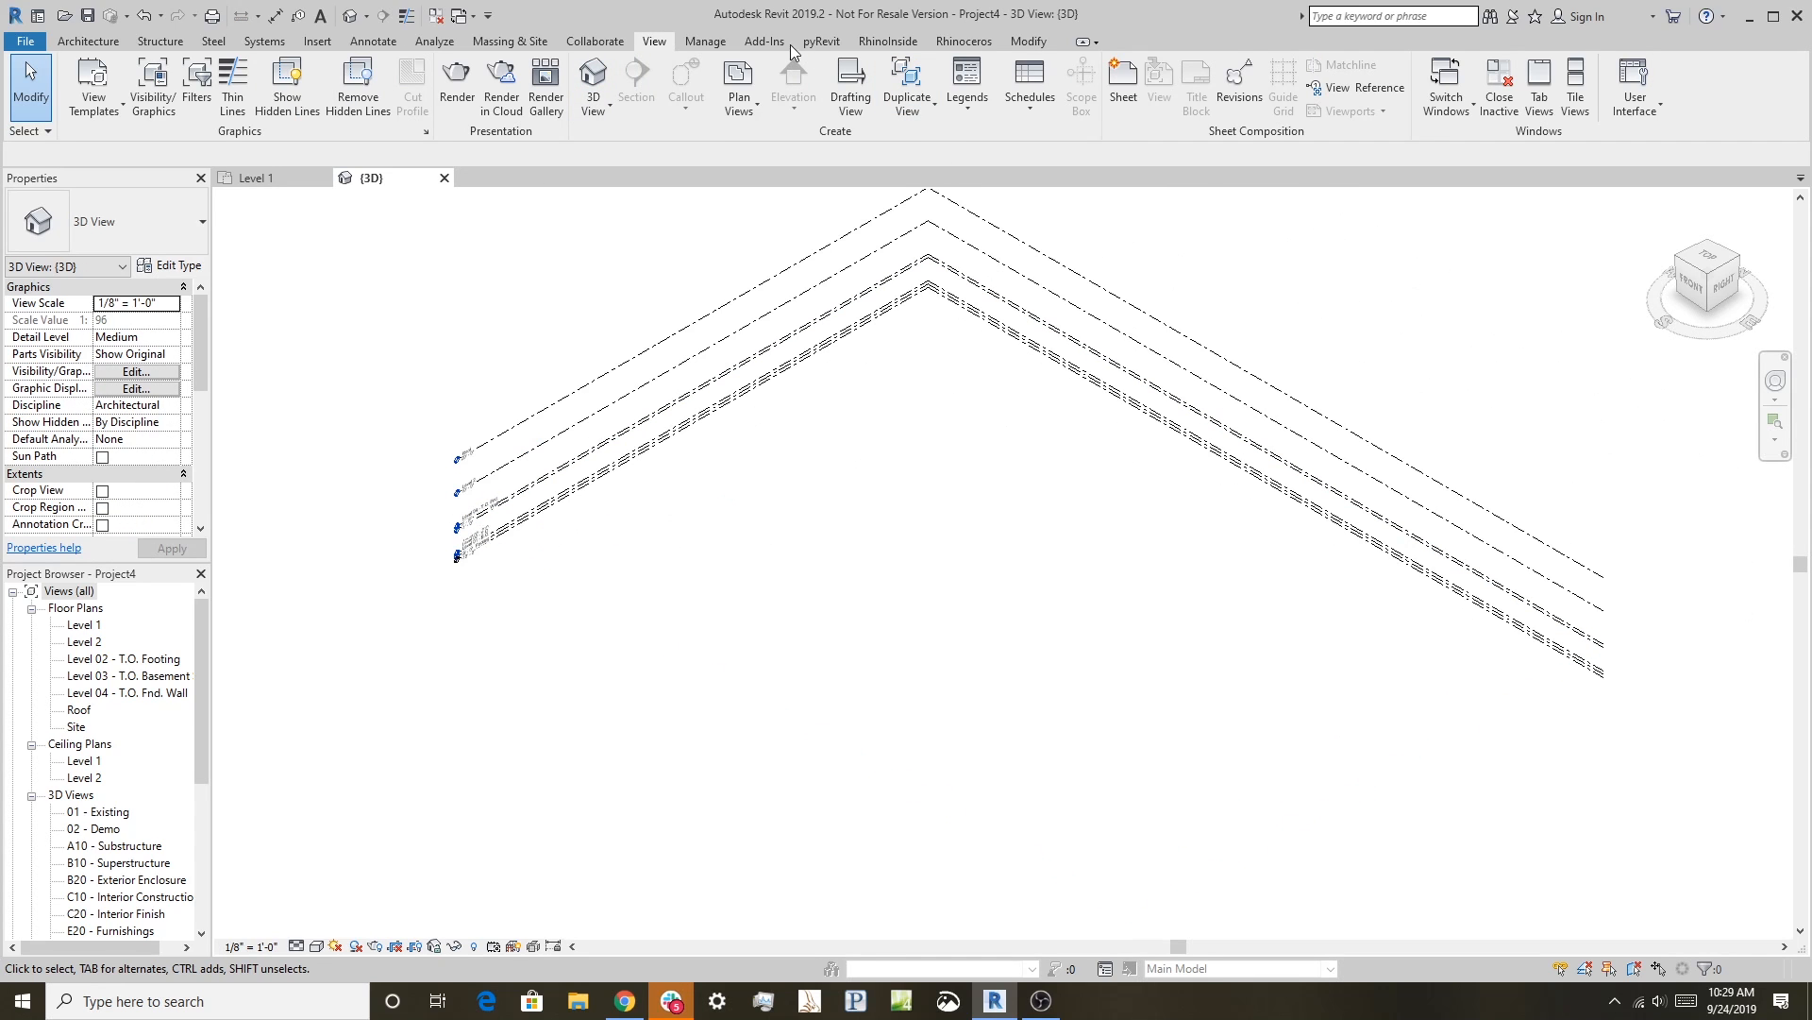
pyautogui.click(963, 41)
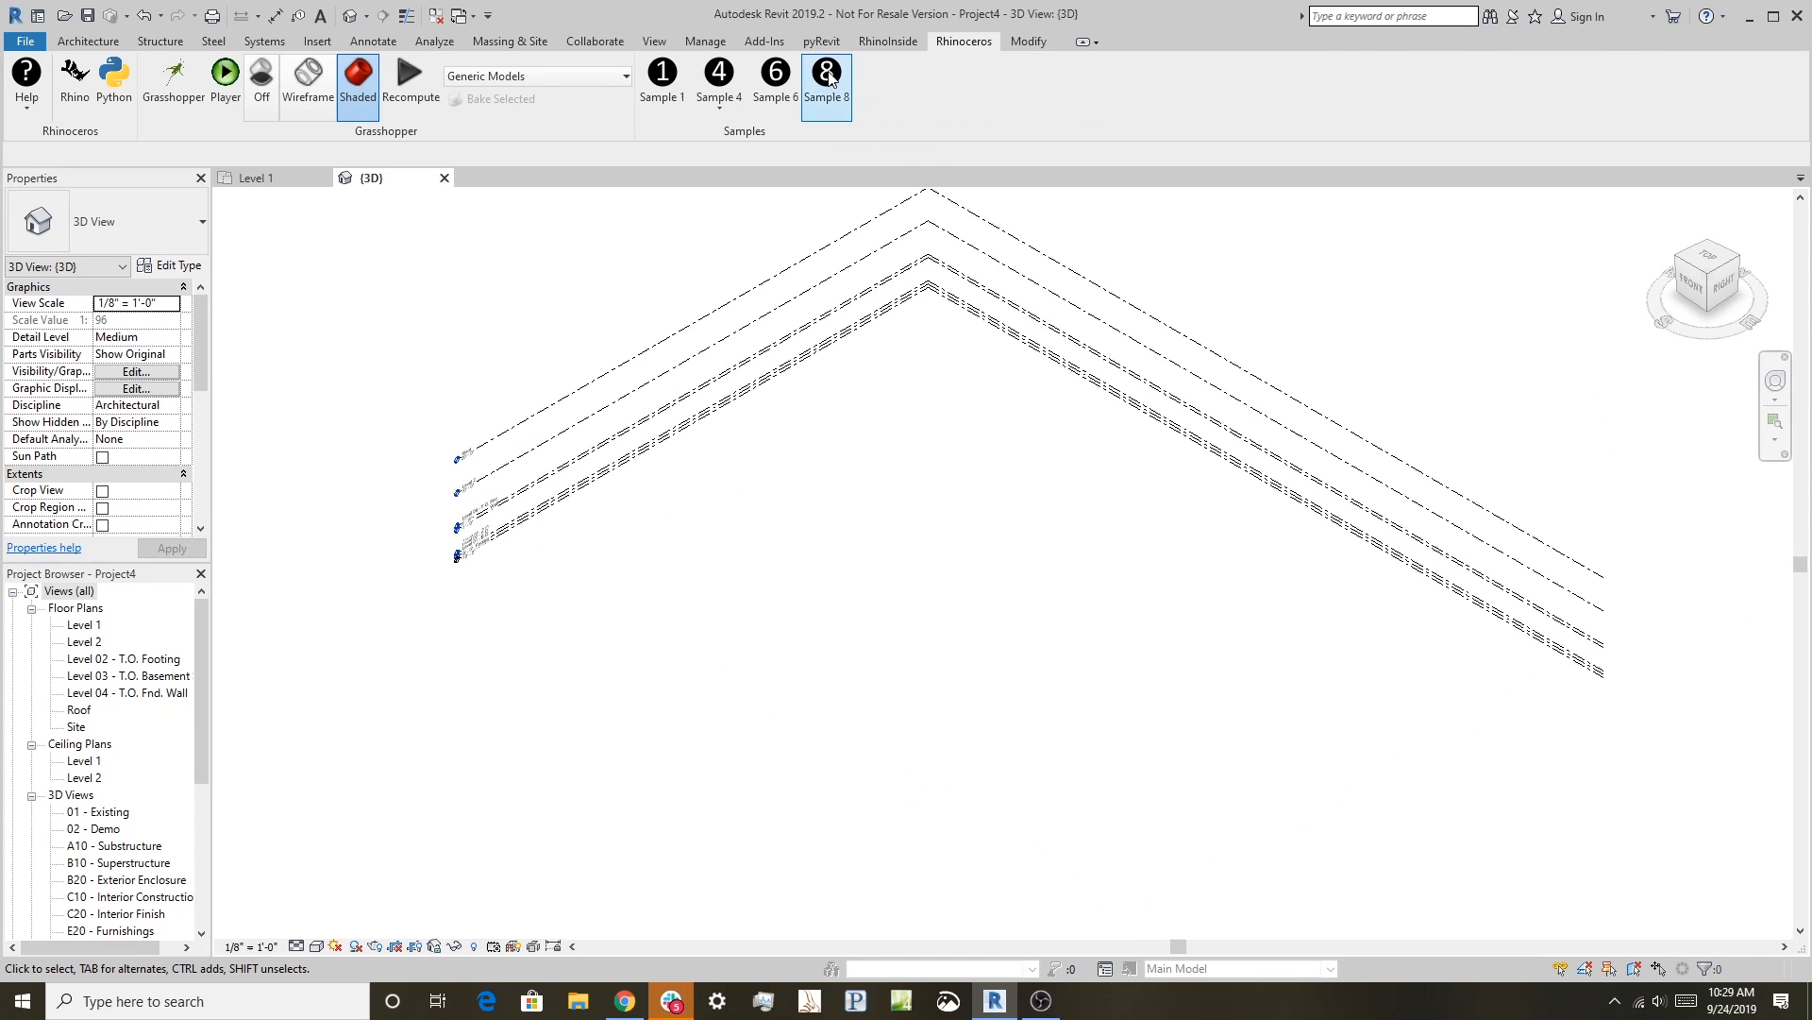
# - Import Office building.3dm as a generic model via the Sample 8 command
pyautogui.click(827, 71)
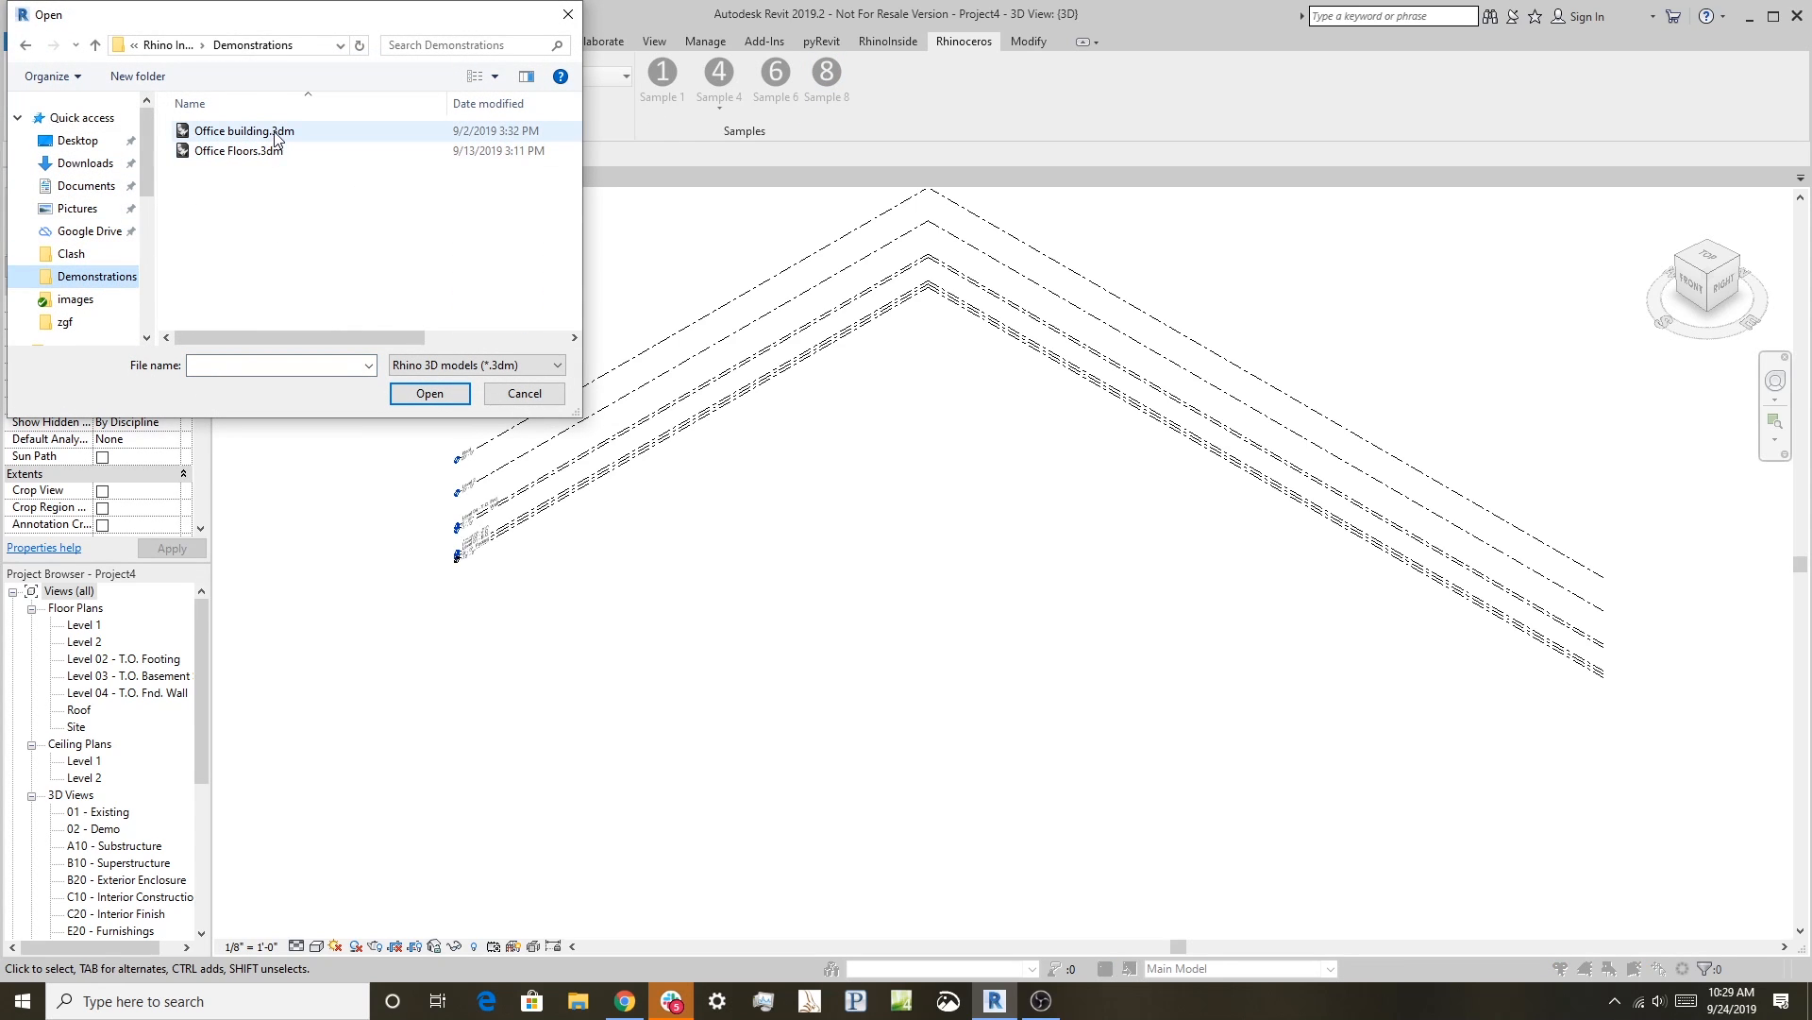
pyautogui.click(244, 131)
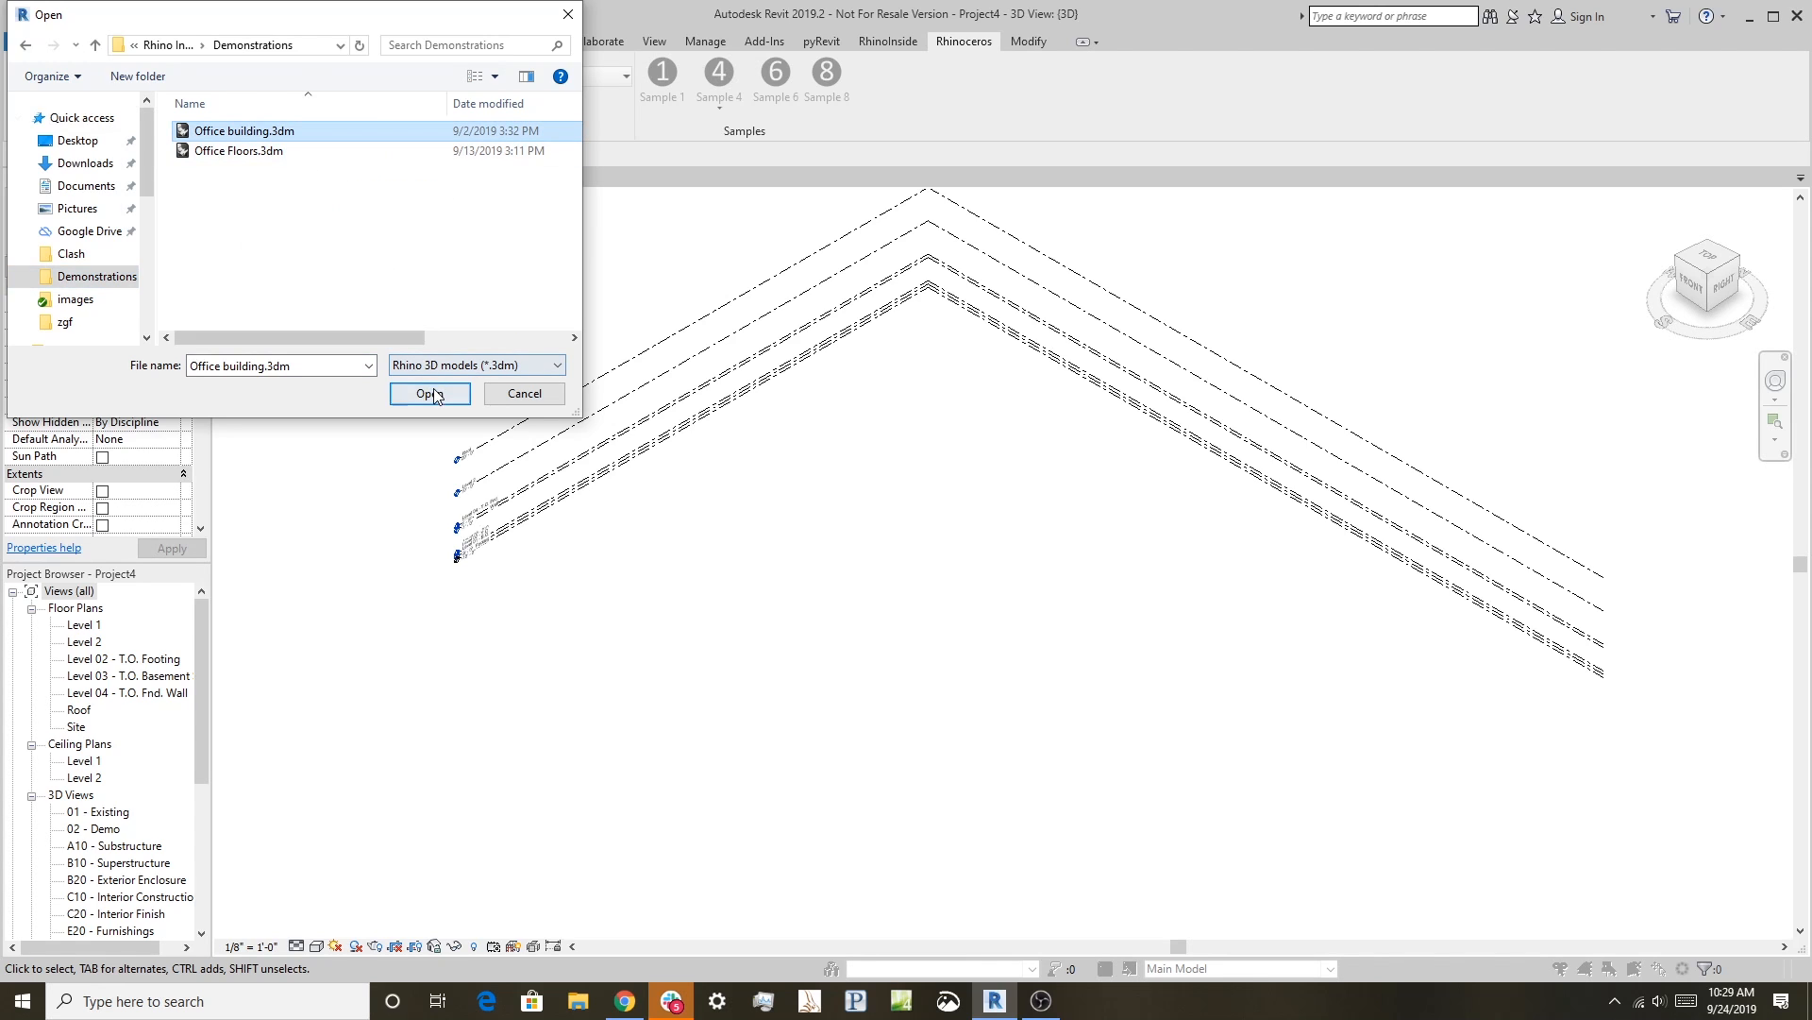
pyautogui.click(431, 393)
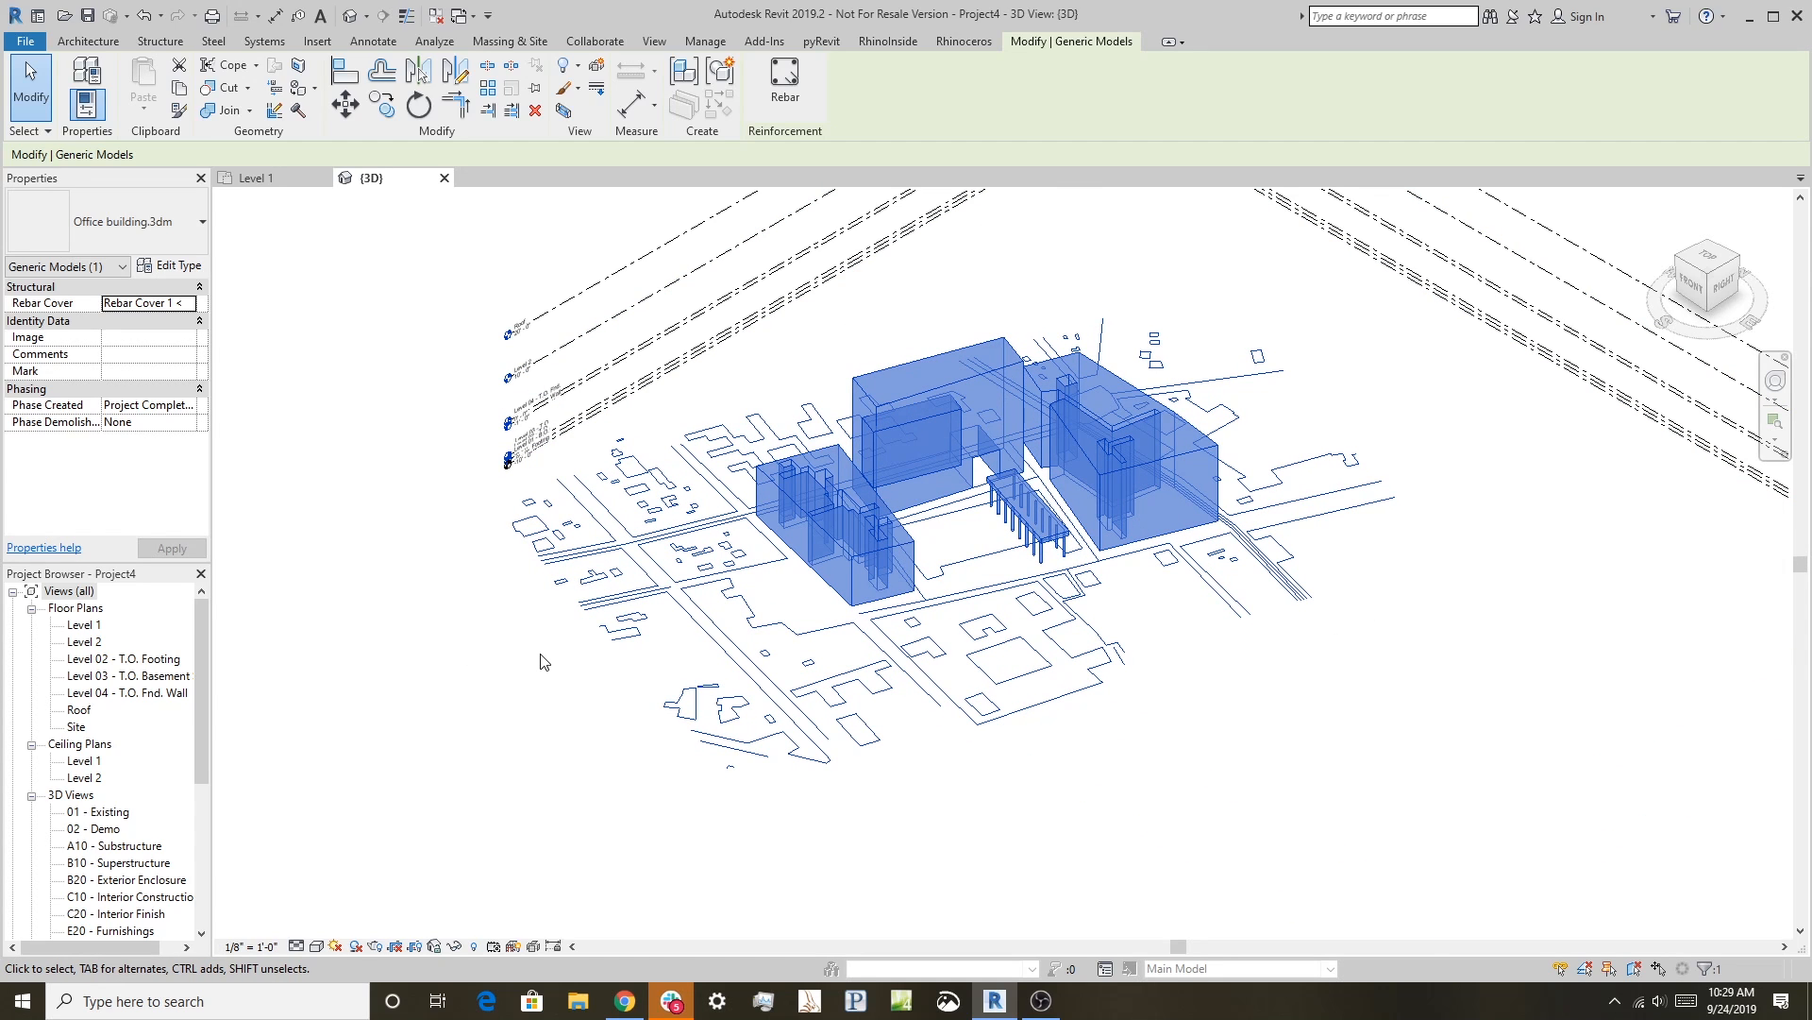
pyautogui.click(963, 41)
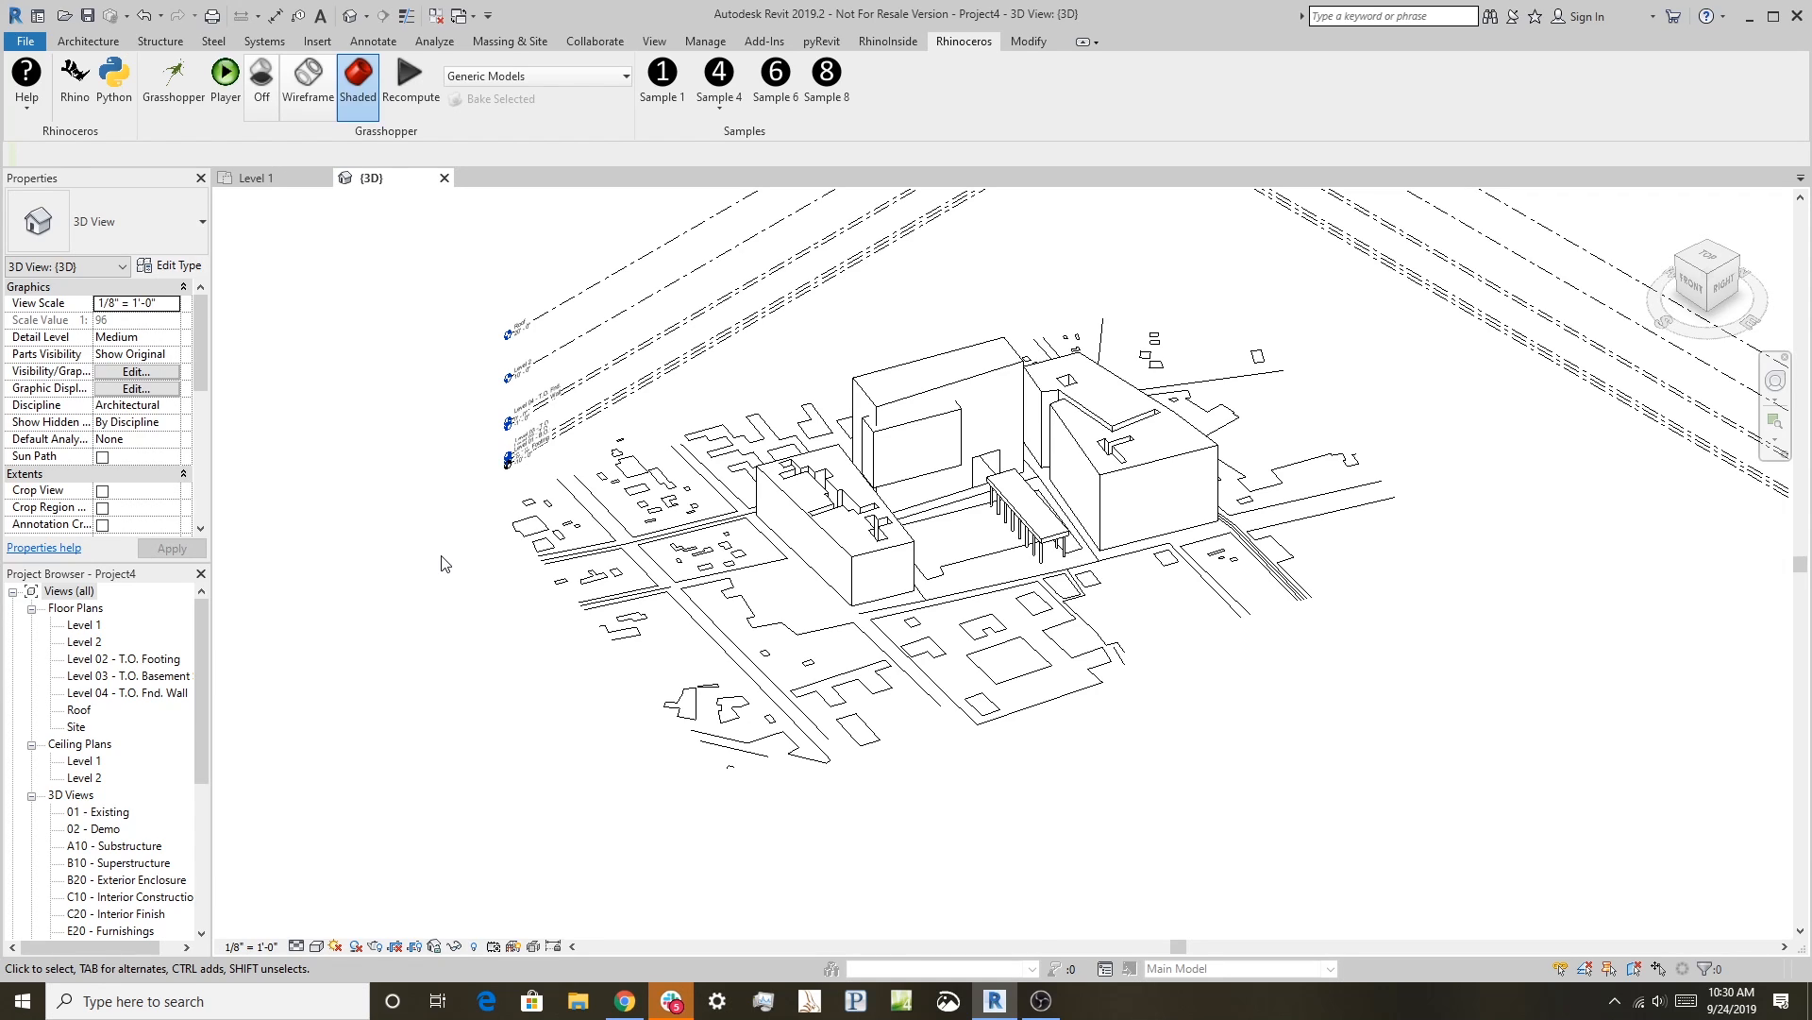
pyautogui.moveTo(419, 375)
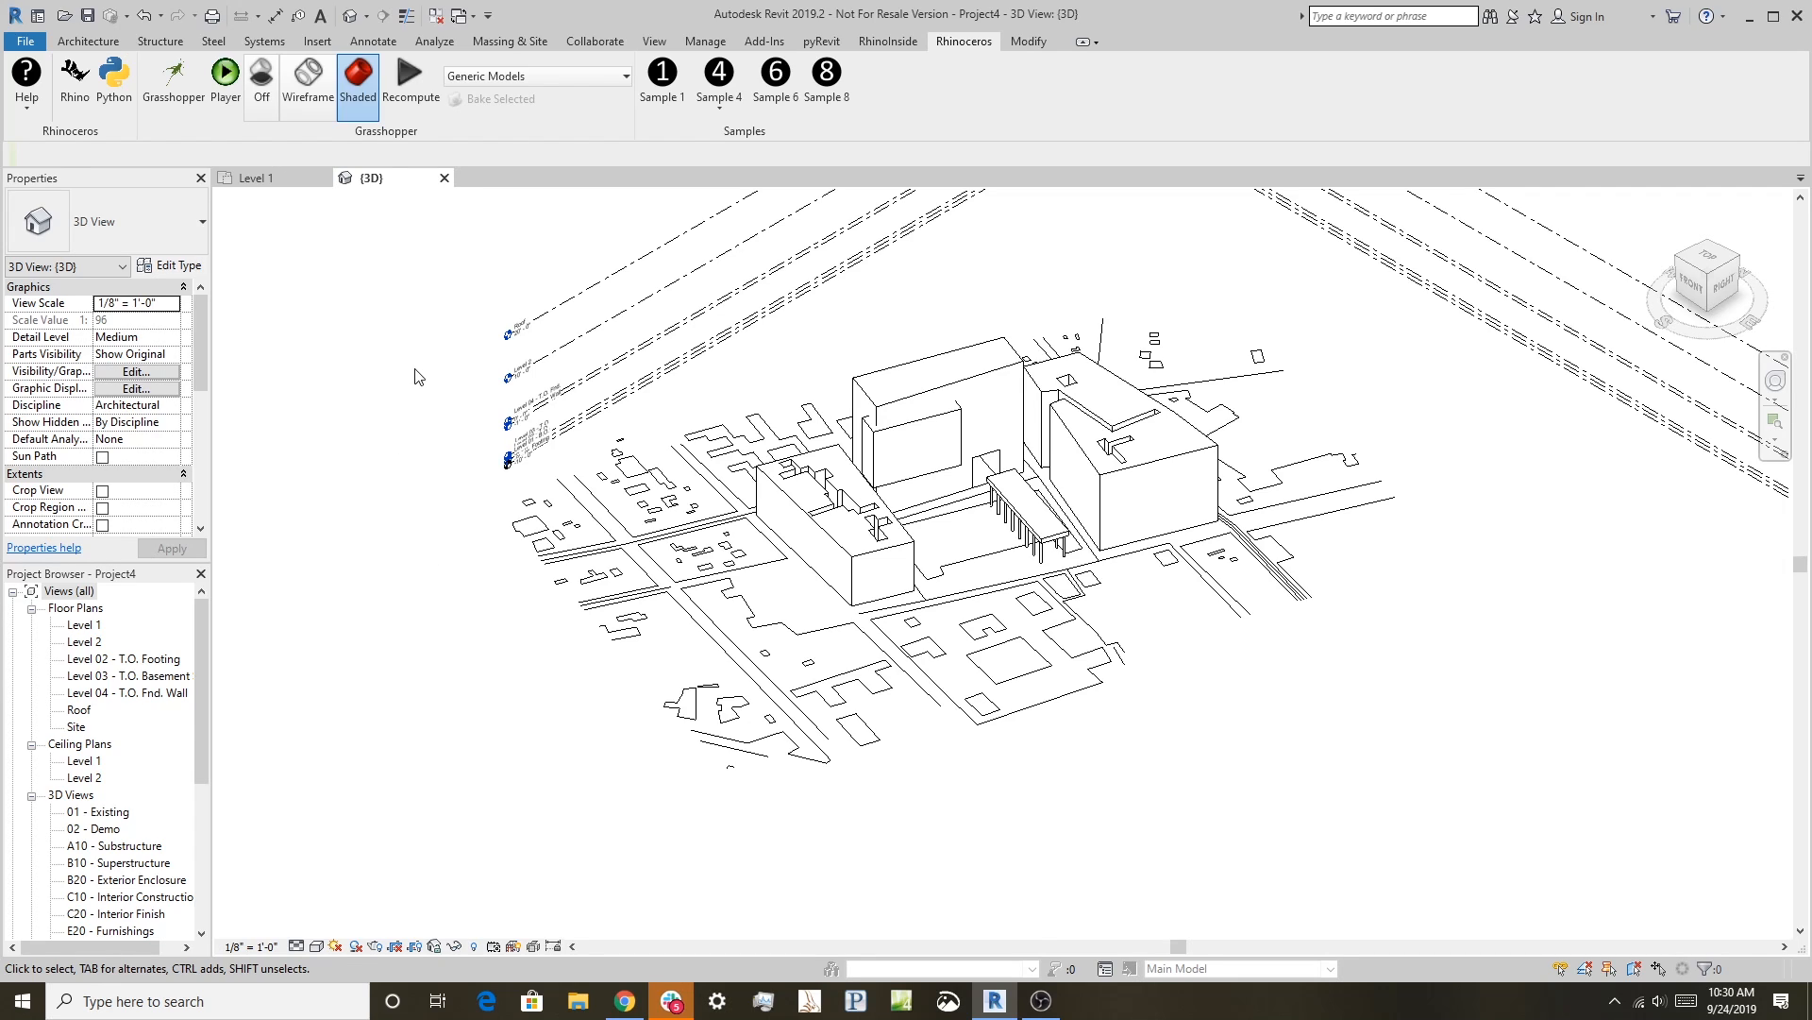
pyautogui.moveTo(404, 366)
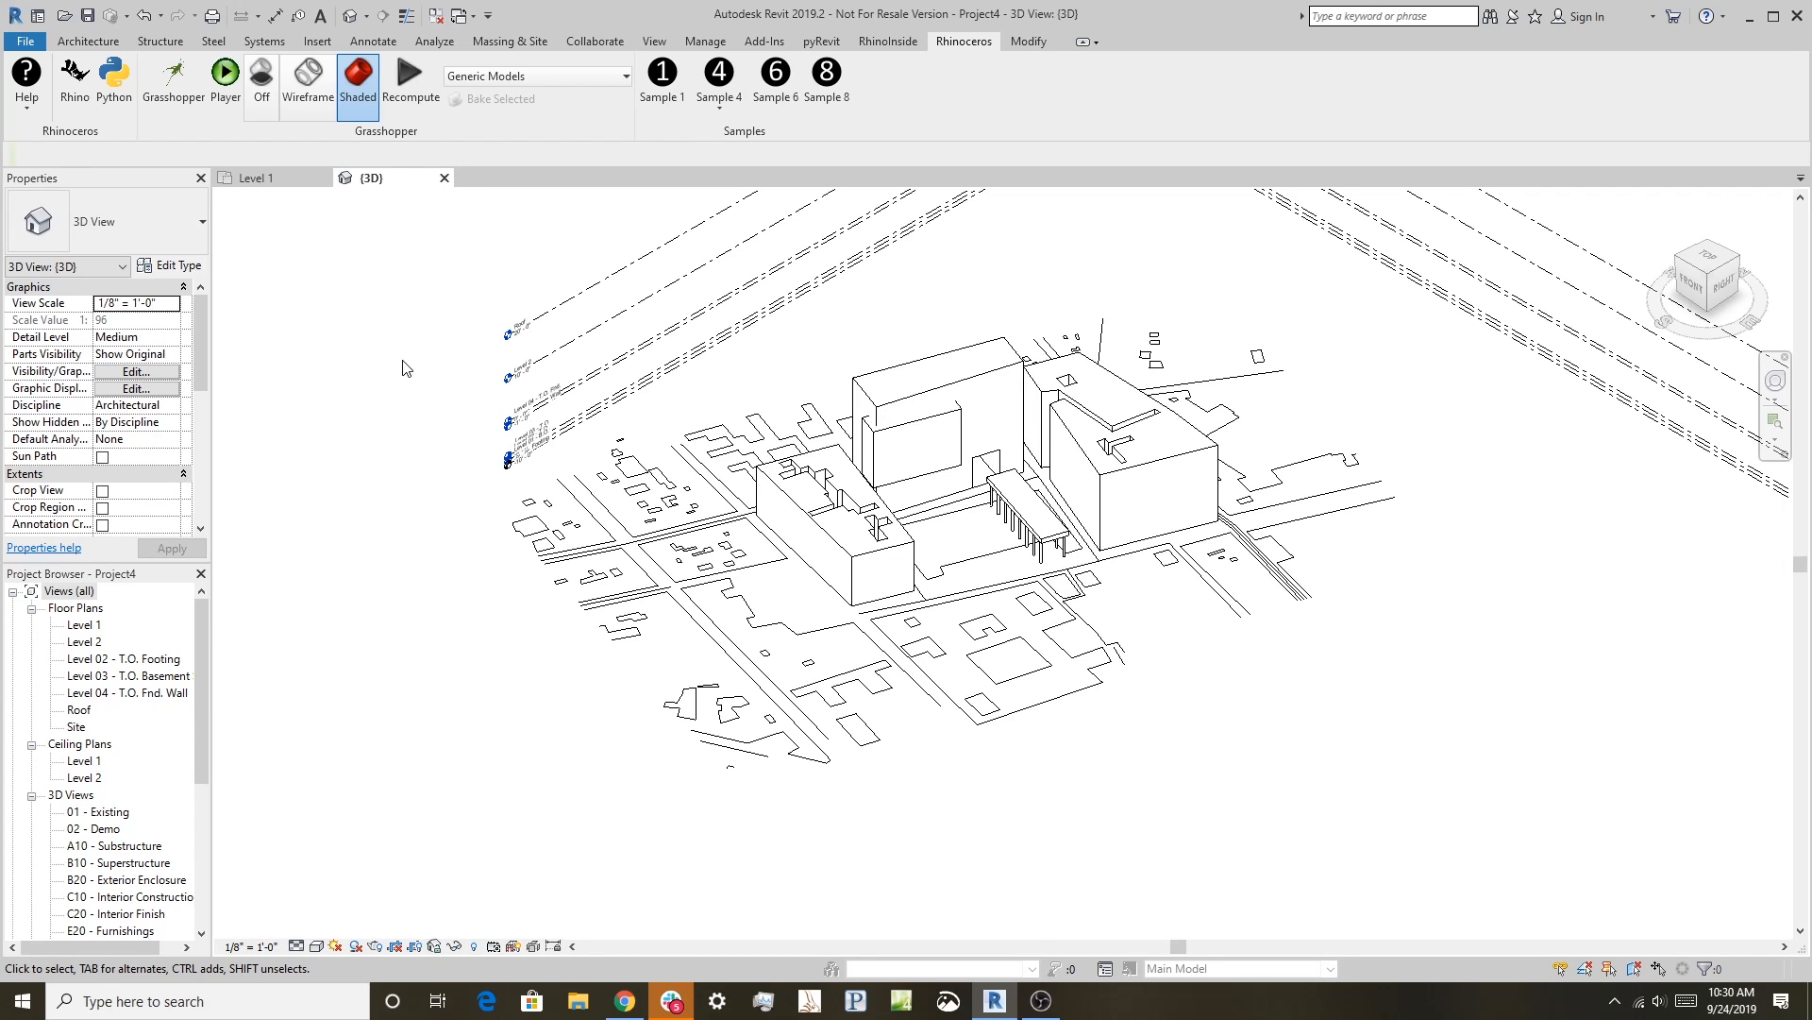